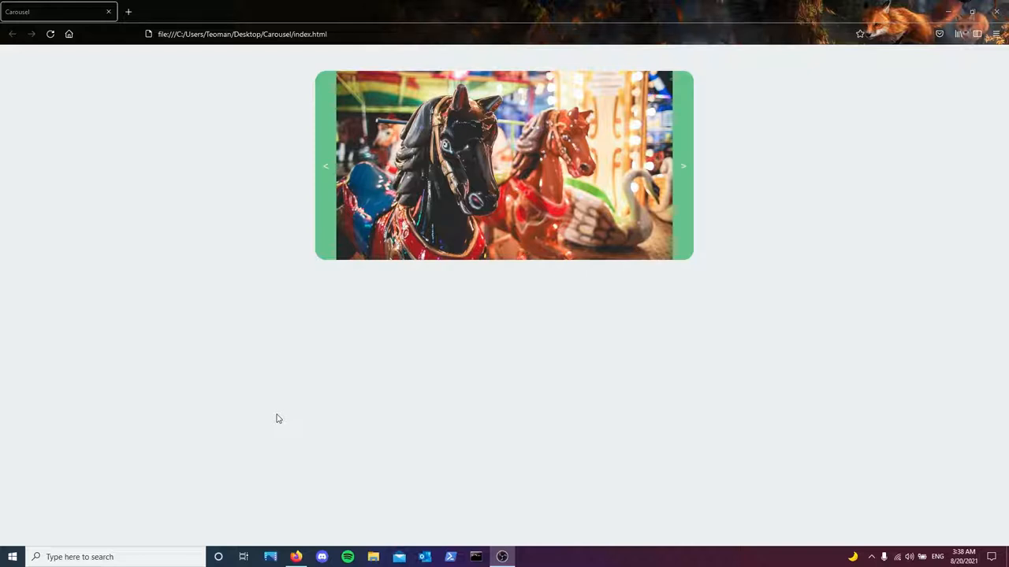
pyautogui.moveTo(649, 211)
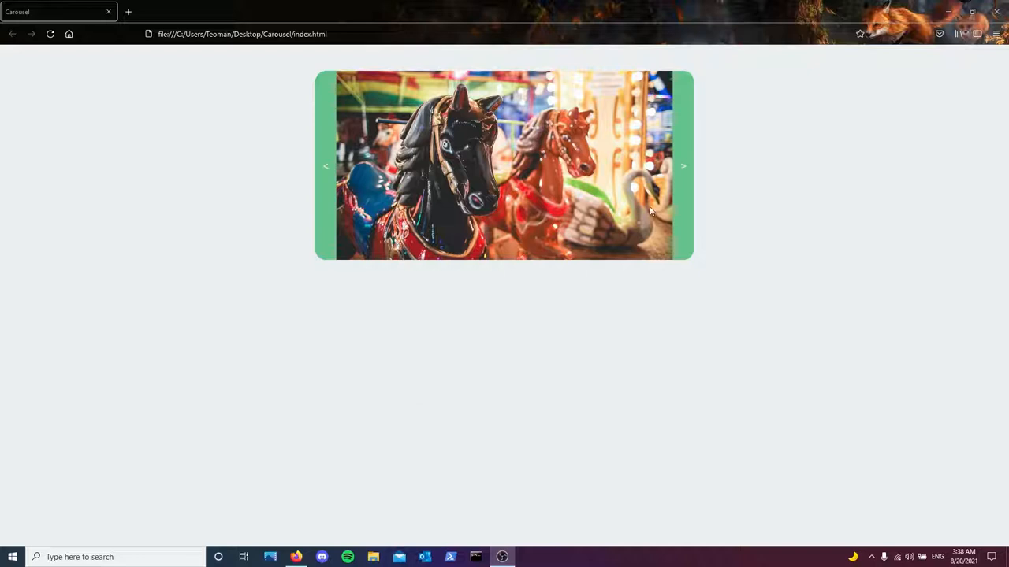
pyautogui.moveTo(325, 165)
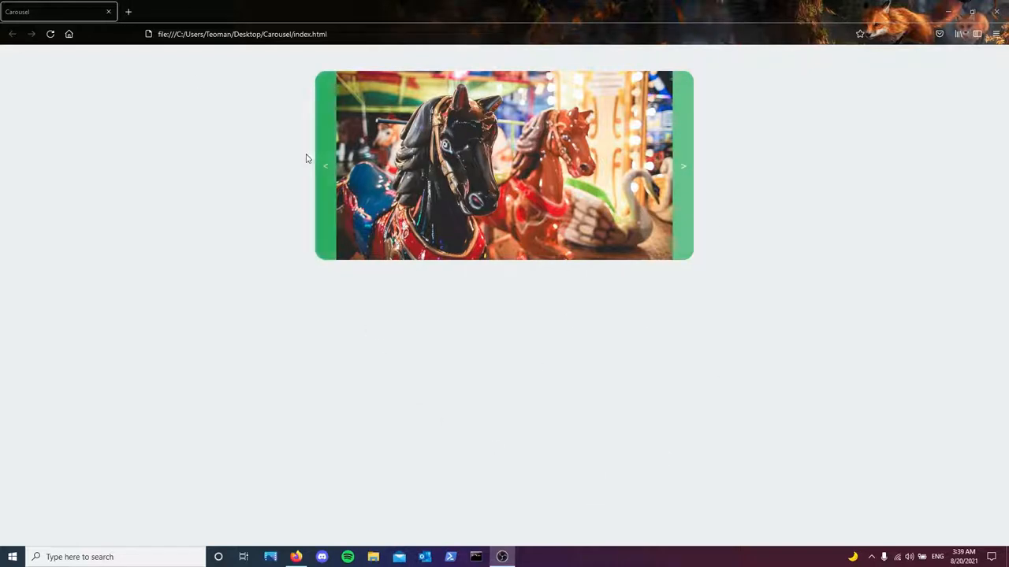
pyautogui.moveTo(736, 271)
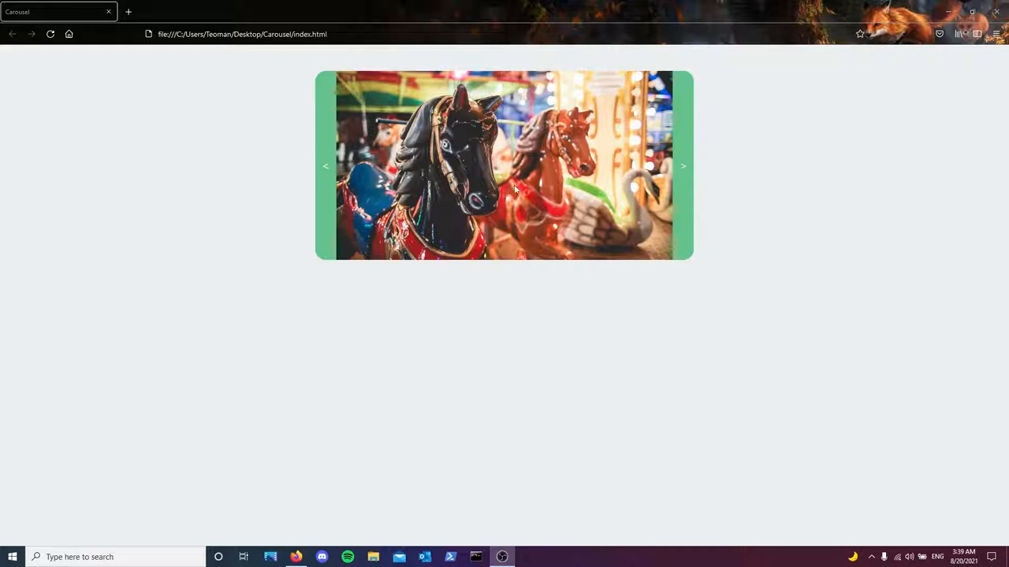
# Step: Try the finished carousel demo, then review the starter index.html and style.css files
pyautogui.click(682, 167)
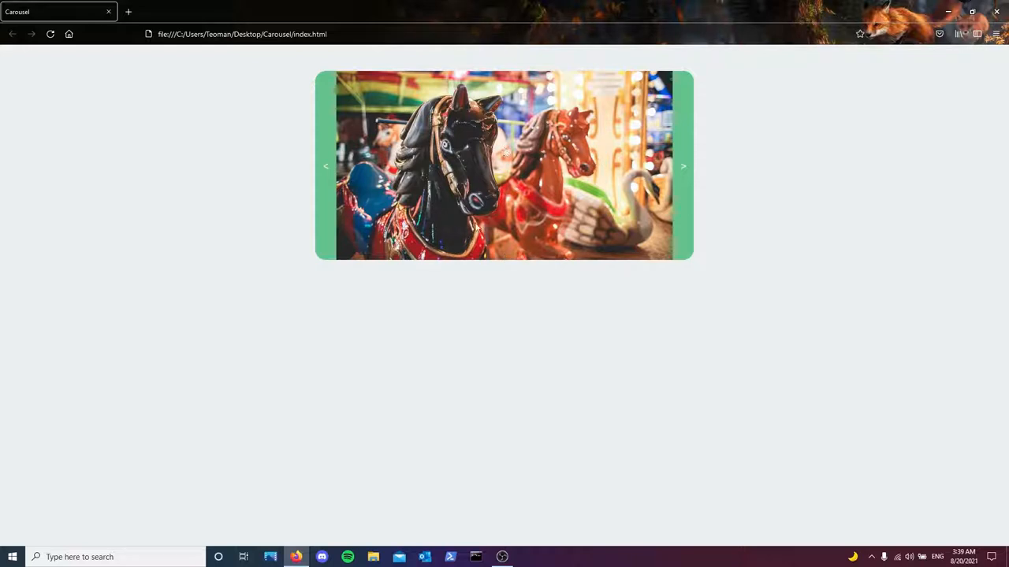
pyautogui.moveTo(783, 176)
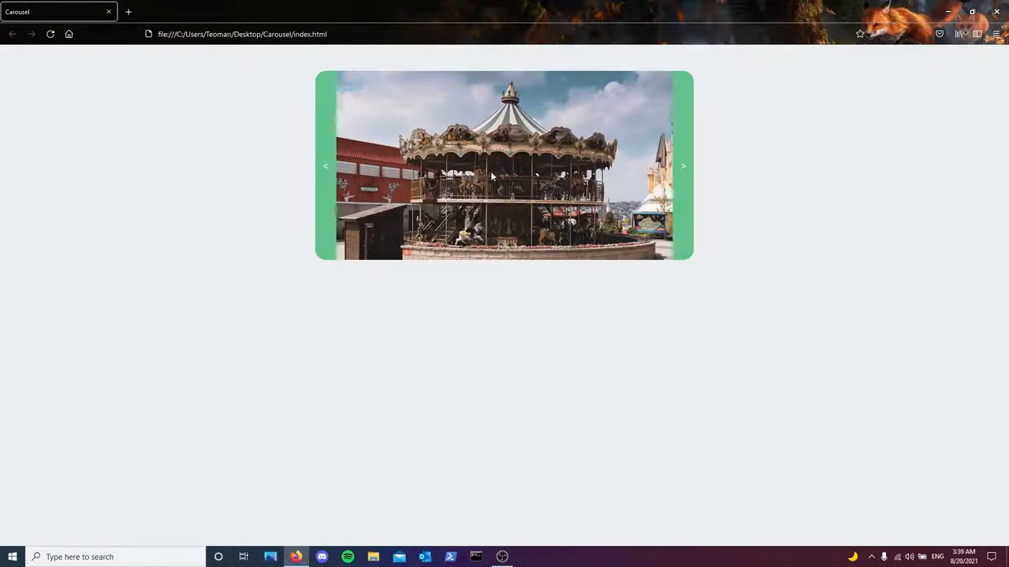
pyautogui.moveTo(501, 183)
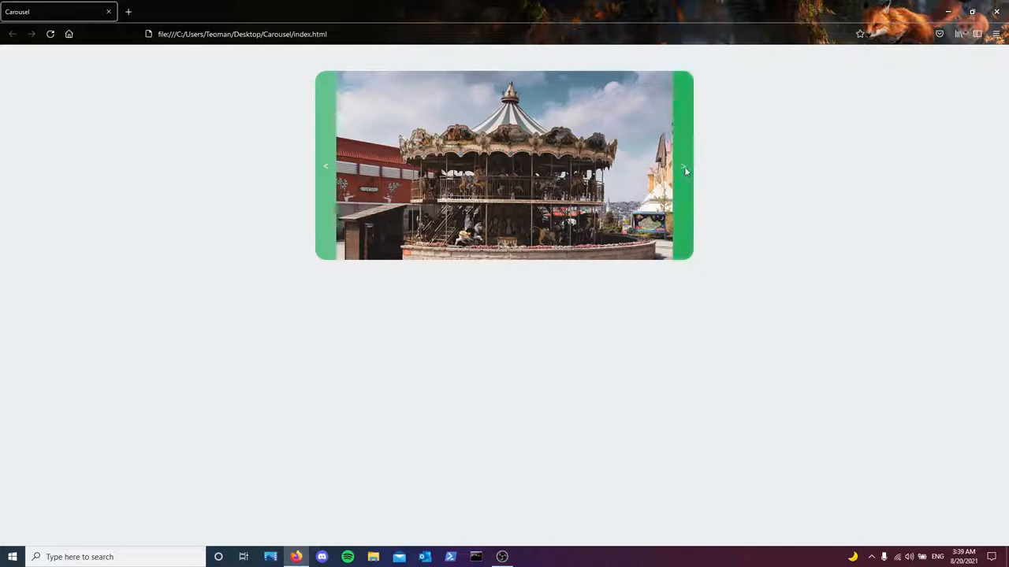
pyautogui.click(684, 167)
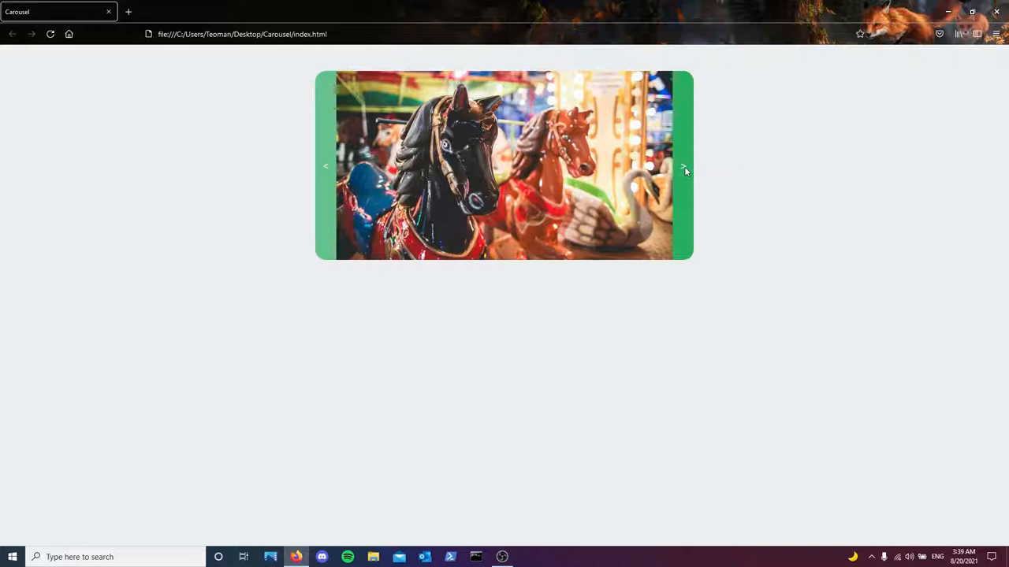
pyautogui.click(501, 558)
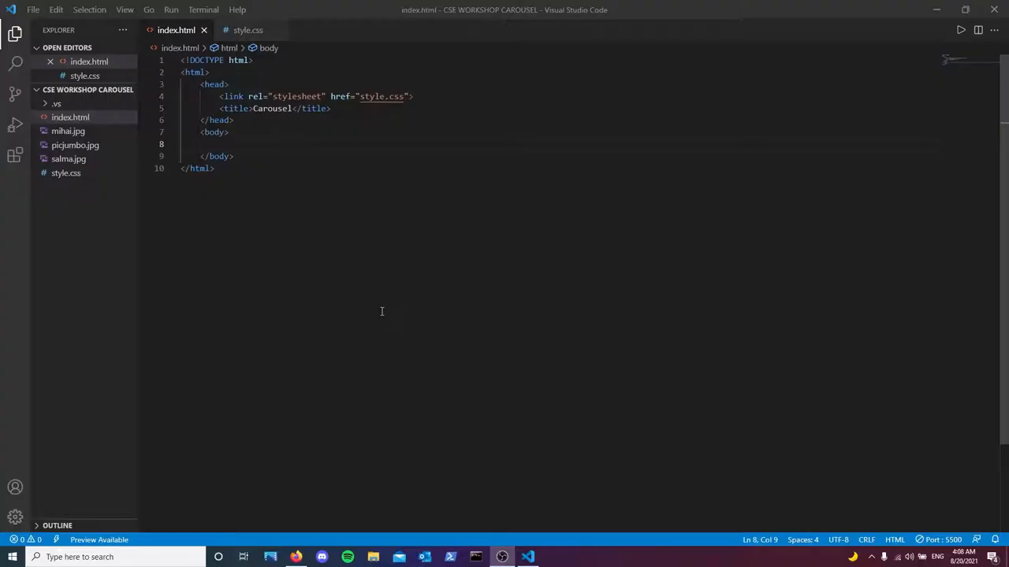
pyautogui.press('ctrl+a')
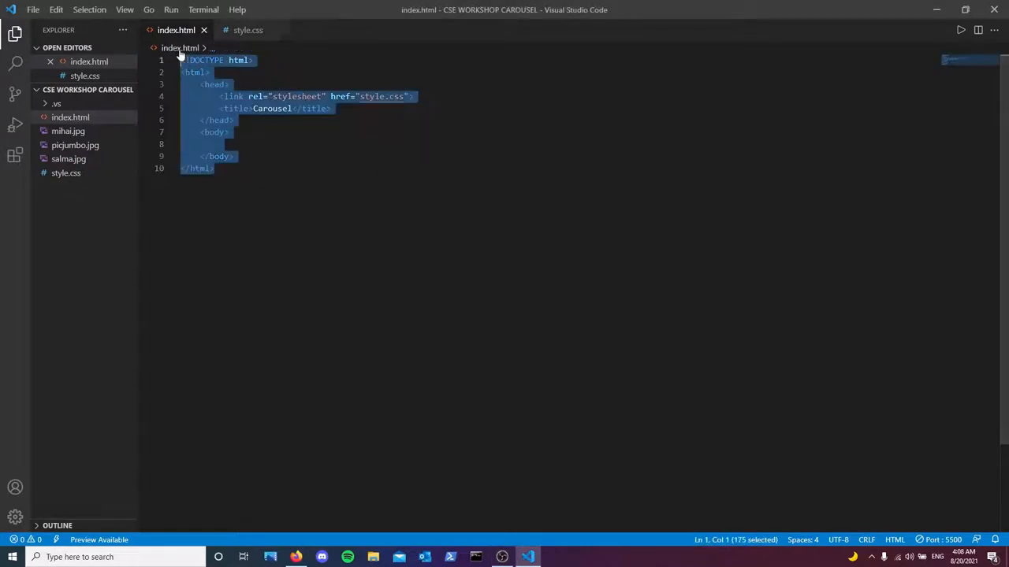
pyautogui.click(229, 145)
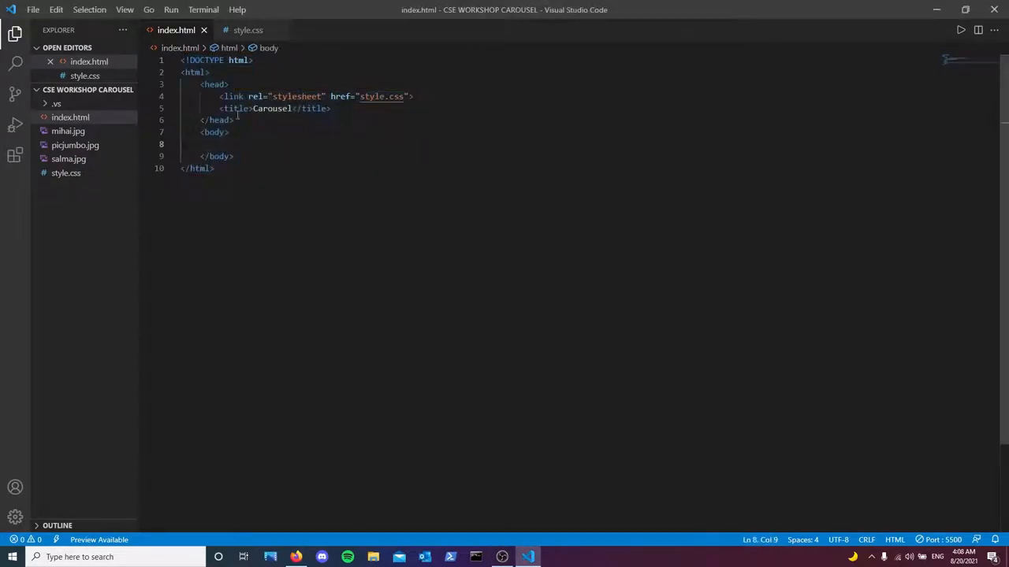
pyautogui.click(248, 30)
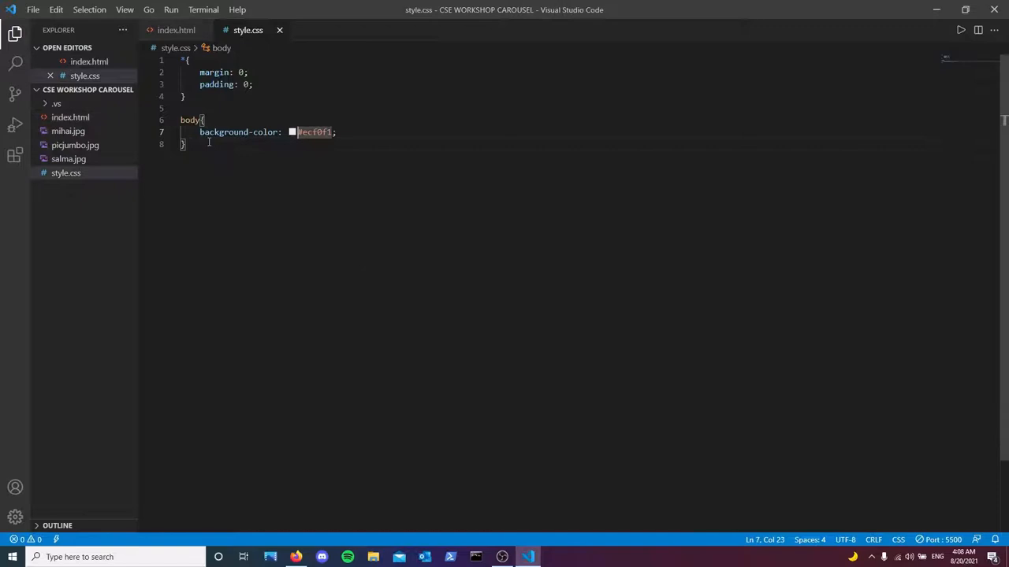
pyautogui.tripleClick(268, 132)
pyautogui.write('d')
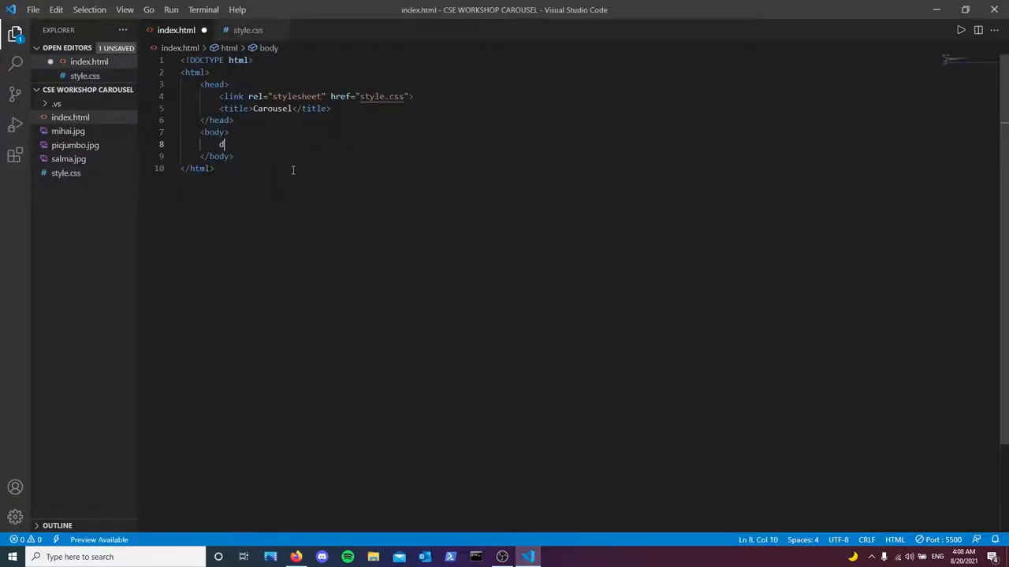
# Step: Add a div.carousel containing a button.carousel-button and duplicate the button line
pyautogui.write('iv.')
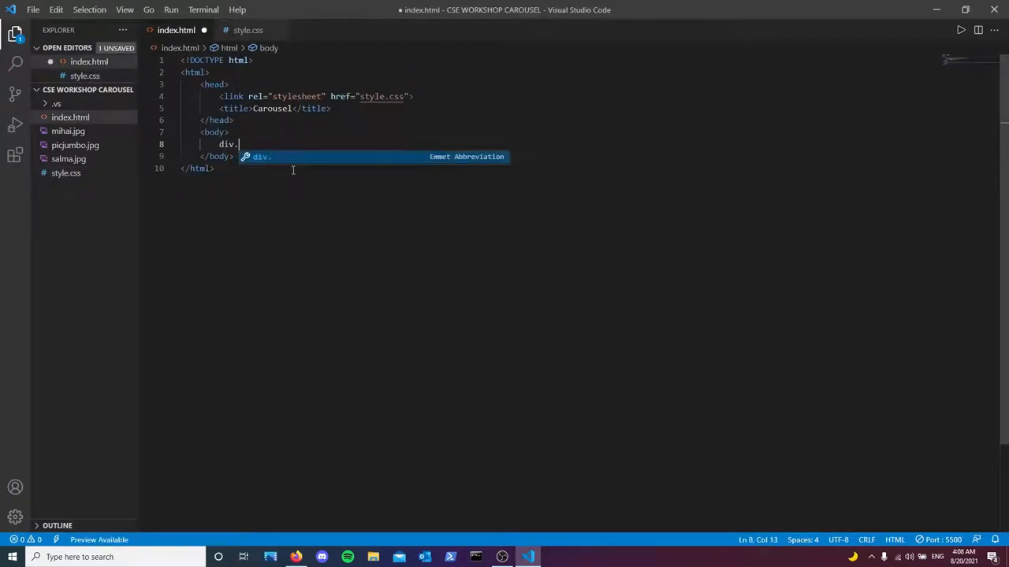
pyautogui.write('carousel">')
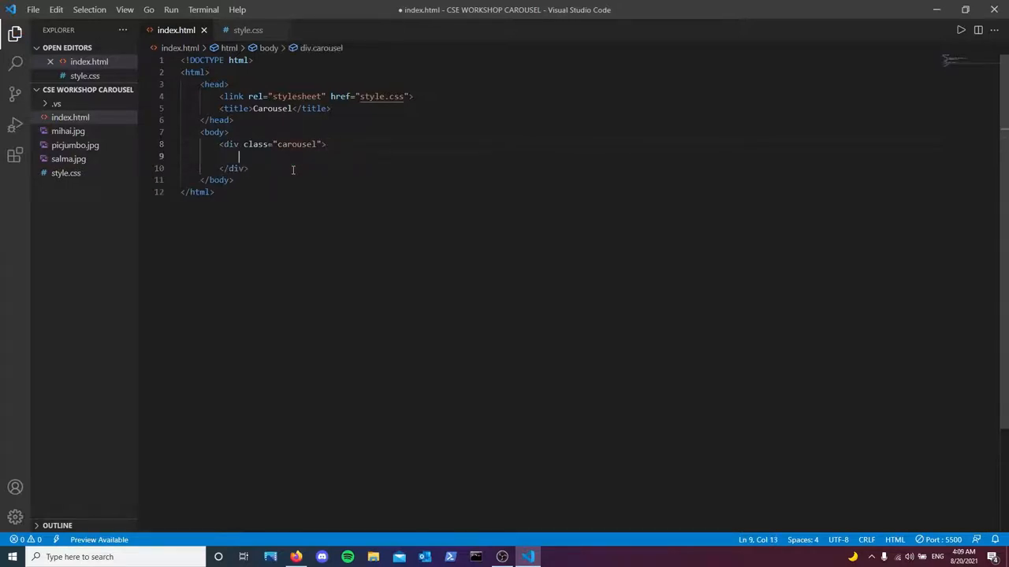
pyautogui.write('button')
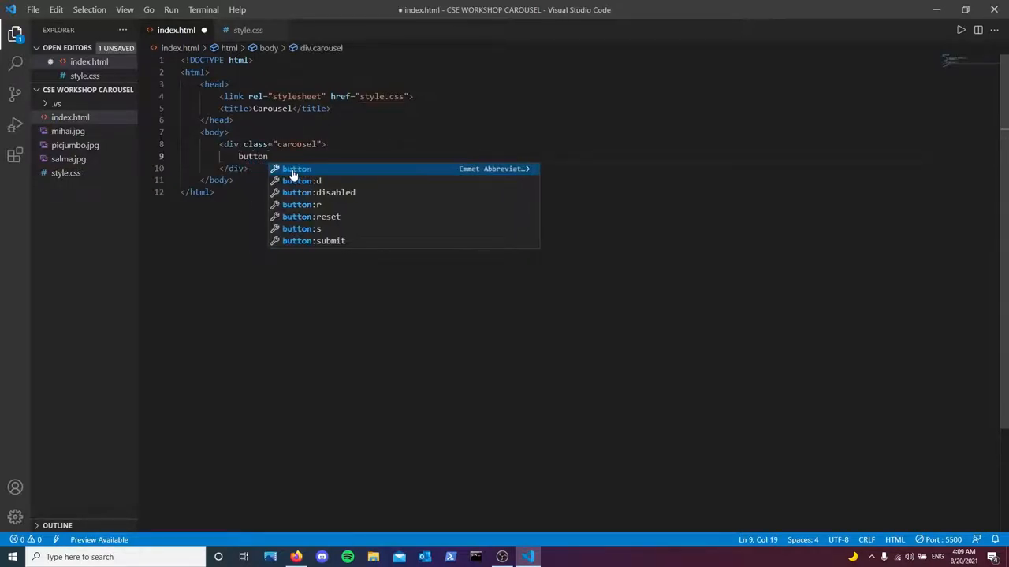
pyautogui.write('.')
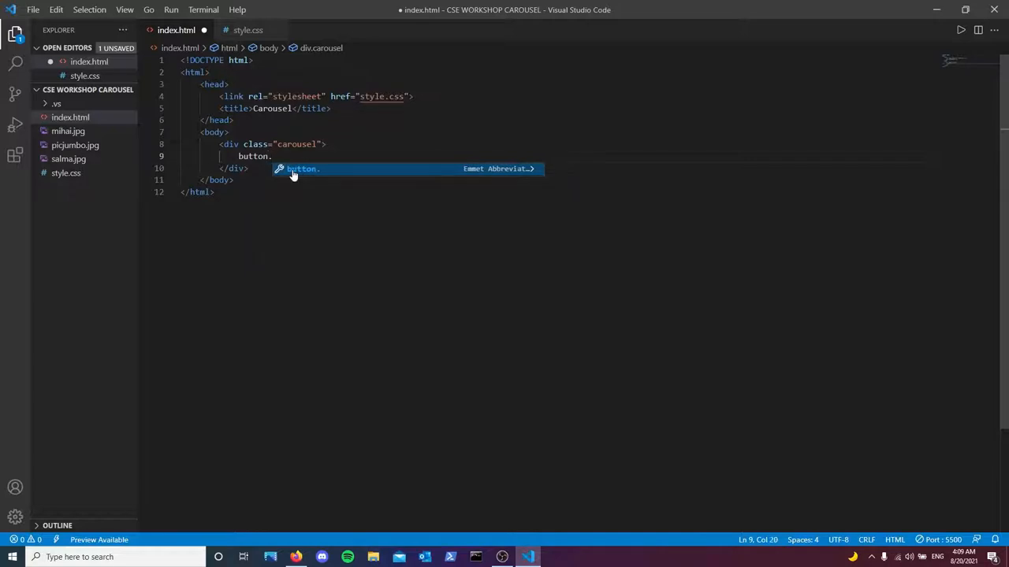
pyautogui.write('carousel')
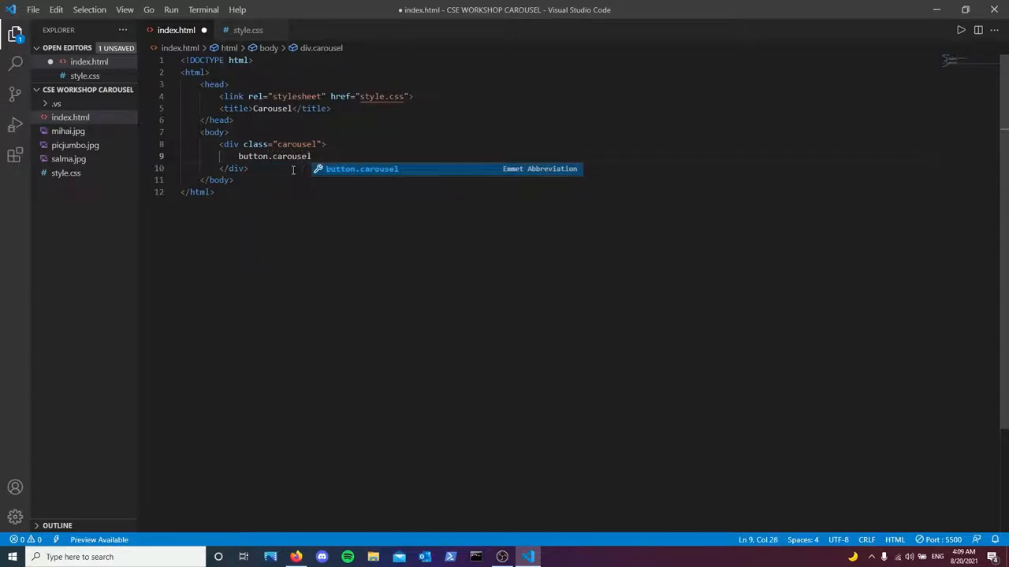
pyautogui.write('-button"></button>')
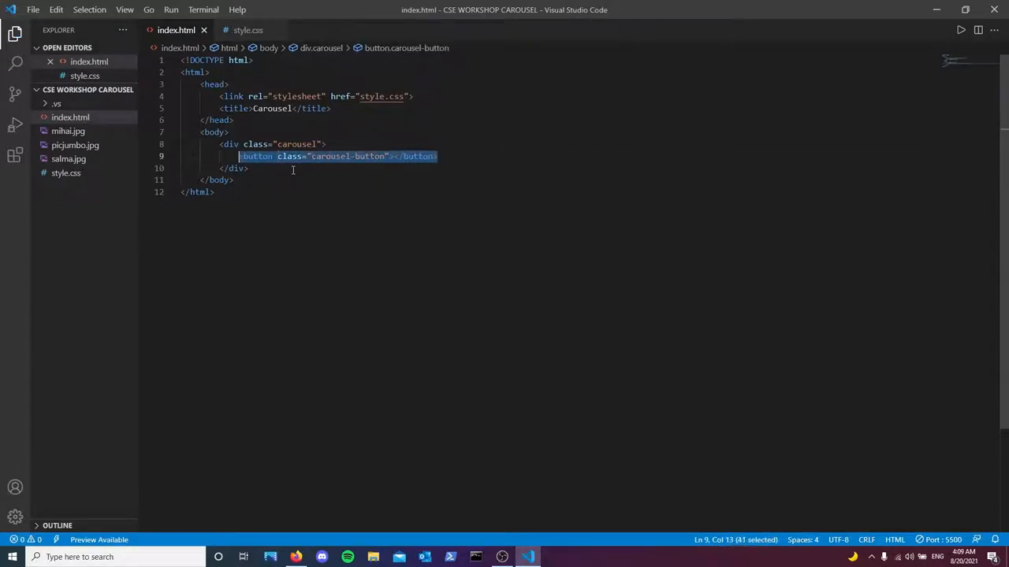
pyautogui.click(390, 156)
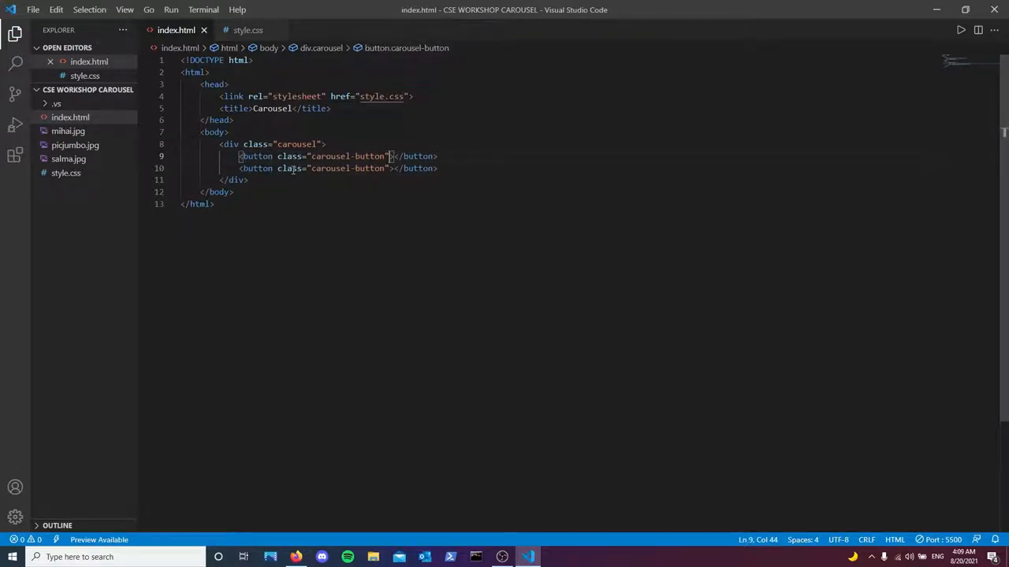
# Step: Float the buttons left and right and label them &lt; and &gt;, saving the file
pyautogui.write('style="float: right;')
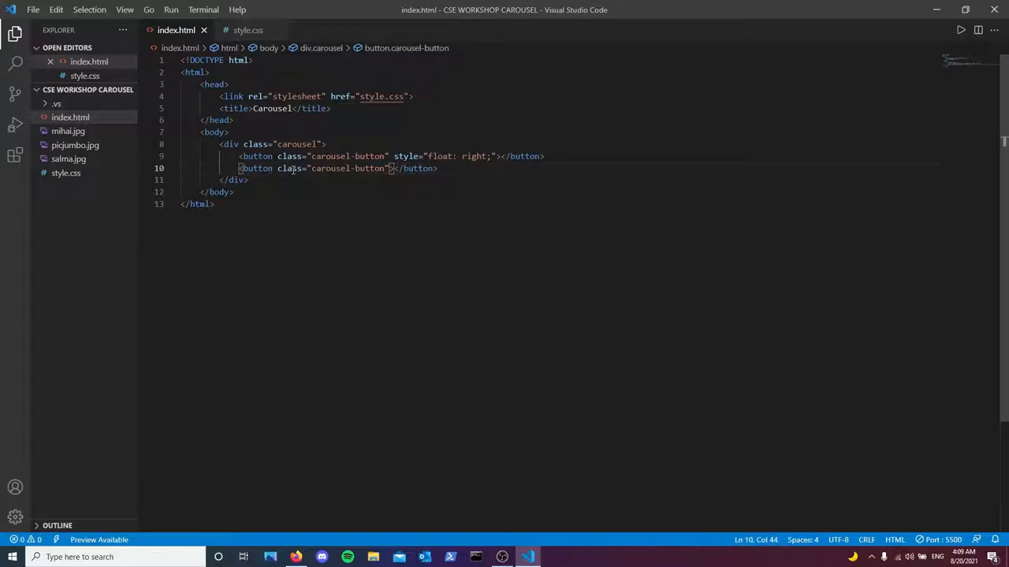
pyautogui.write('style="float: right;"')
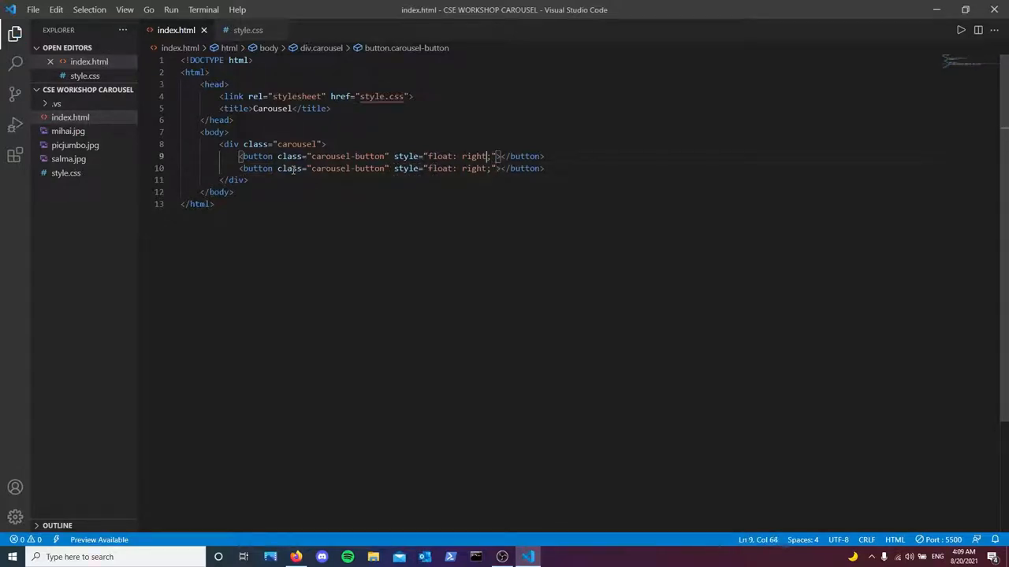
pyautogui.write('left')
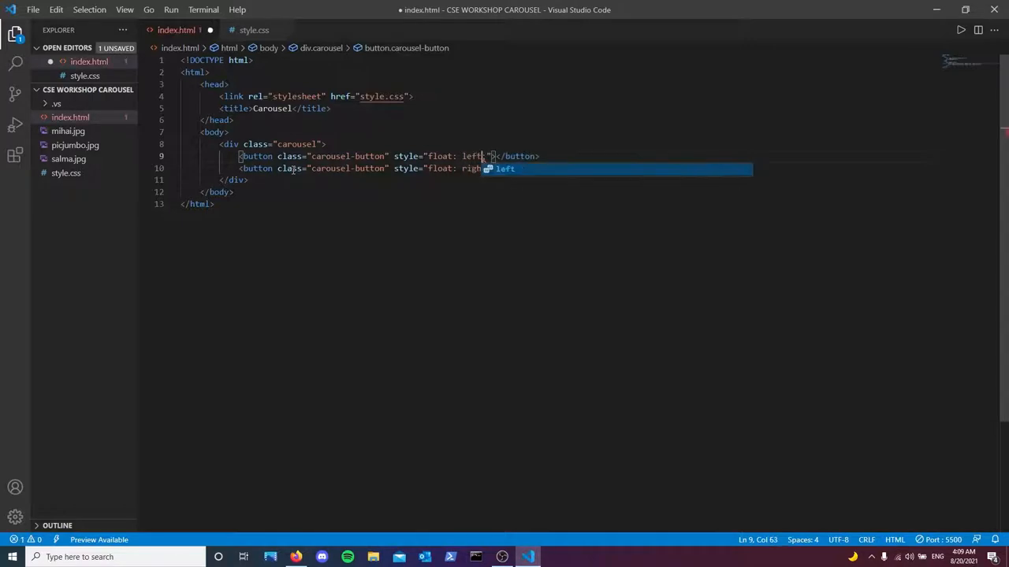
pyautogui.press('ctrl+s')
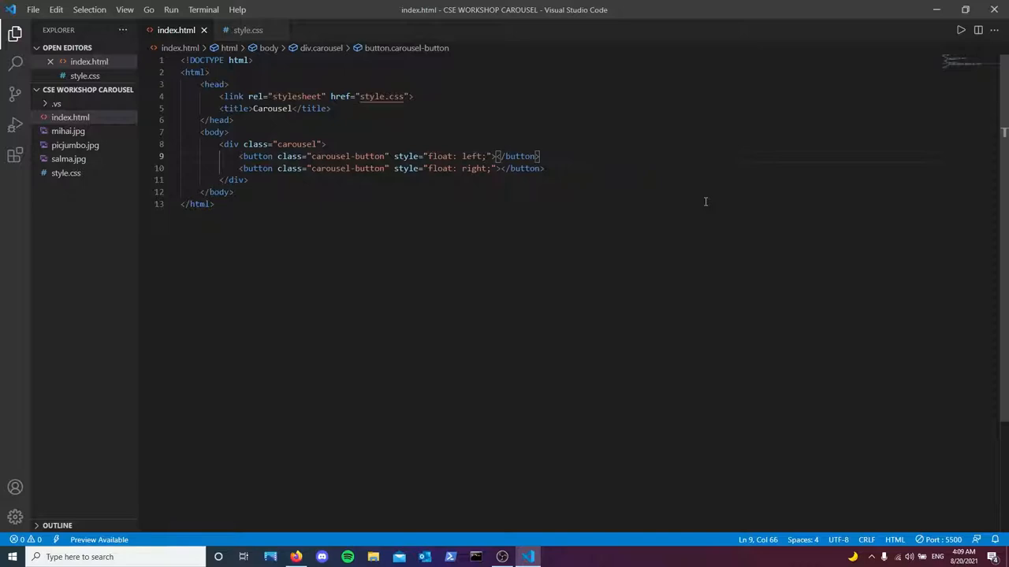
pyautogui.write('&')
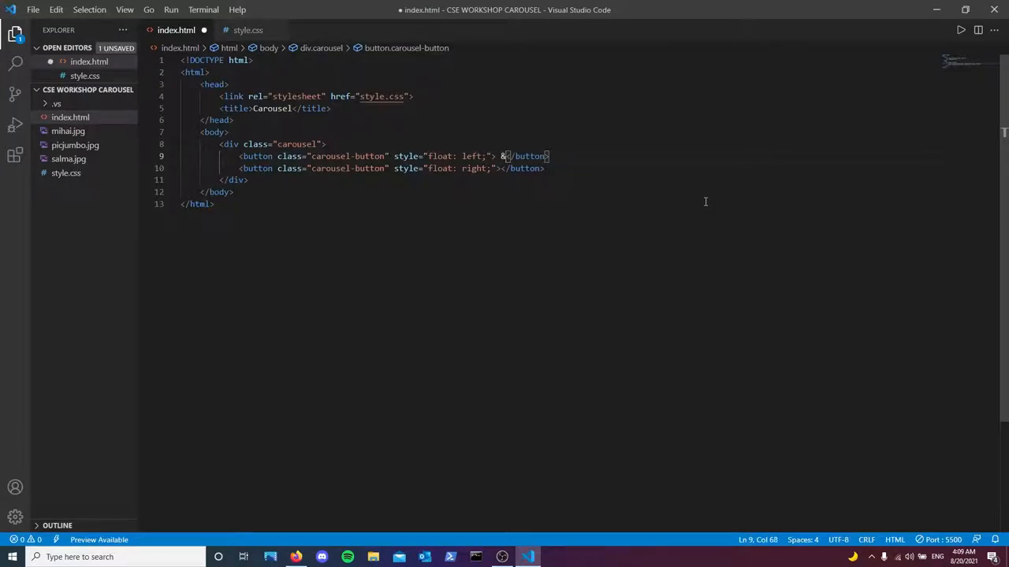
pyautogui.write('lt;')
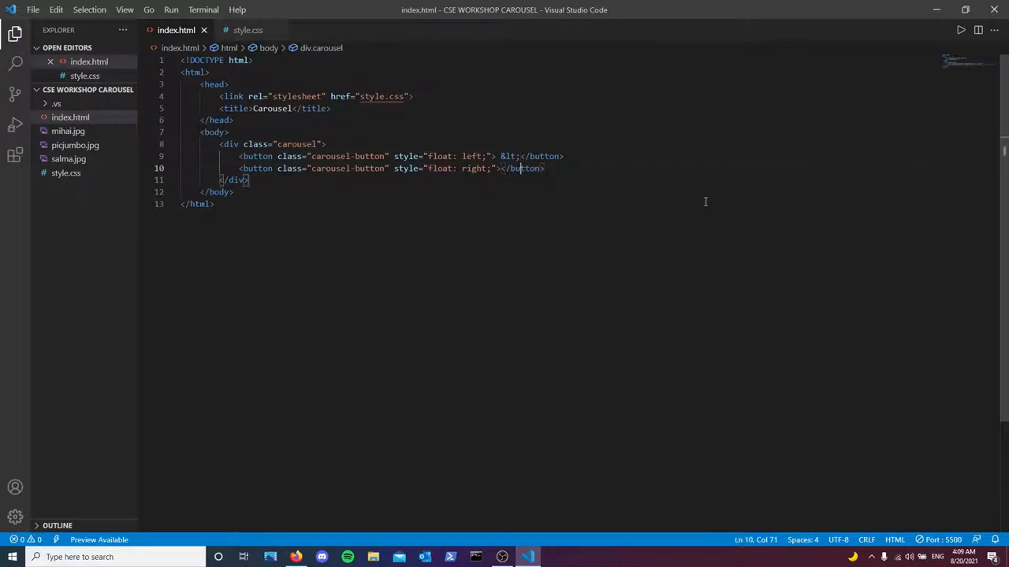
pyautogui.write('&gt;')
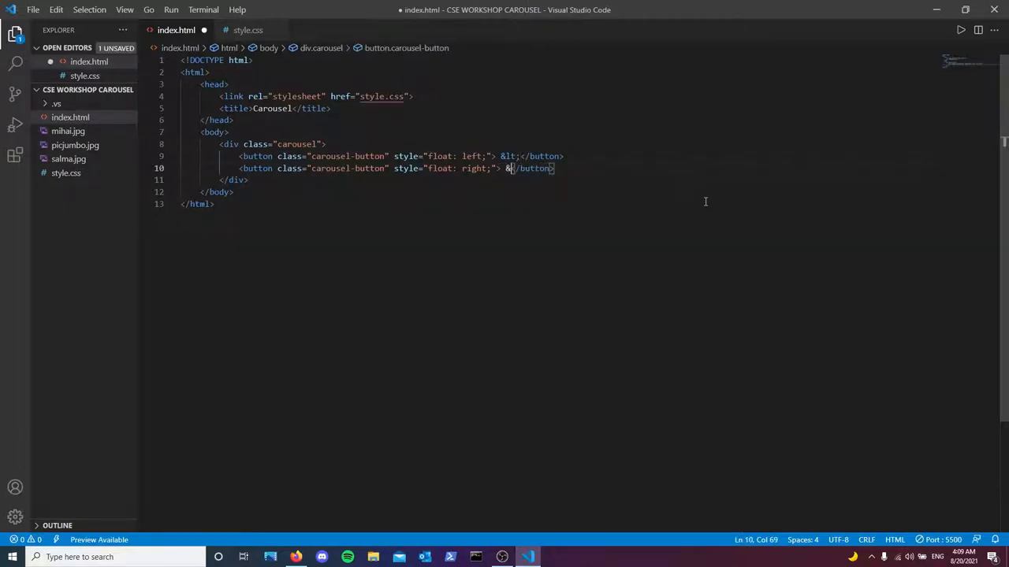
pyautogui.write('&gt;')
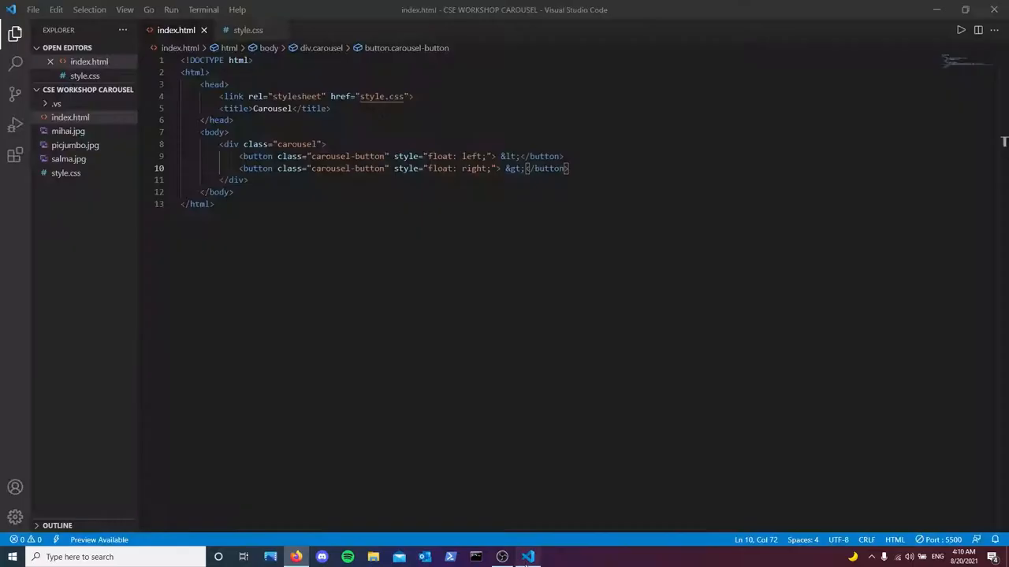
pyautogui.press('Enter')
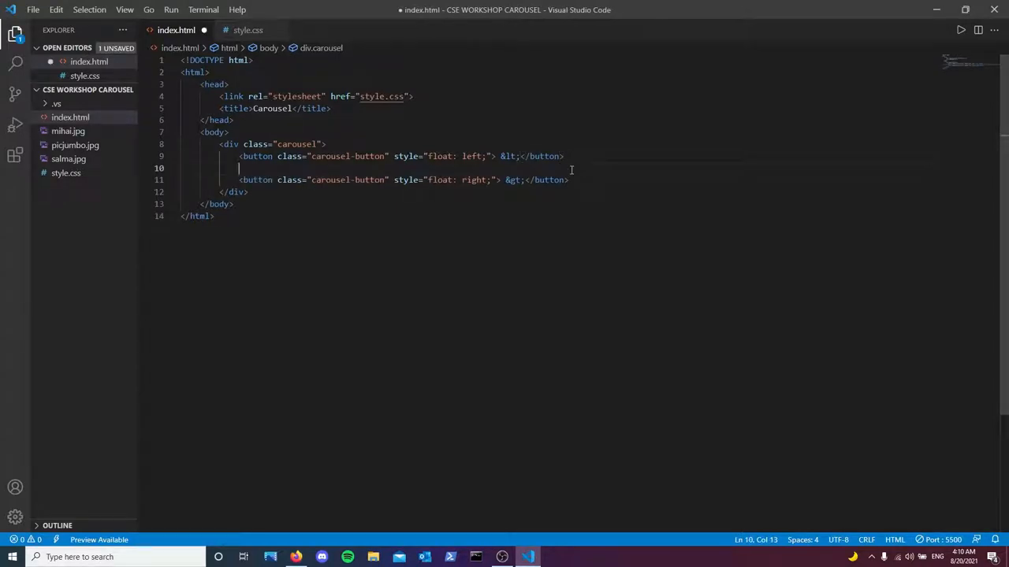
pyautogui.write('div#$')
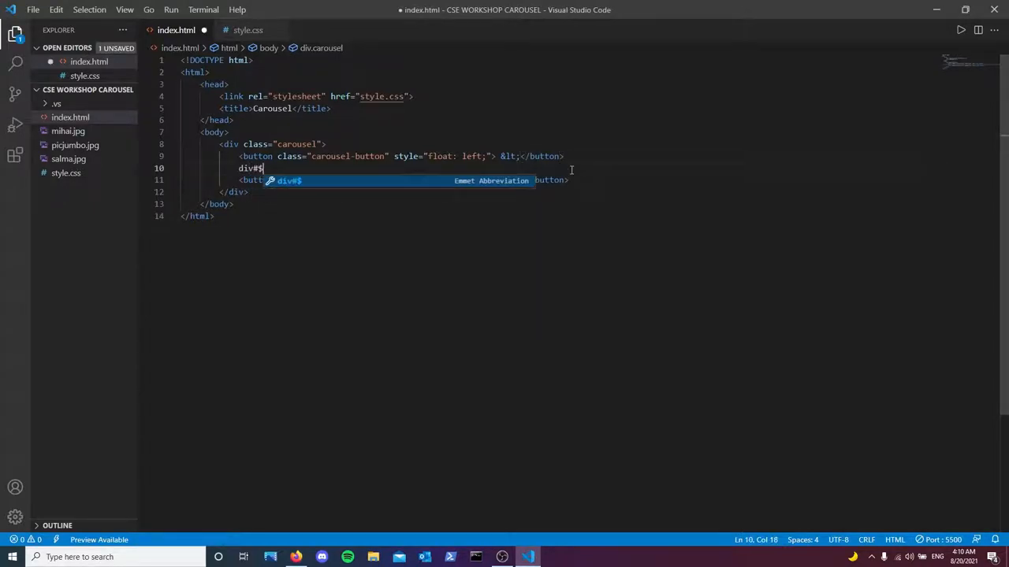
pyautogui.write('horse"></div>')
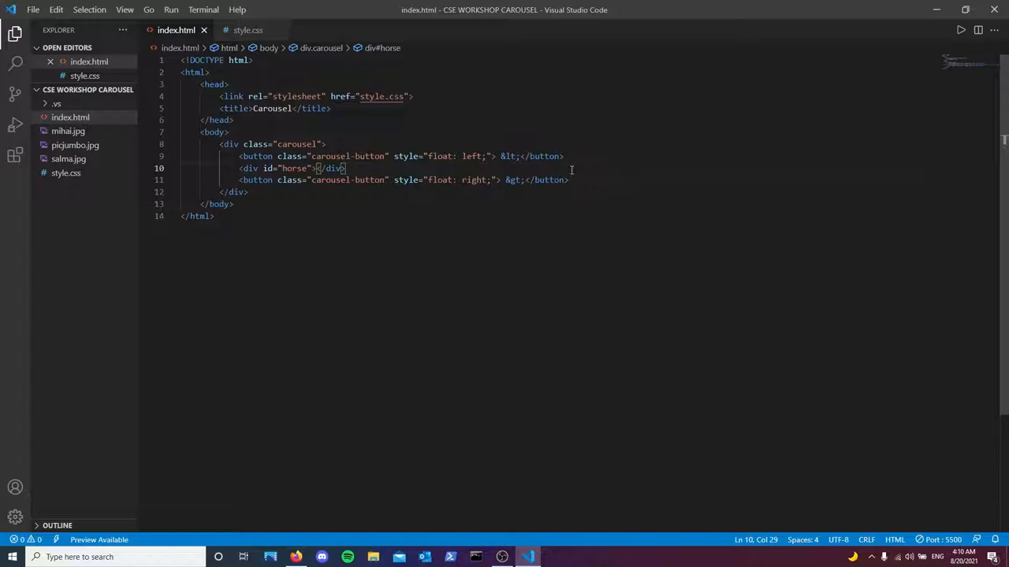
pyautogui.press('Enter')
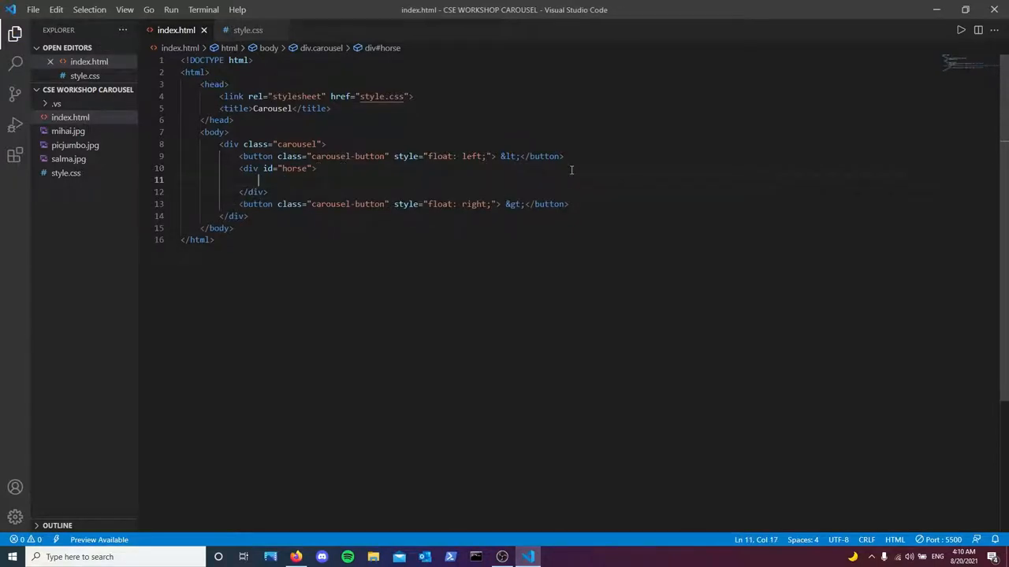
pyautogui.moveTo(66, 145)
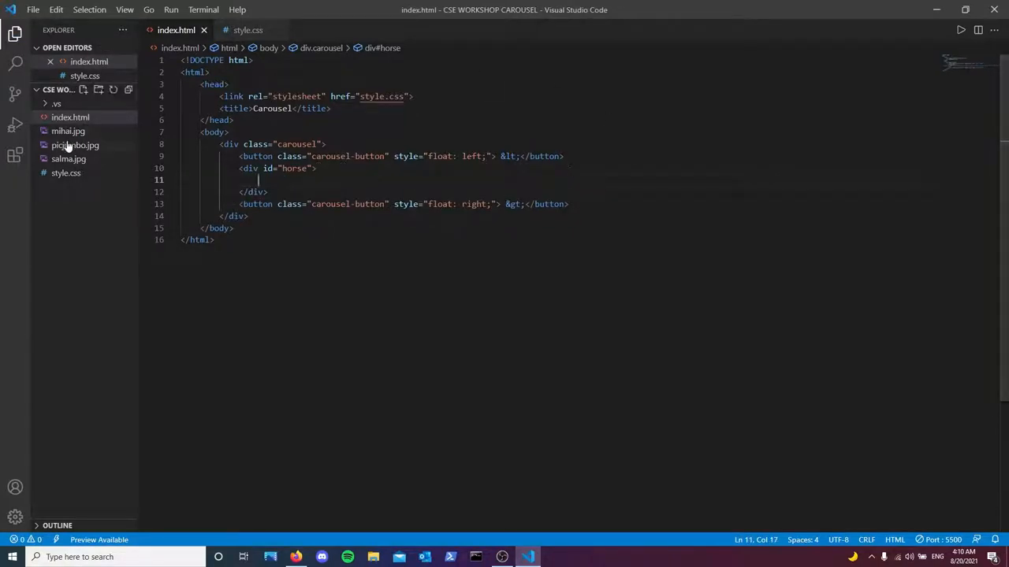
pyautogui.click(67, 131)
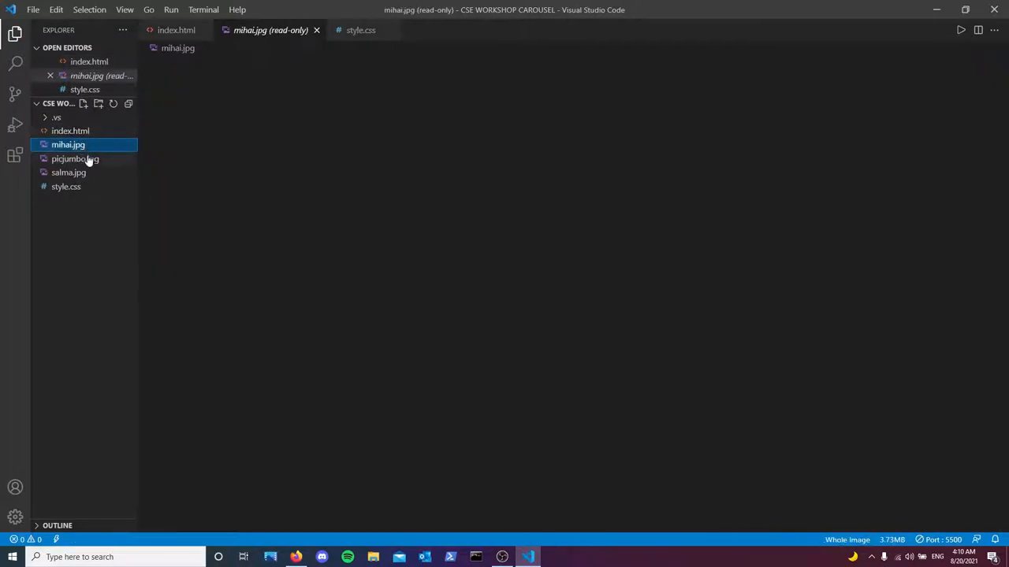
pyautogui.click(88, 61)
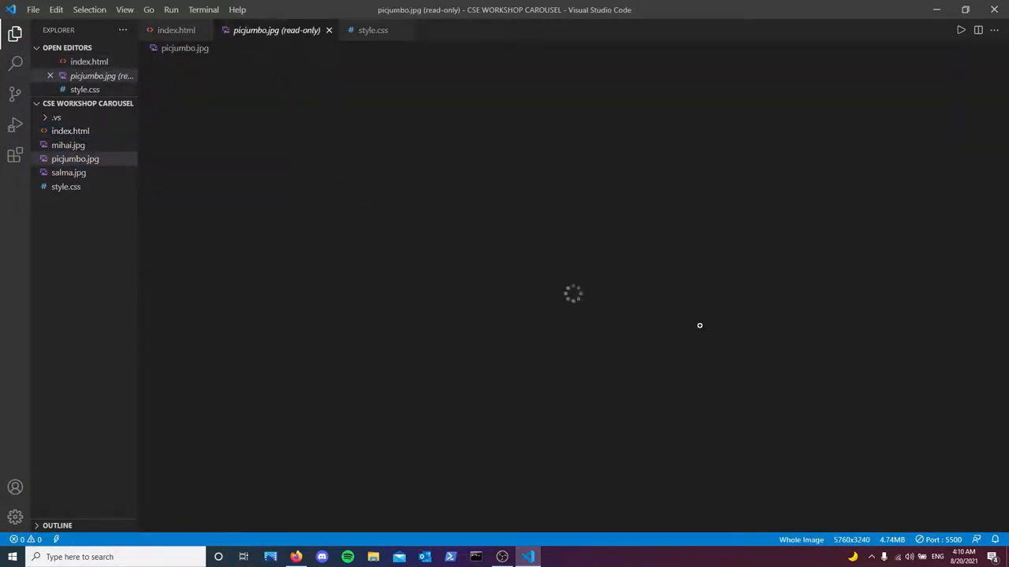
pyautogui.click(176, 30)
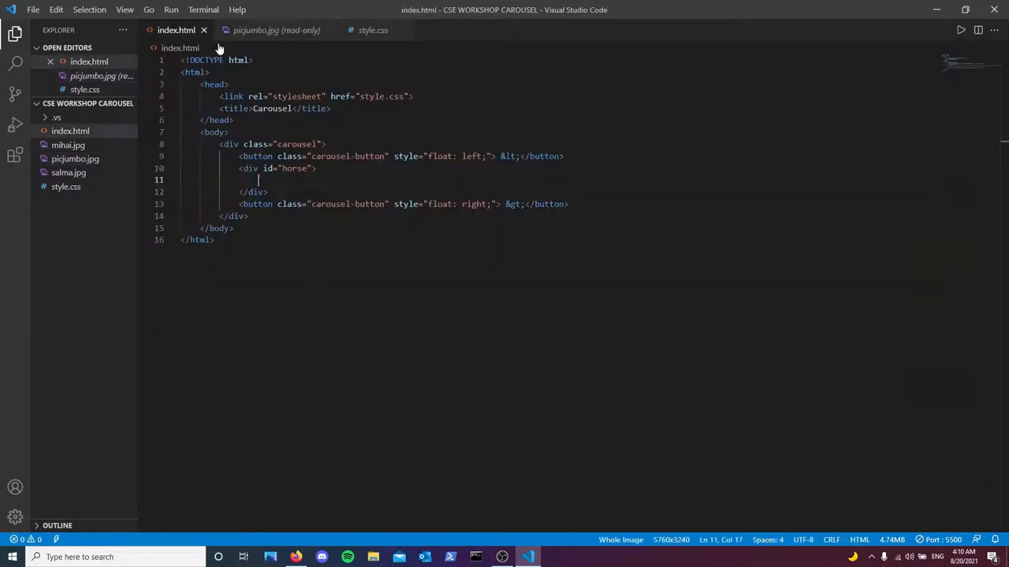
pyautogui.click(318, 30)
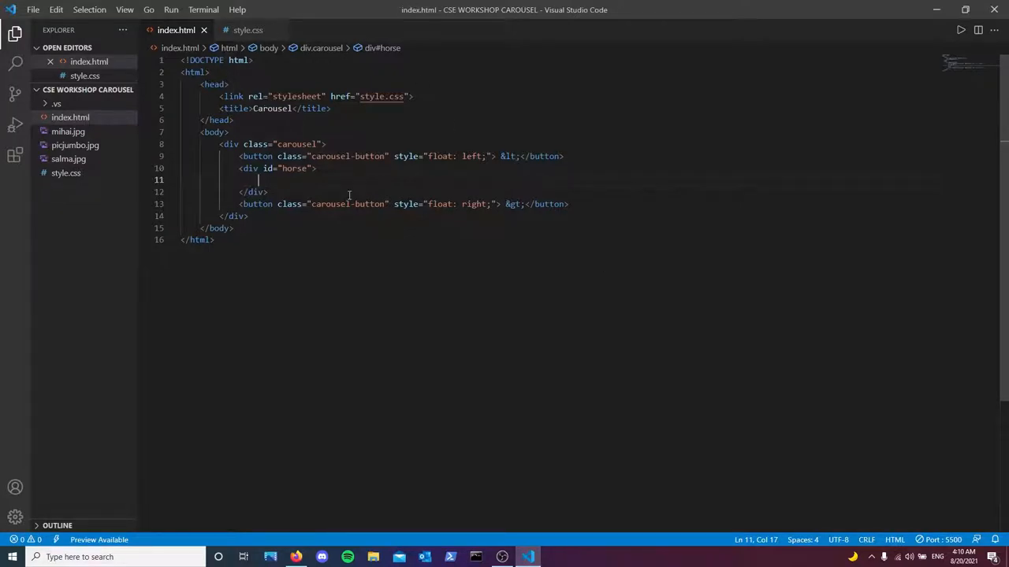
pyautogui.click(249, 30)
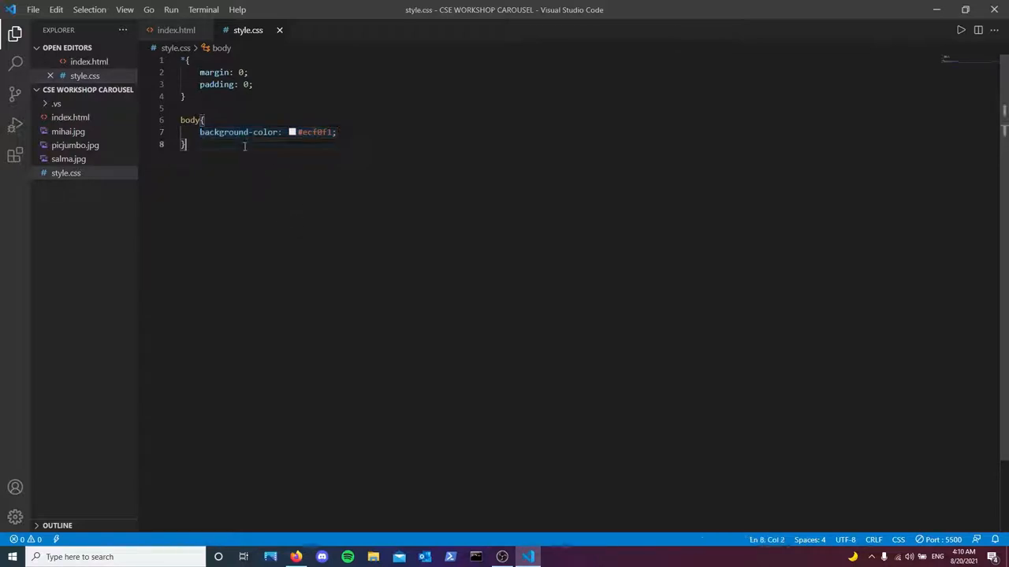
# Step: Add a .carousel rule with height 360px, width 720px and margin 50px auto
pyautogui.press('enter')
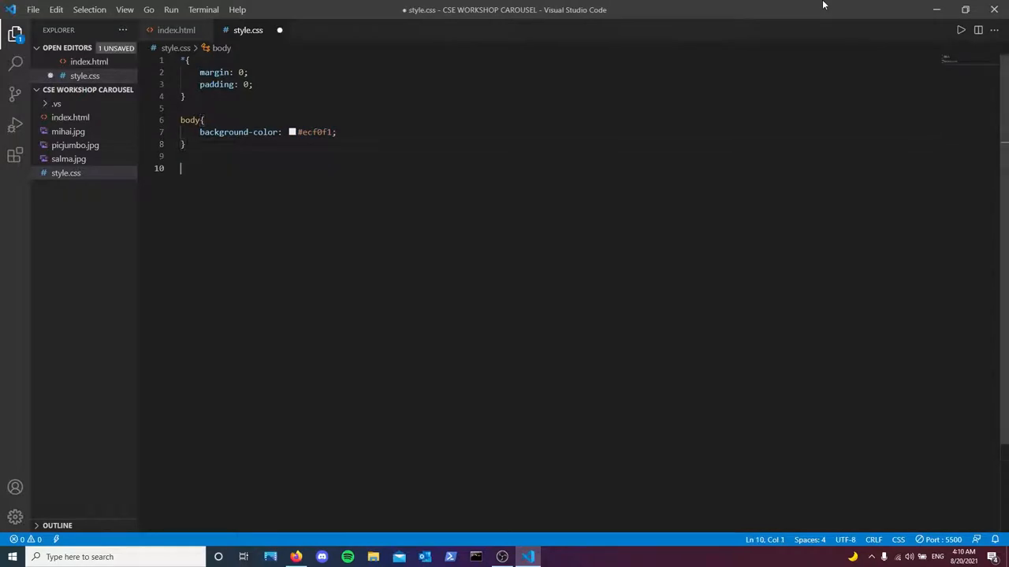
pyautogui.write('.card')
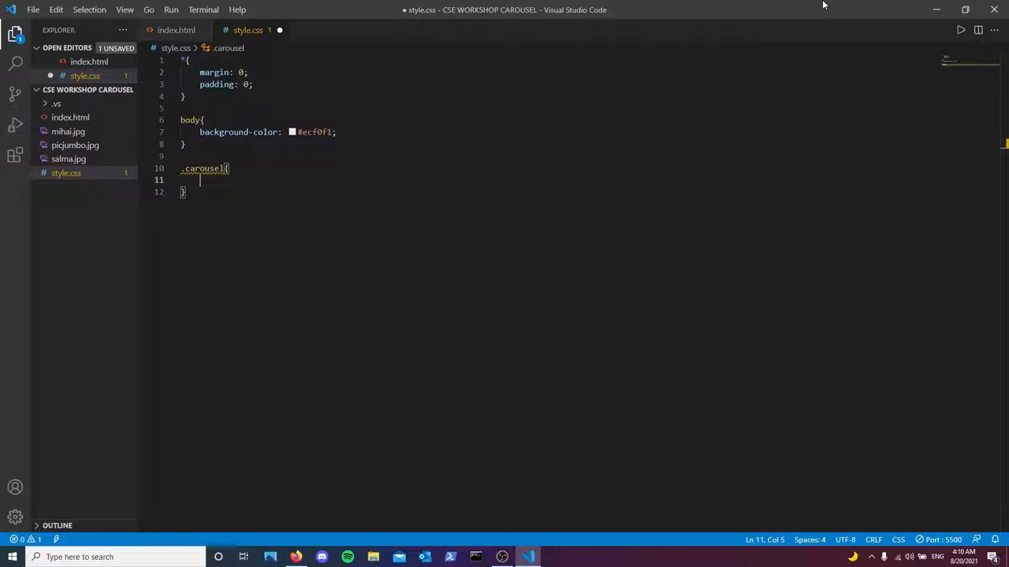
pyautogui.write('height: ;')
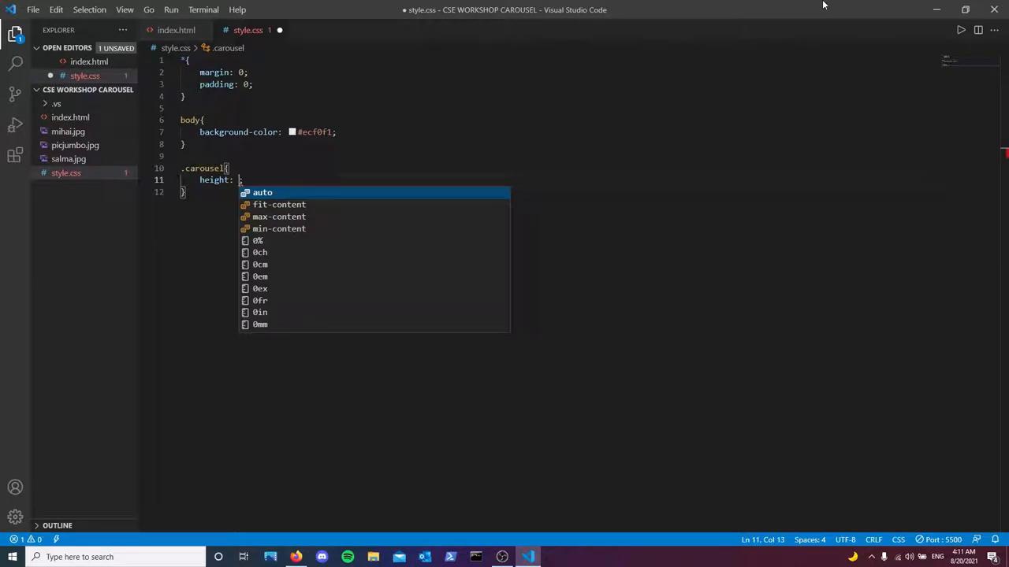
pyautogui.write('360px')
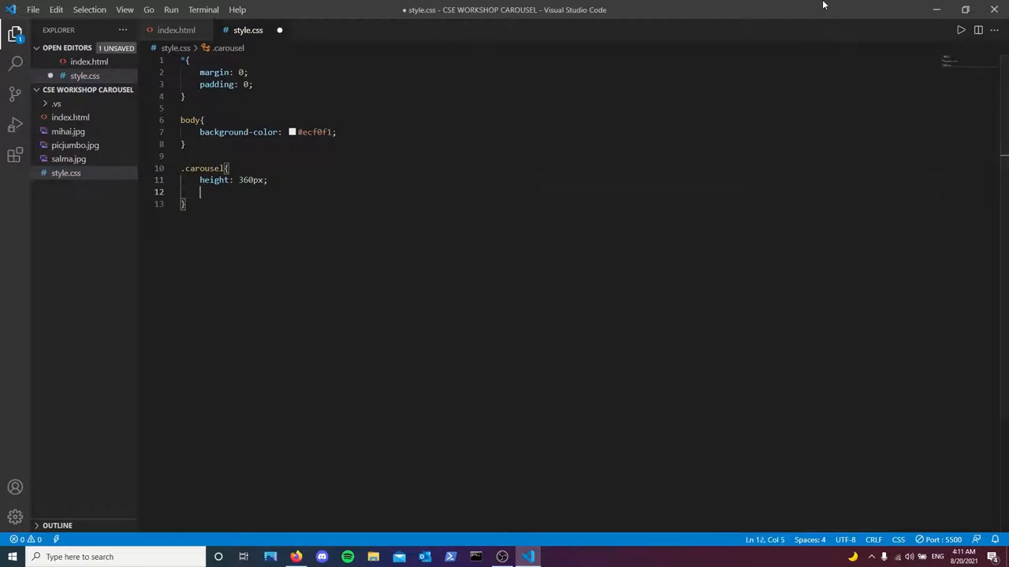
pyautogui.press('ctrl+s')
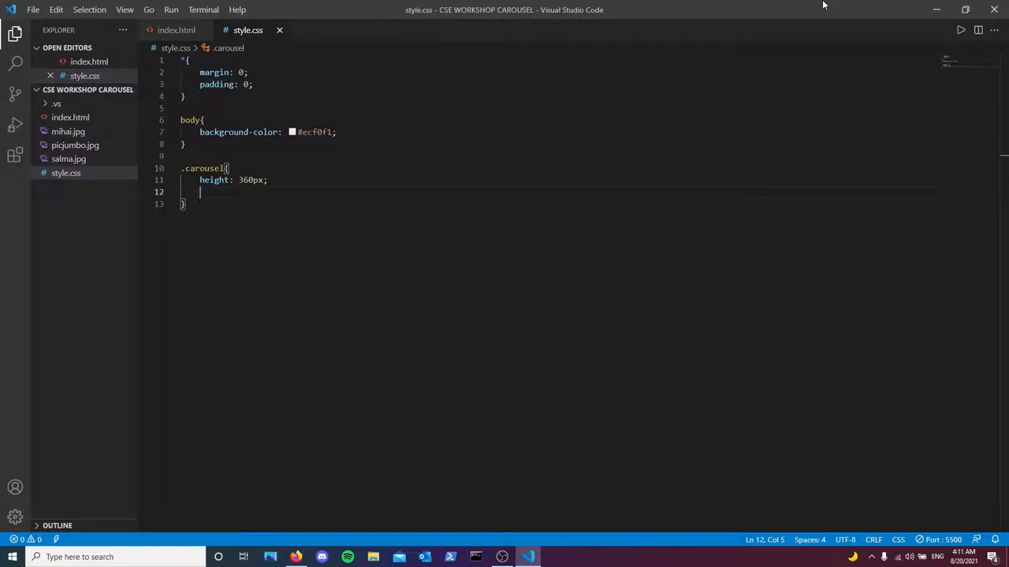
pyautogui.write('width: 720px;')
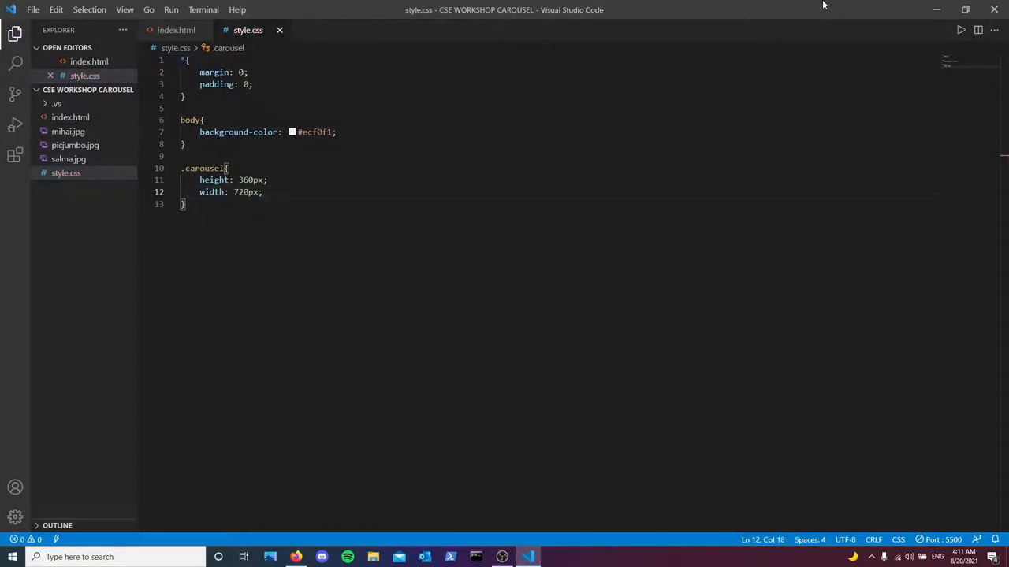
pyautogui.write('ma')
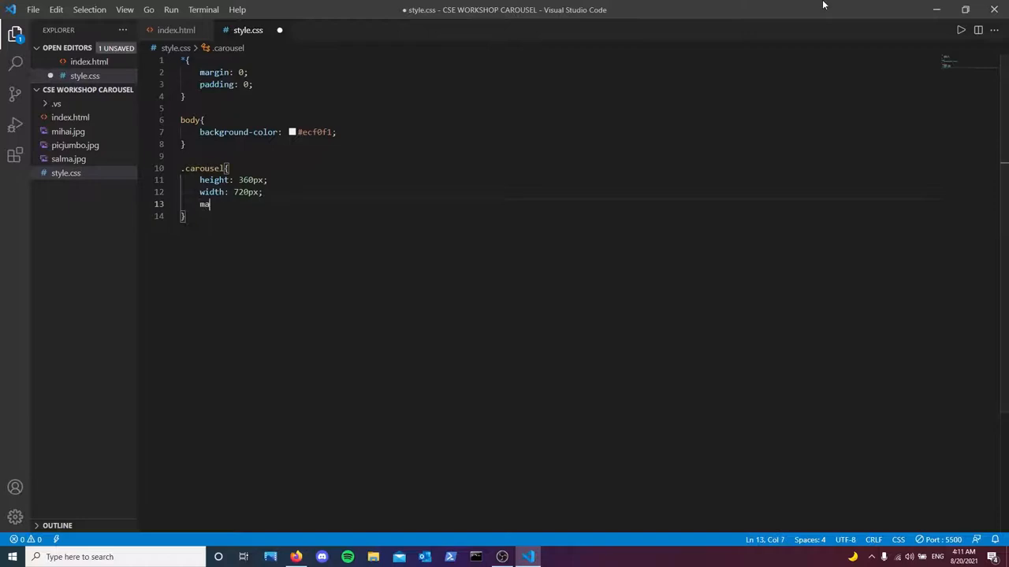
pyautogui.write('rgin: 0 auto;')
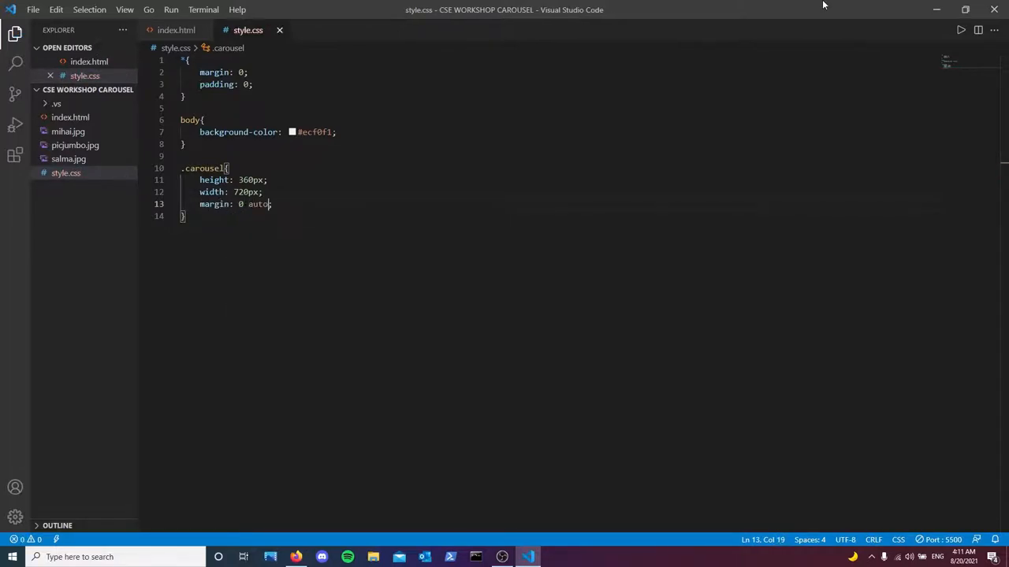
pyautogui.press('BackSpace')
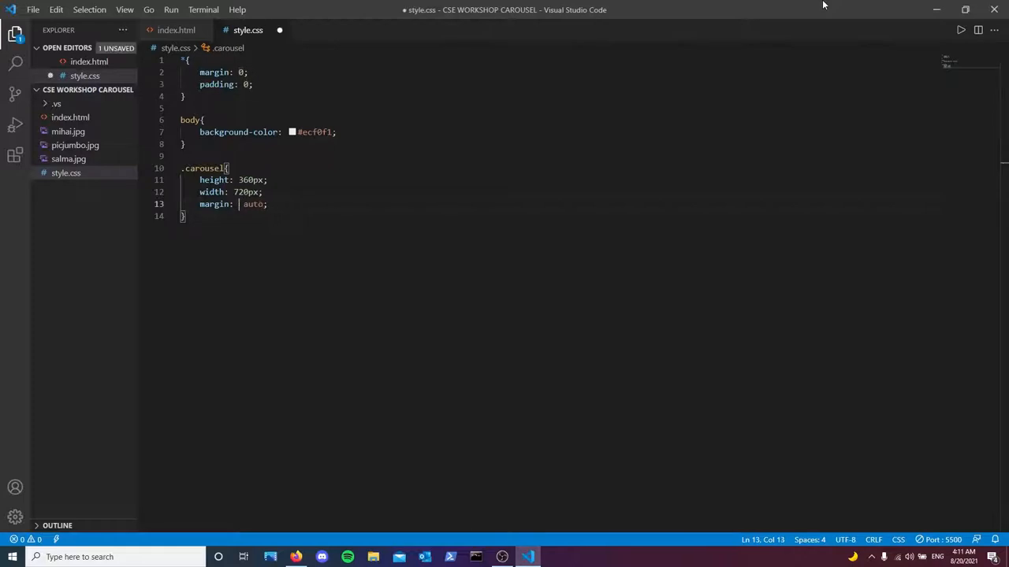
pyautogui.write('50px')
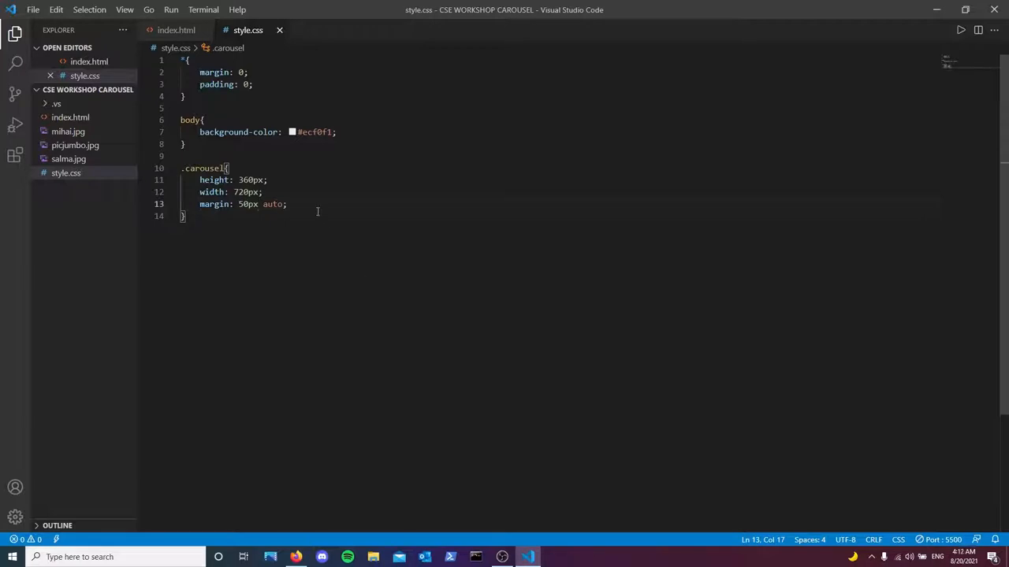
# Step: Give .carousel background-color #27ae60 and check the green box in the browser
pyautogui.write('background-color: ;')
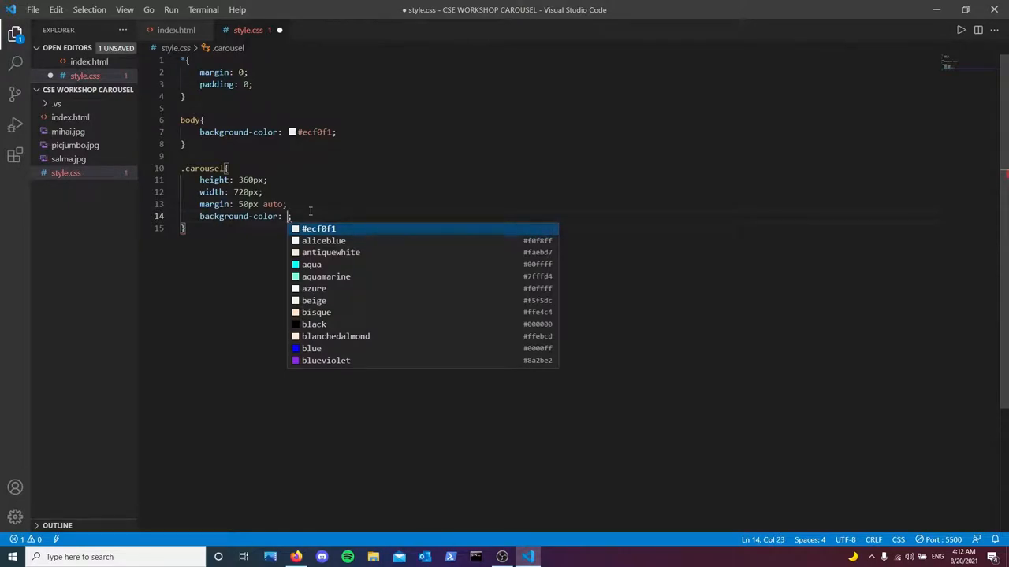
pyautogui.write('#')
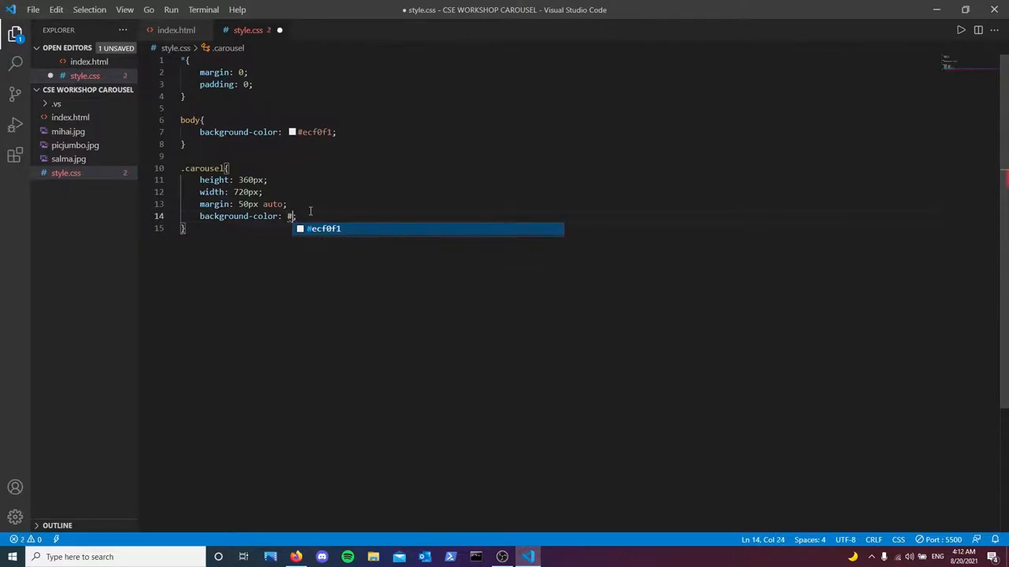
pyautogui.write('2')
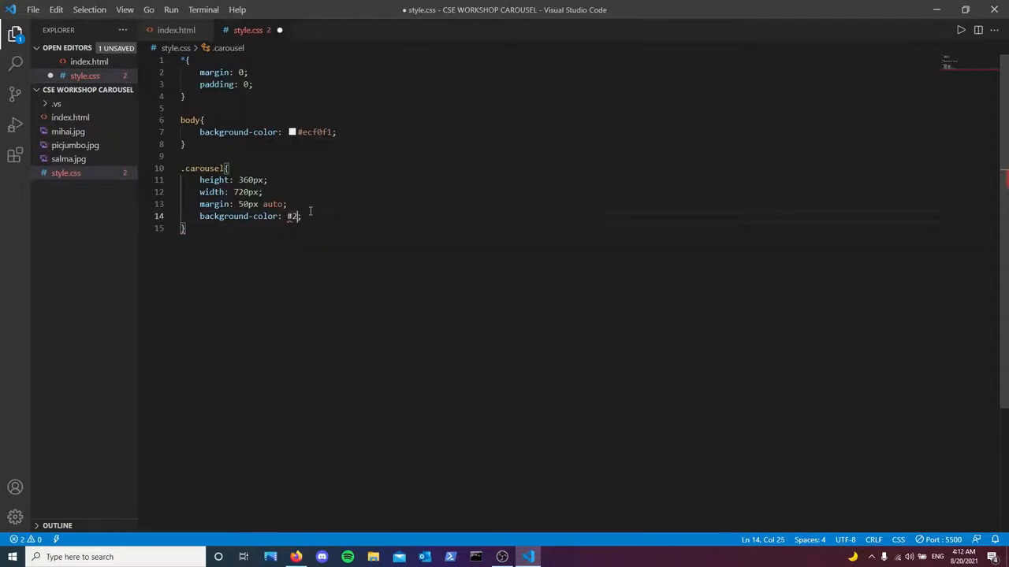
pyautogui.write('7')
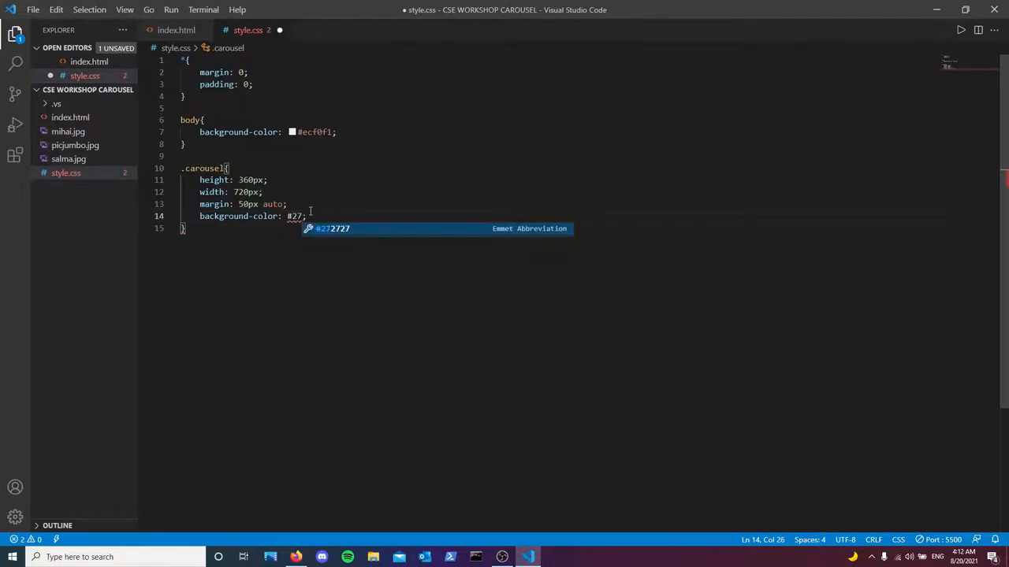
pyautogui.write('ae60')
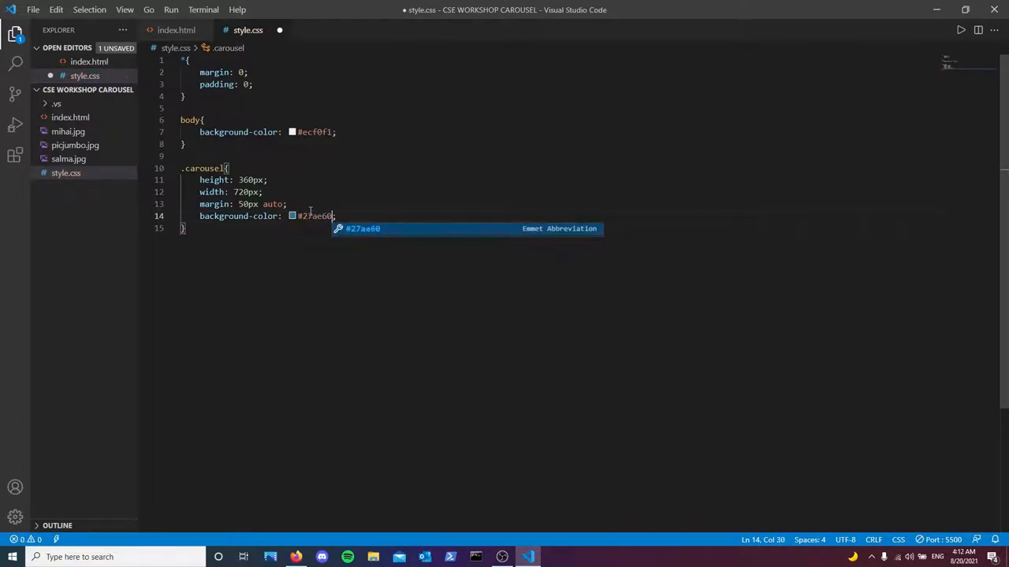
pyautogui.click(297, 558)
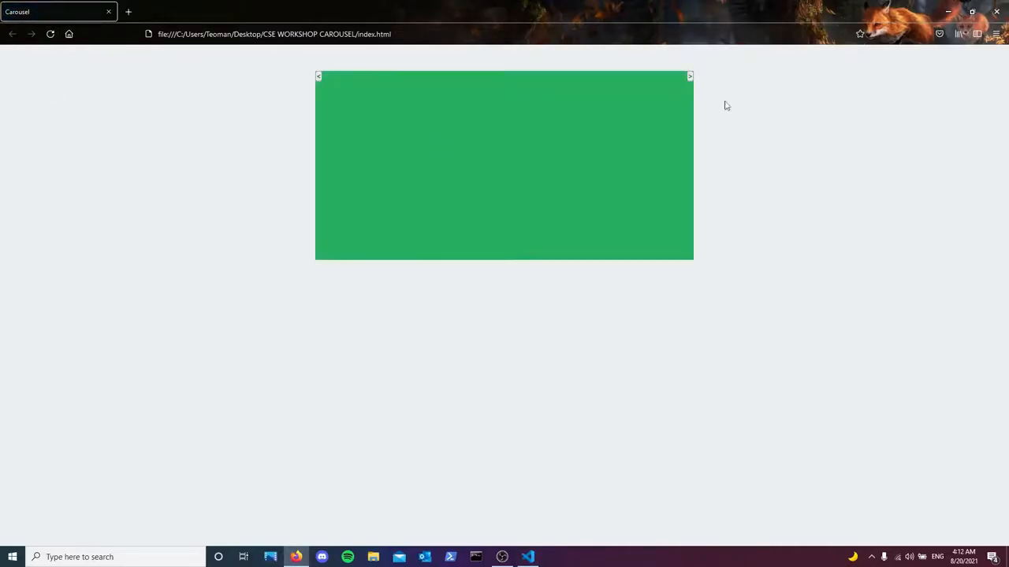
pyautogui.click(526, 558)
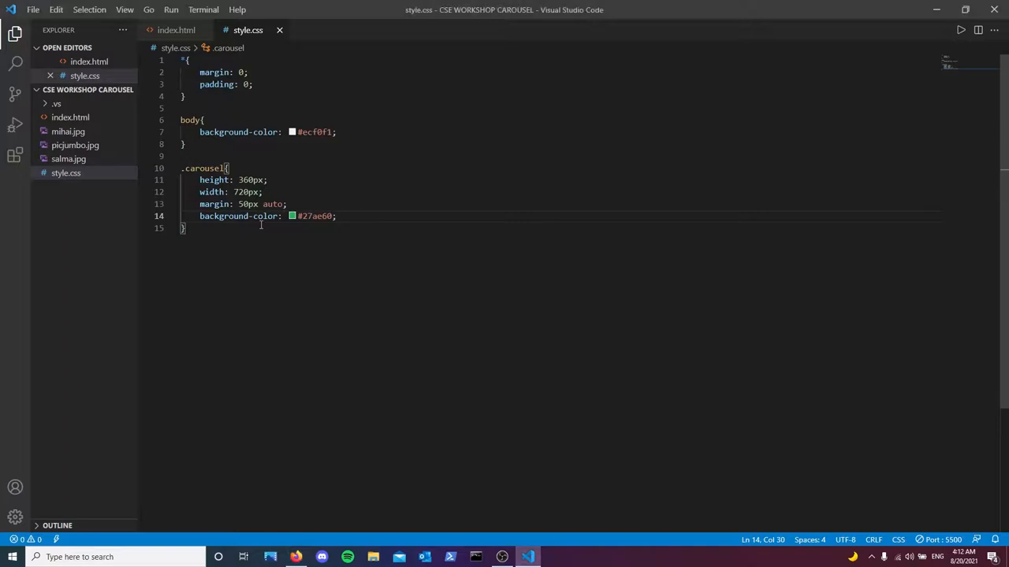
# Step: Add a .carousel-button rule with height 360px and width 40px
pyautogui.press('Enter')
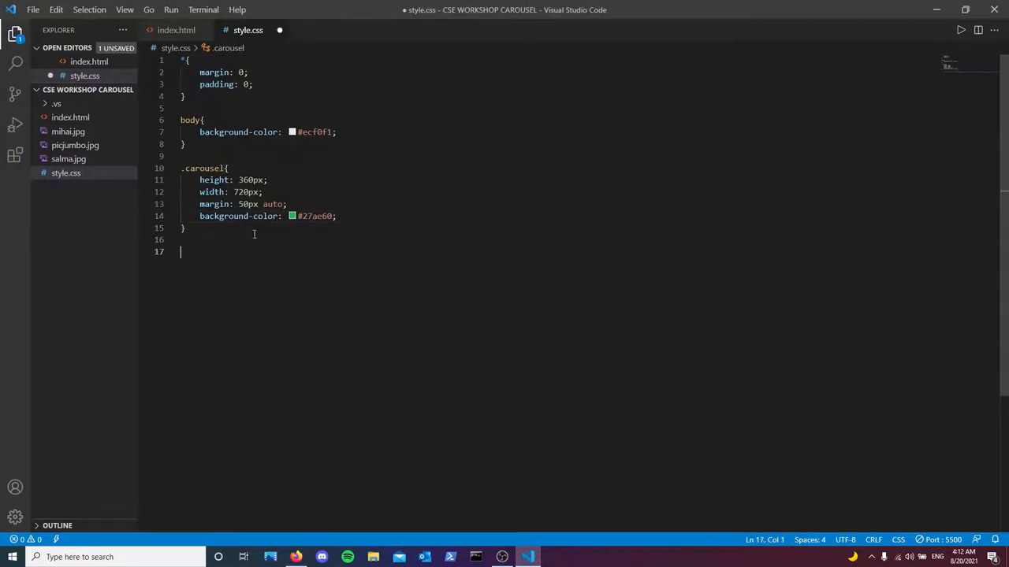
pyautogui.write('.carousel-bo')
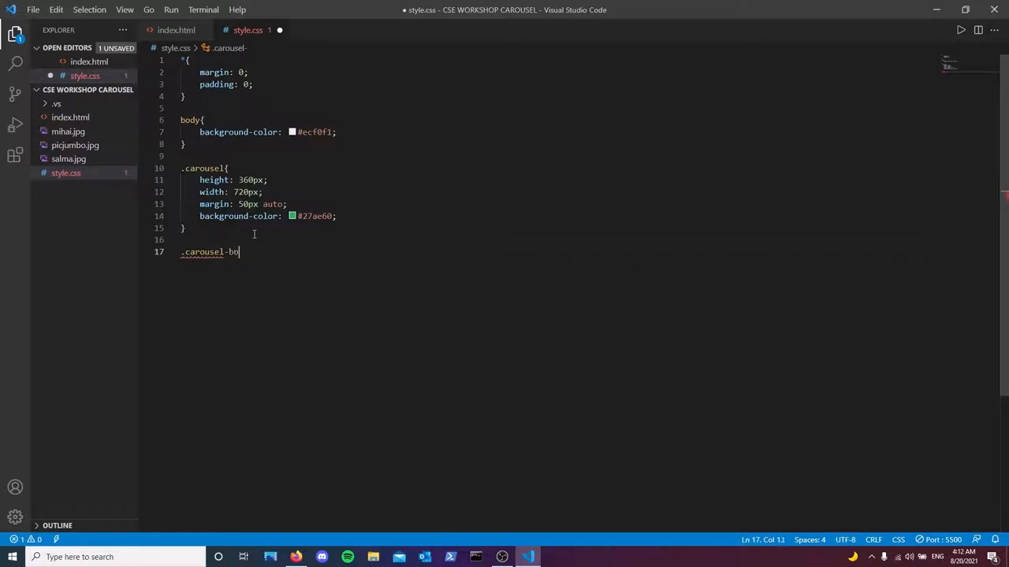
pyautogui.write('tton{')
pyautogui.write('height:')
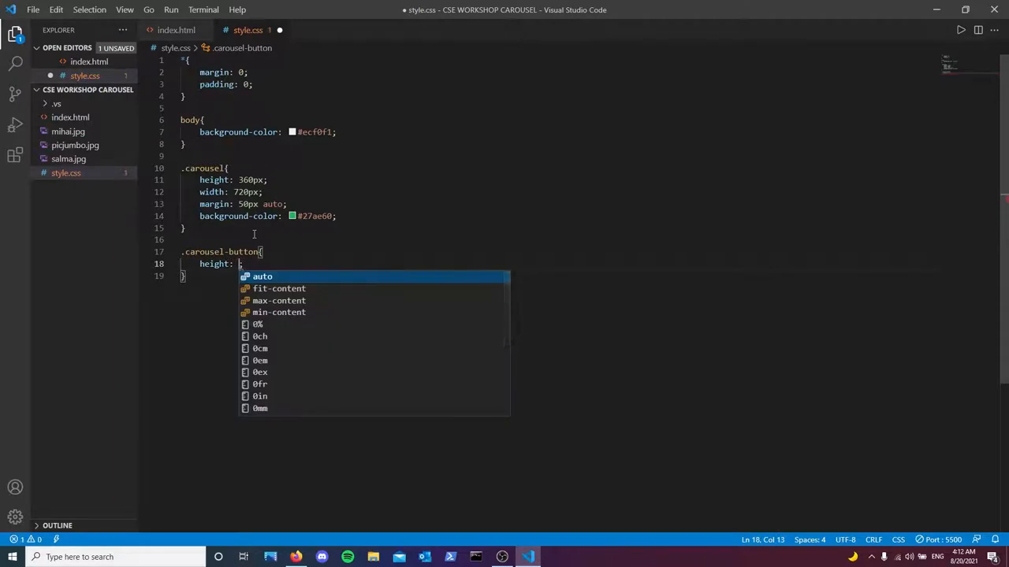
pyautogui.write('360px;')
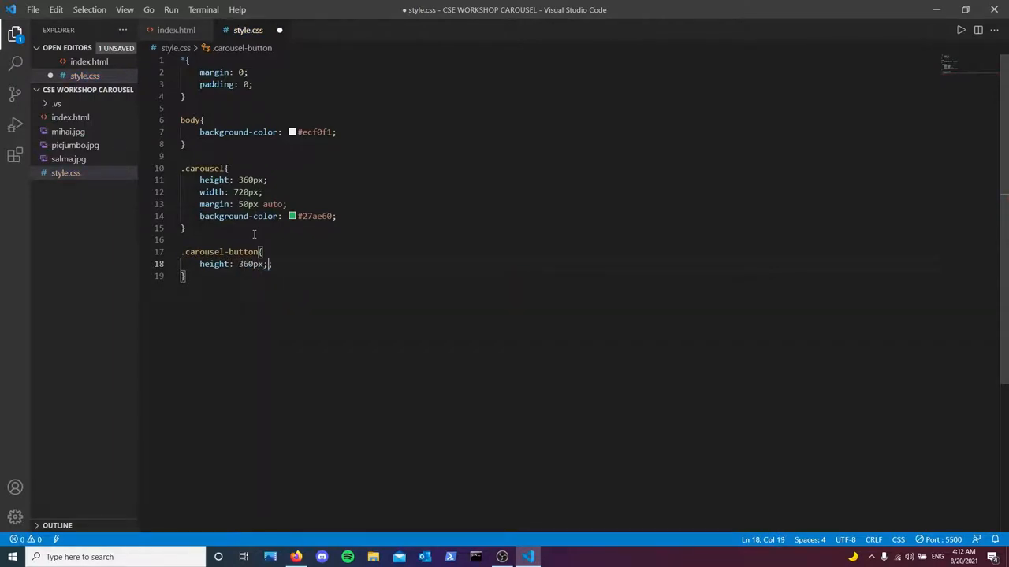
pyautogui.press('Enter')
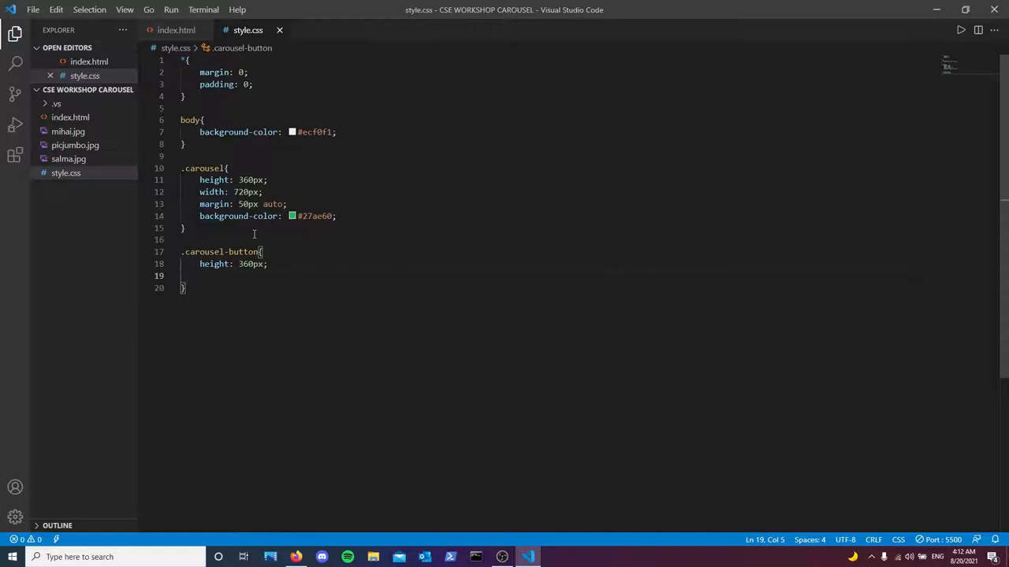
pyautogui.write('width')
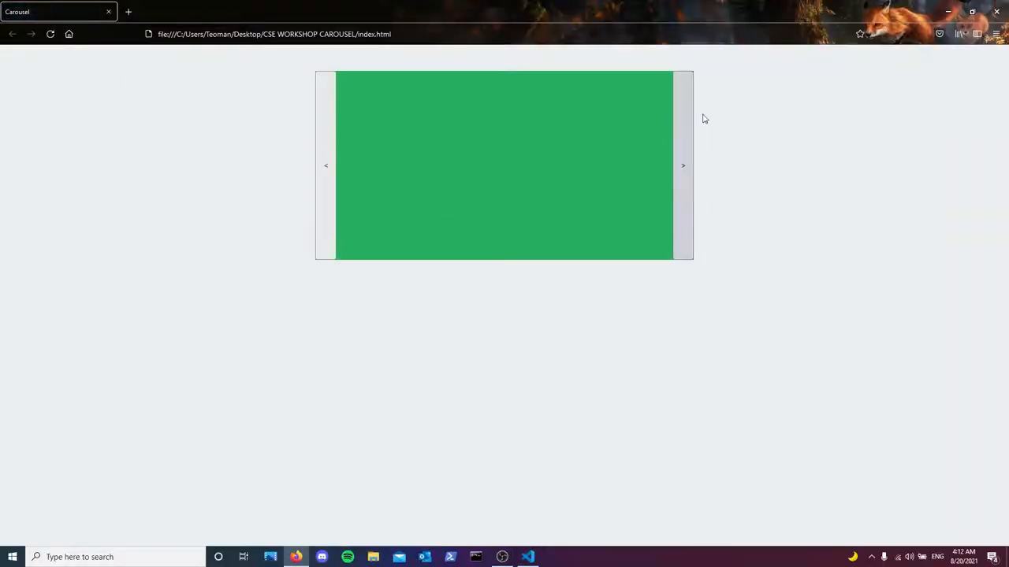
pyautogui.click(526, 558)
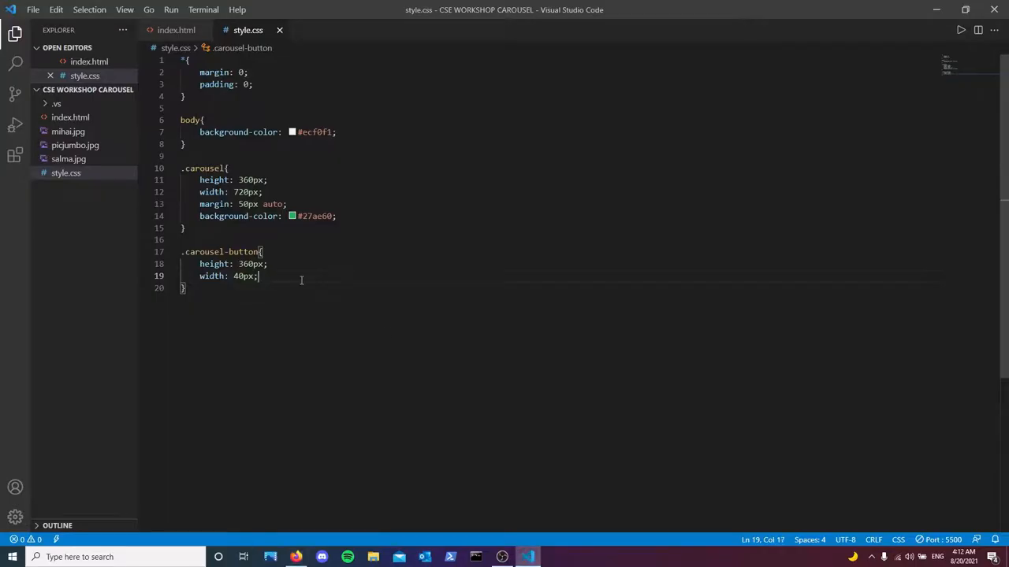
# Step: Make the buttons borderless with aquamarine background and 20px font size
pyautogui.write('border: none;')
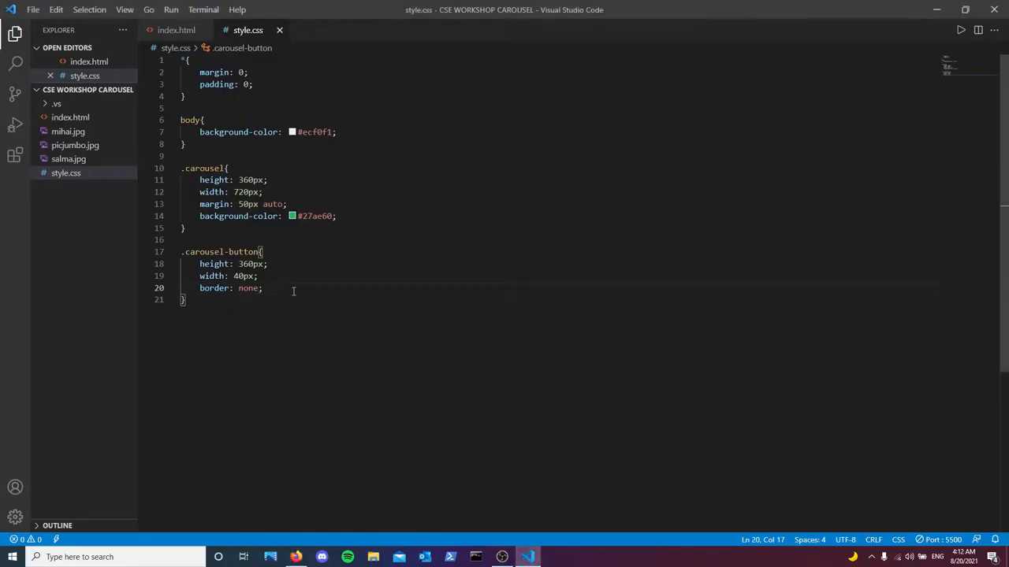
pyautogui.write('background-color: aquamarine;')
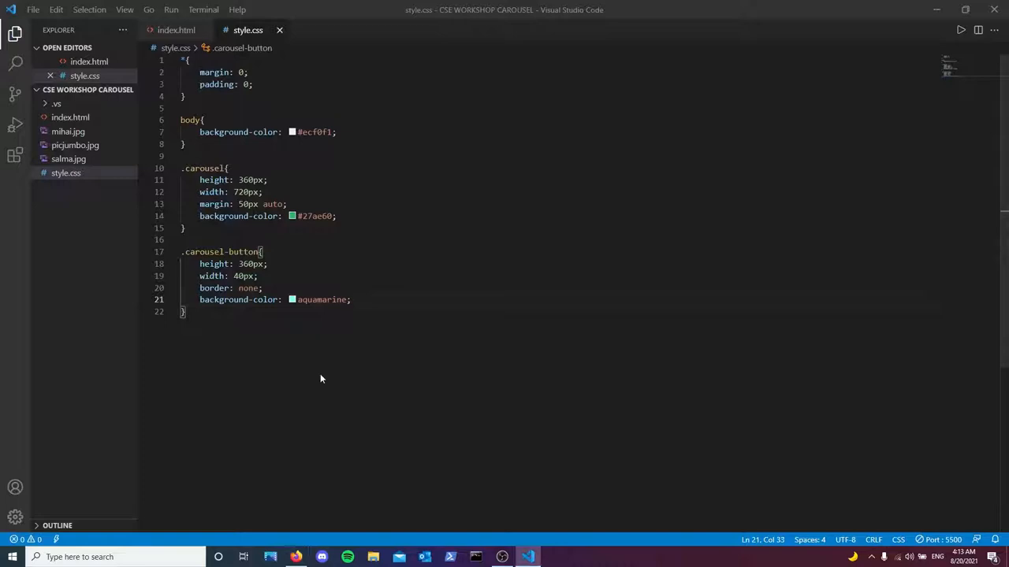
pyautogui.write('font-size: ;')
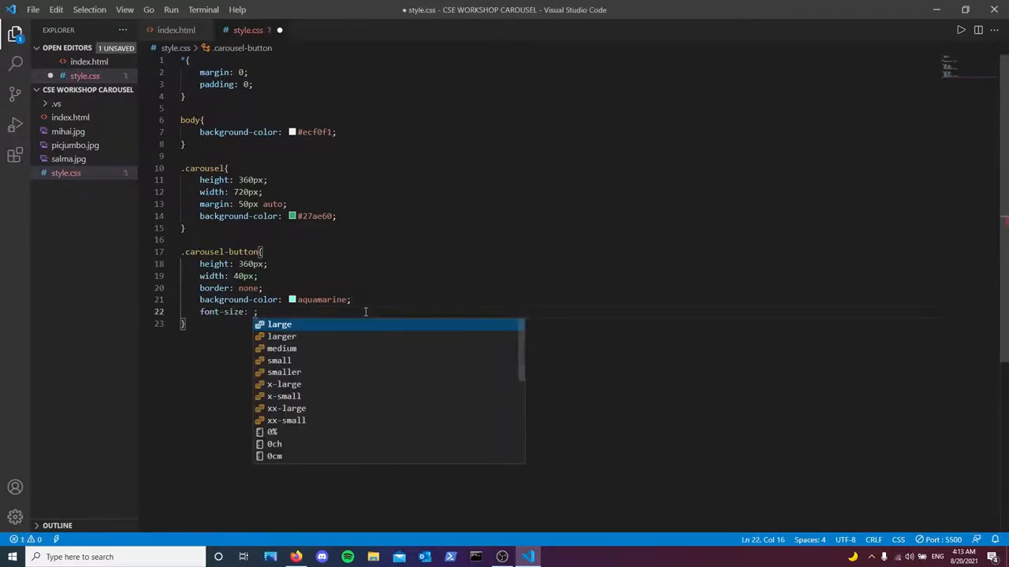
pyautogui.write('25px')
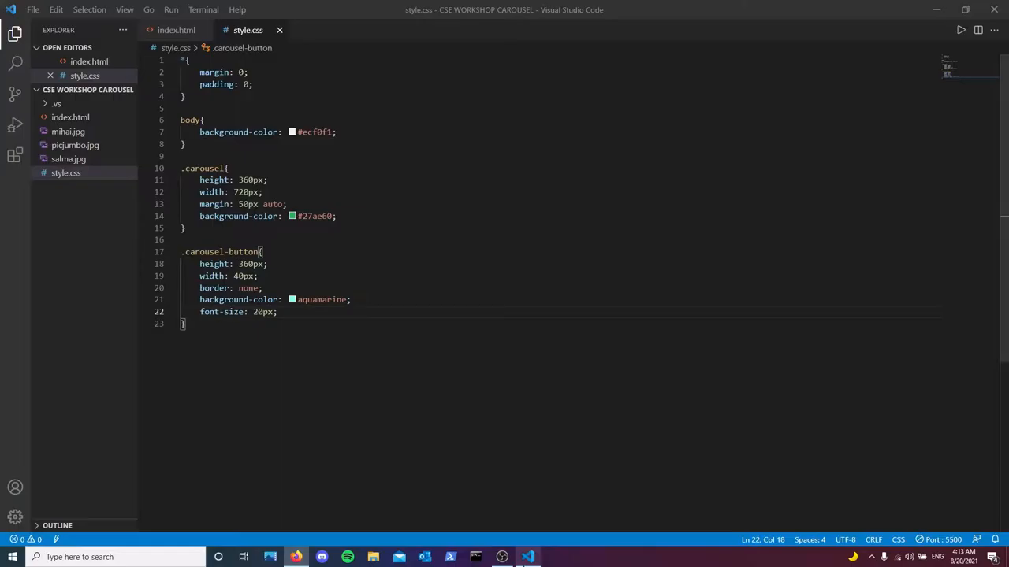
# Step: After glancing at index.html, add a #horse rule with a brown background
pyautogui.click(176, 30)
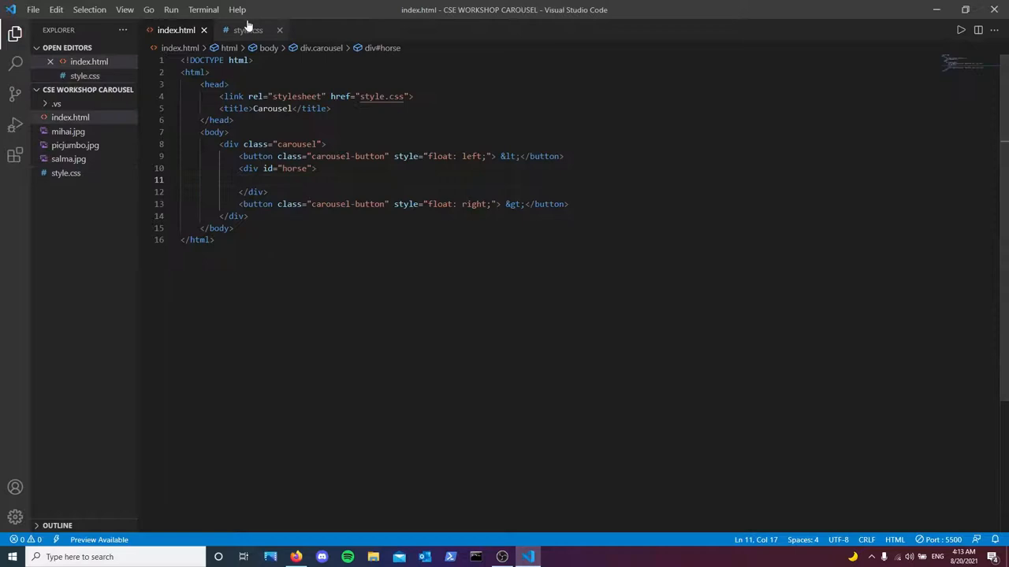
pyautogui.click(247, 30)
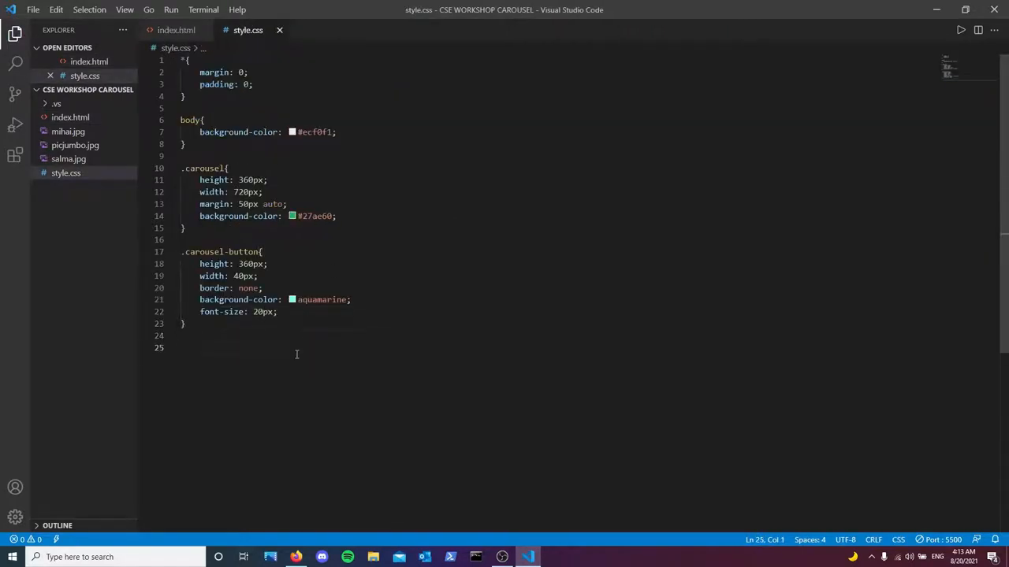
pyautogui.write('#horse{')
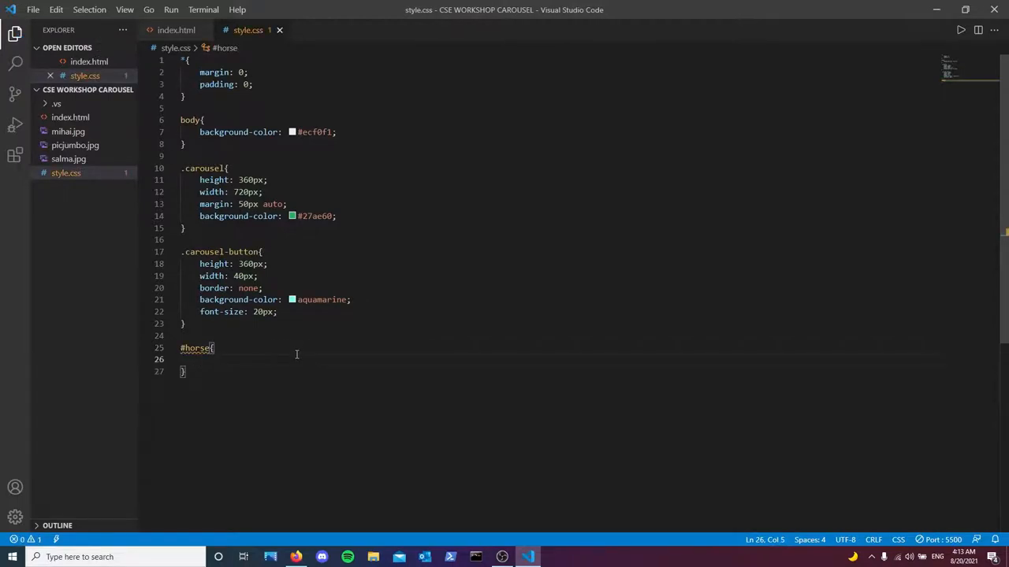
pyautogui.write('background-color: brown;')
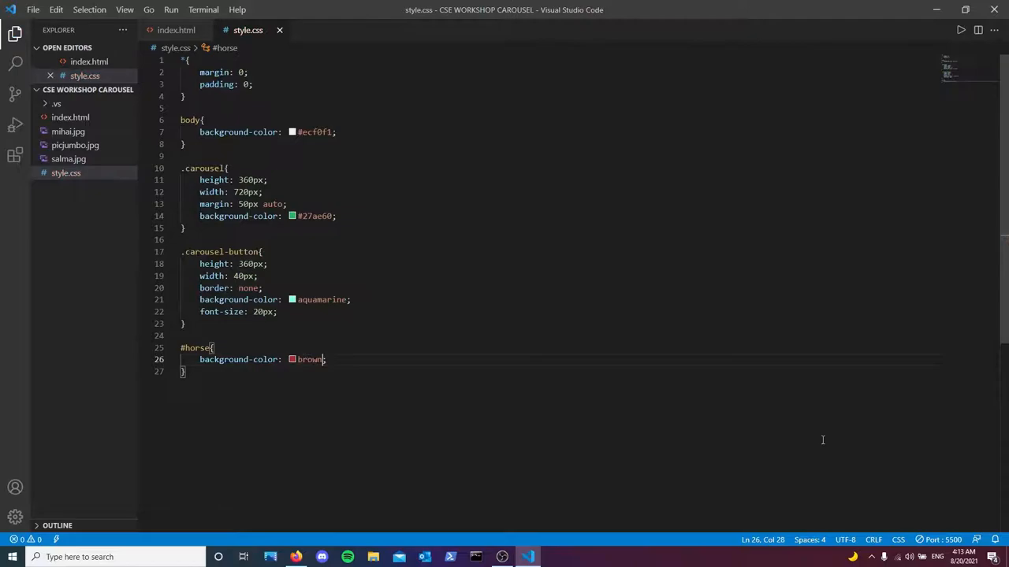
pyautogui.press('enter')
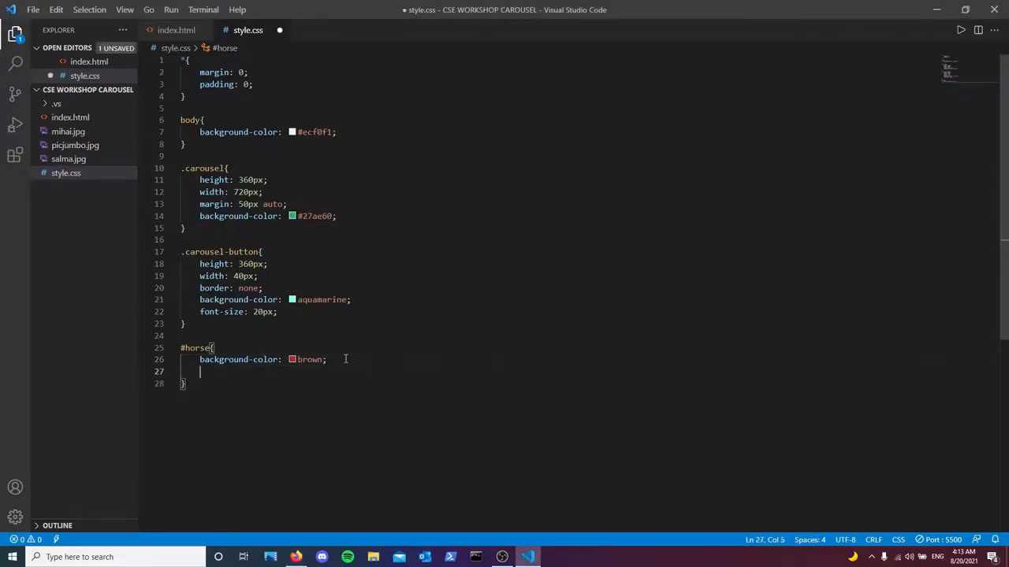
# Step: Give #horse width 640px, height 360px and float left
pyautogui.write('width: ;')
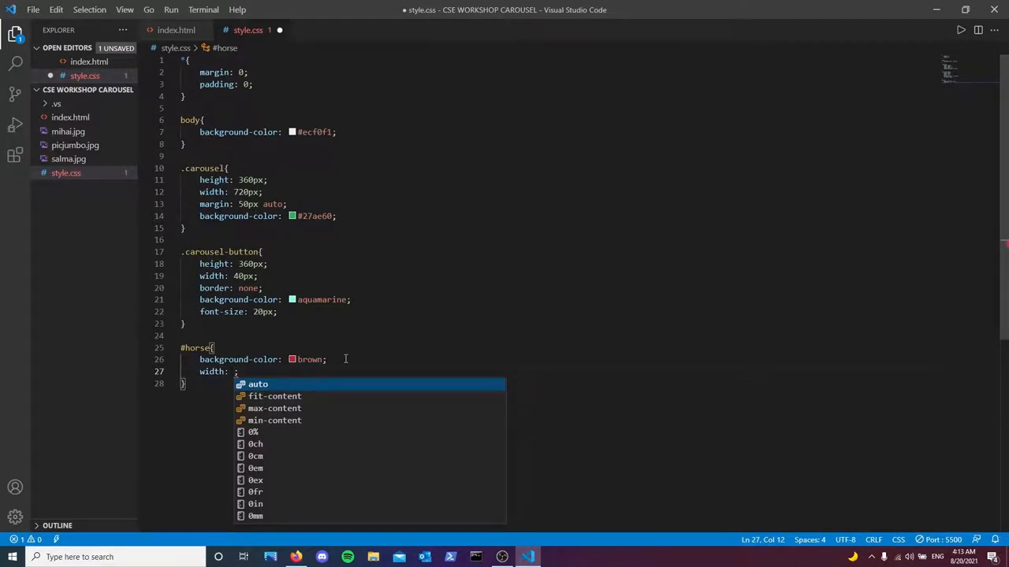
pyautogui.write('640px')
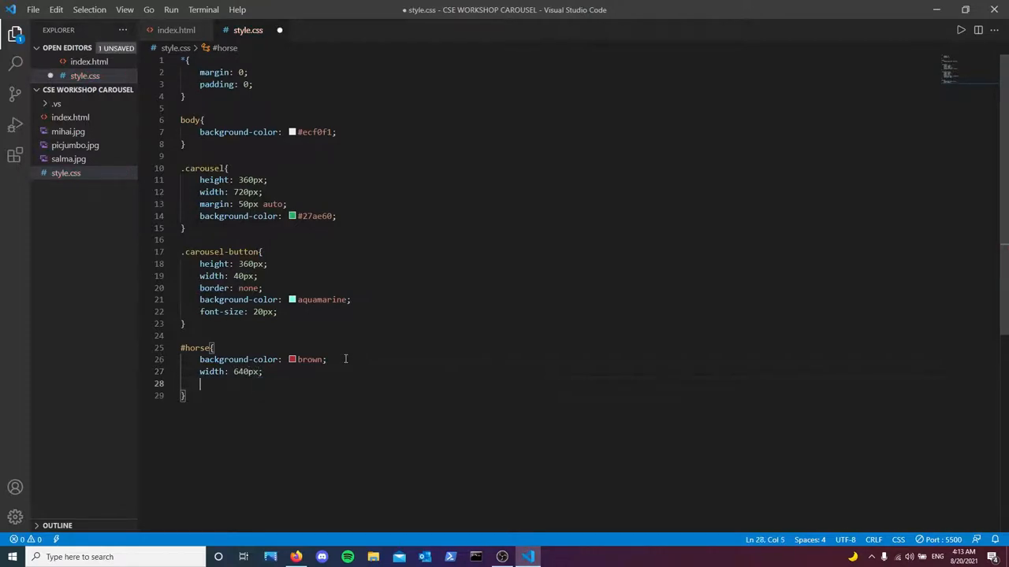
pyautogui.write('height: 360px;')
pyautogui.write('float: ;')
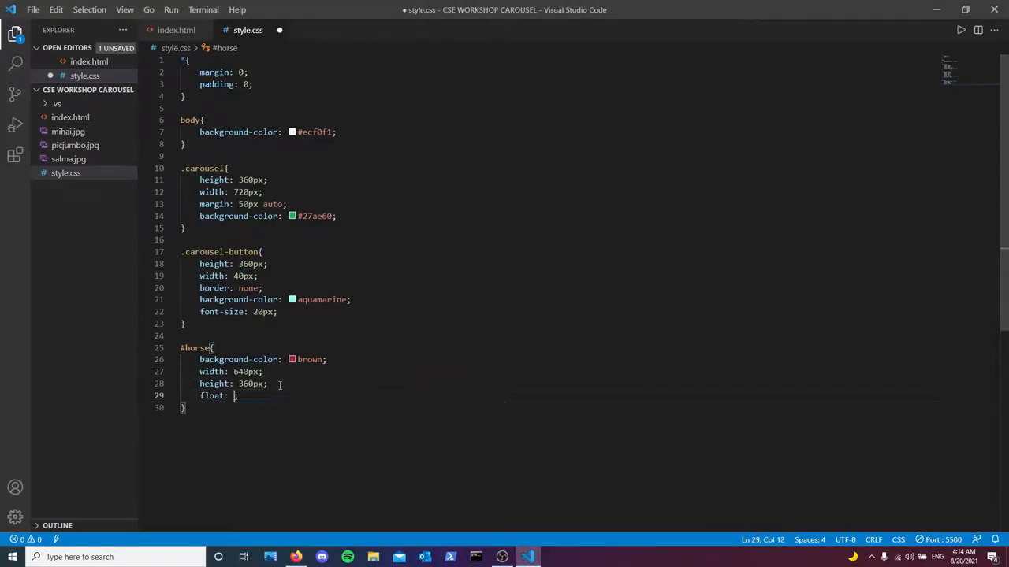
pyautogui.write('left')
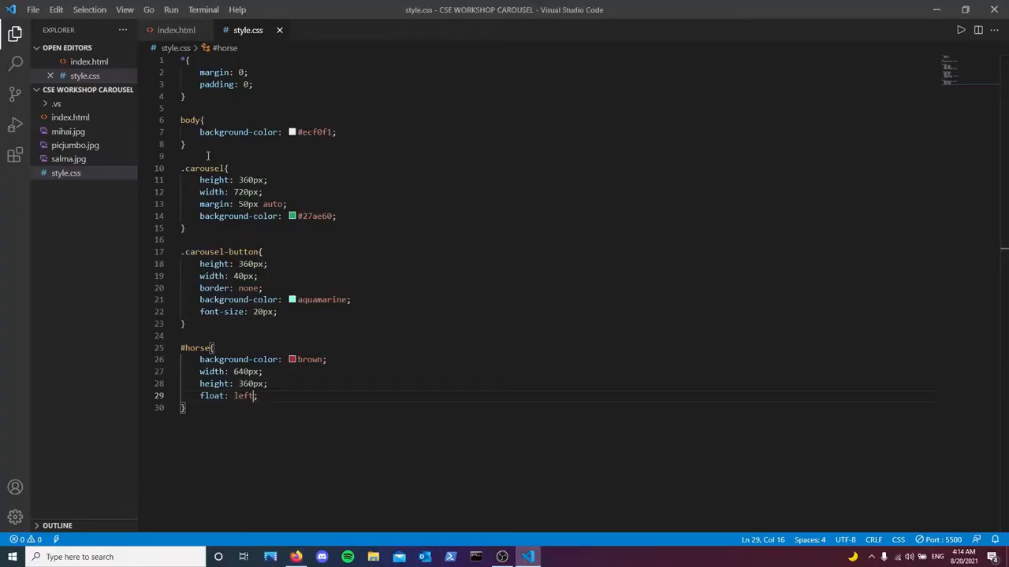
# Step: Insert <img src="picjumbo.jpg"> inside div#horse and preview it in the browser
pyautogui.click(177, 30)
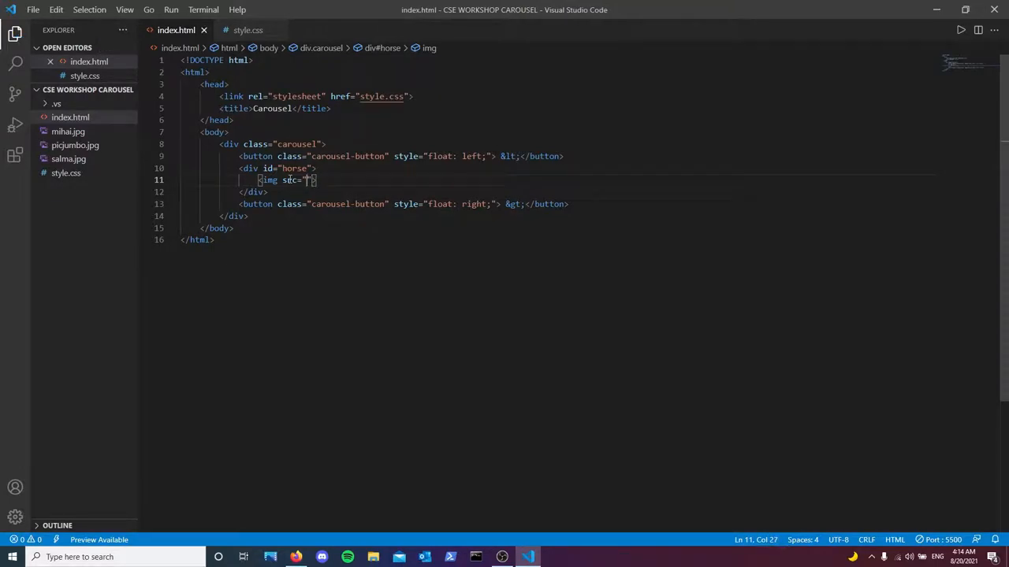
pyautogui.write('picjumbo.jpg')
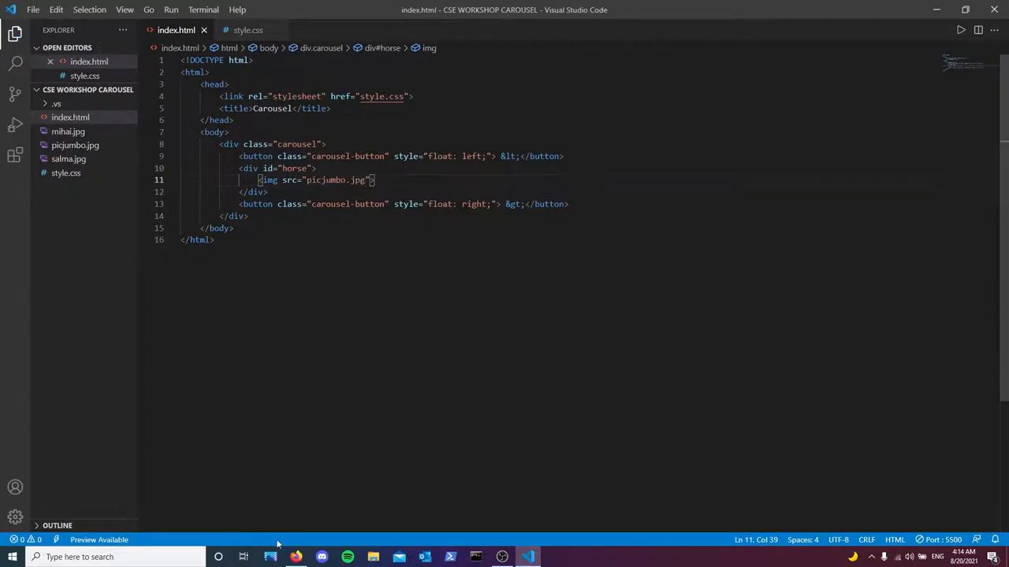
pyautogui.click(296, 558)
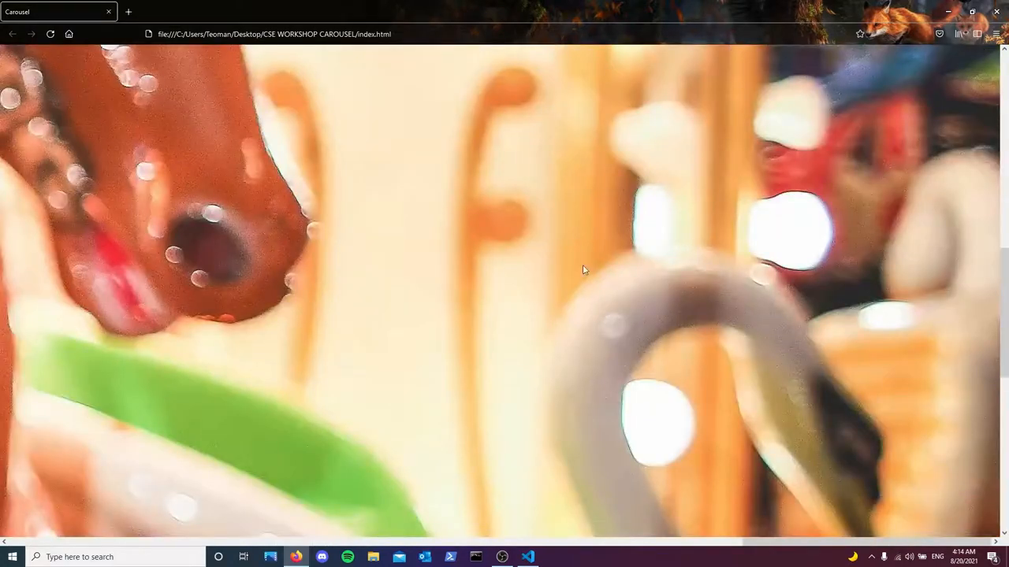
pyautogui.click(526, 558)
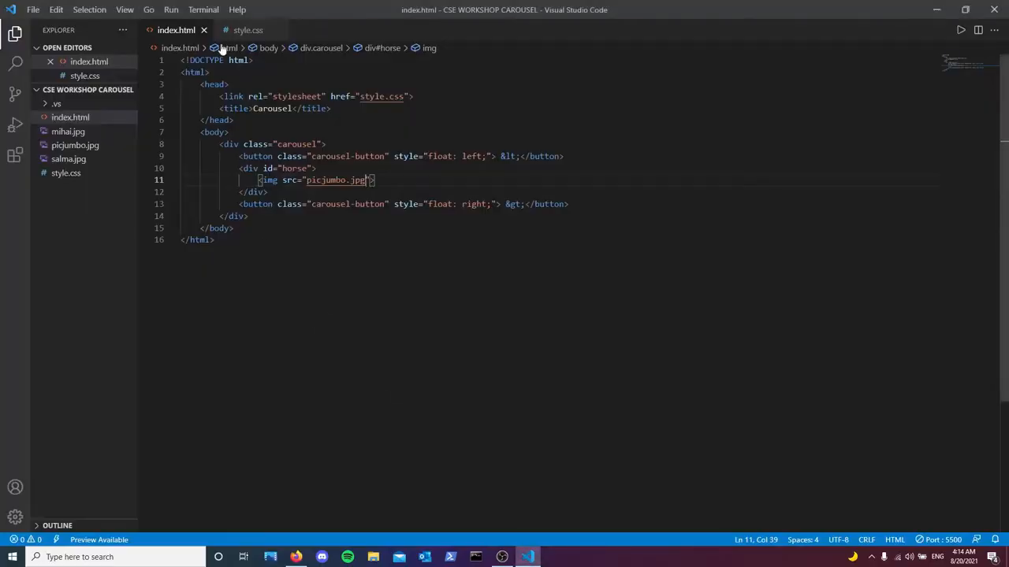
# Step: Add #horse img { height: 360px; width: 640px; }, save and verify in the browser
pyautogui.click(248, 30)
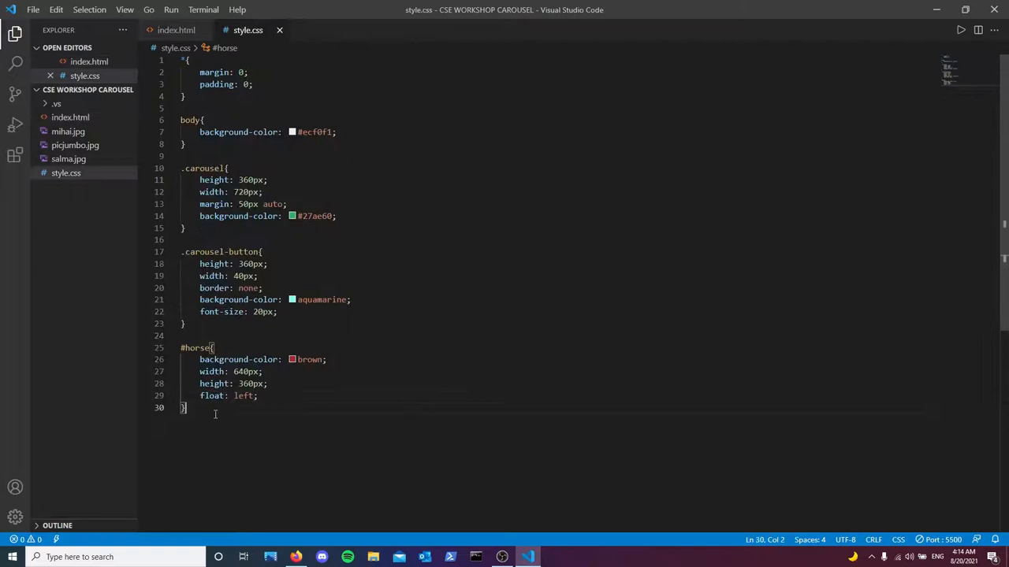
pyautogui.write('#horse img{')
pyautogui.write('height: ;')
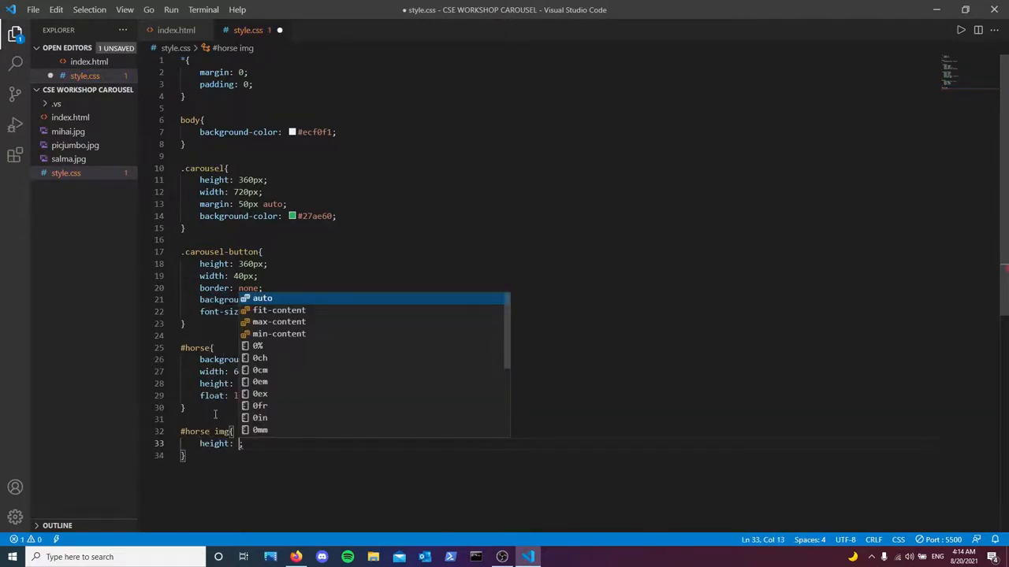
pyautogui.write('360px')
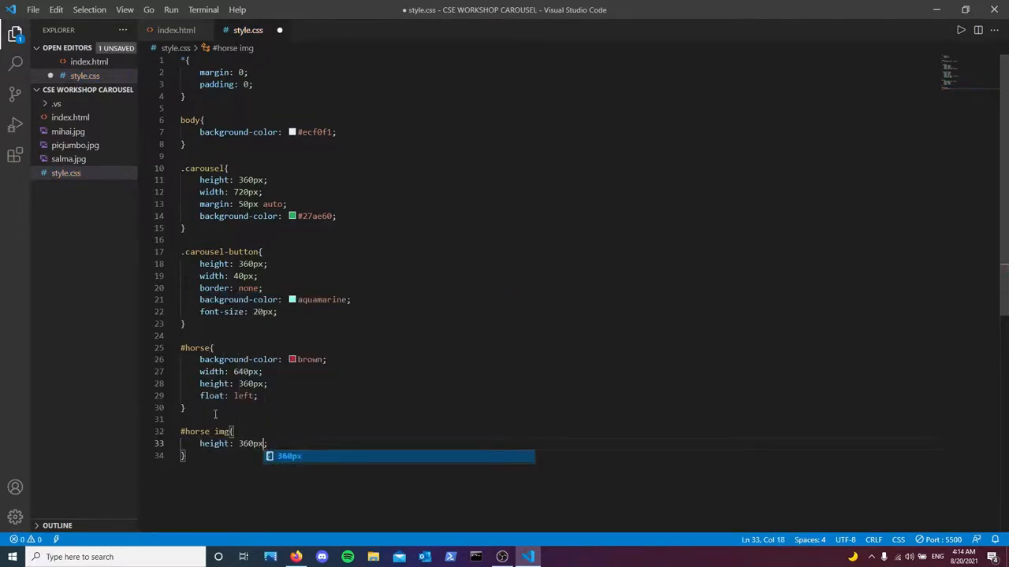
pyautogui.write('width: 640px;')
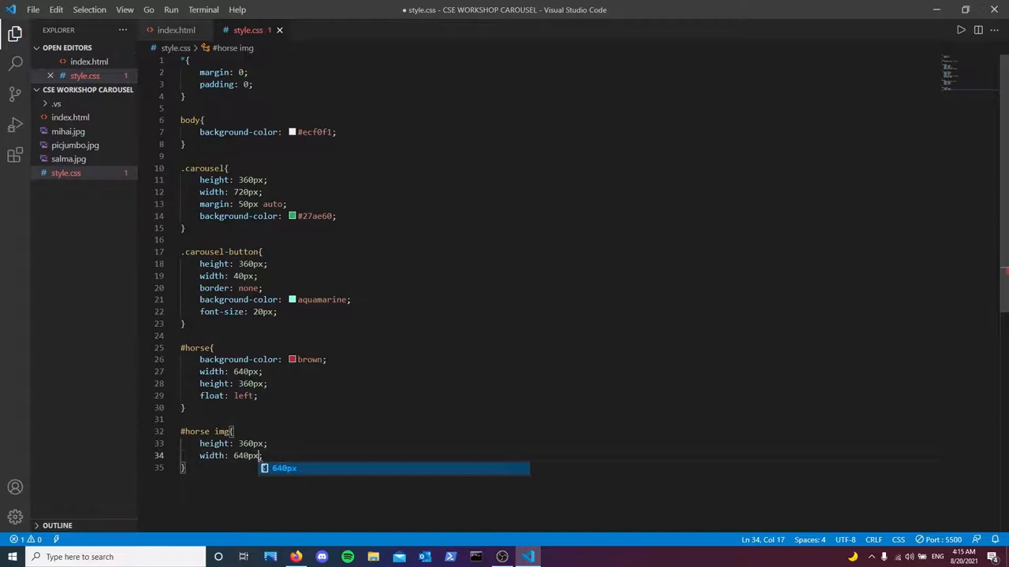
pyautogui.press('ctrl+s')
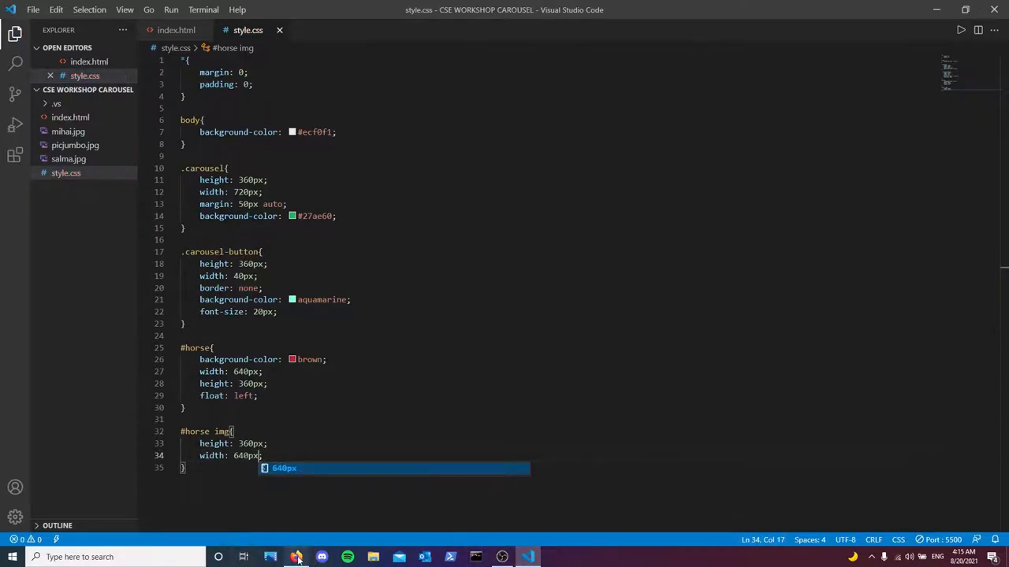
pyautogui.click(296, 558)
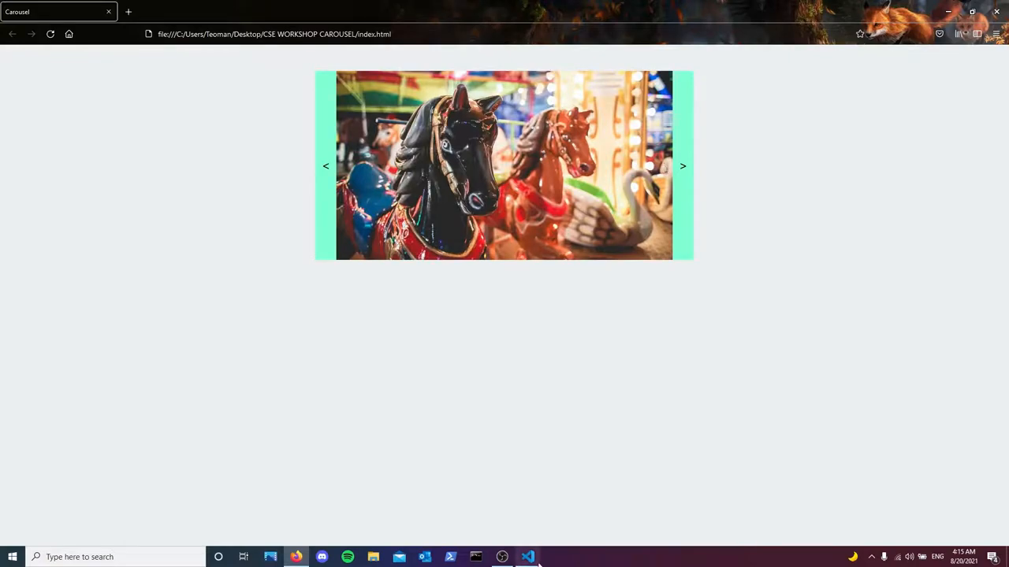
pyautogui.click(526, 558)
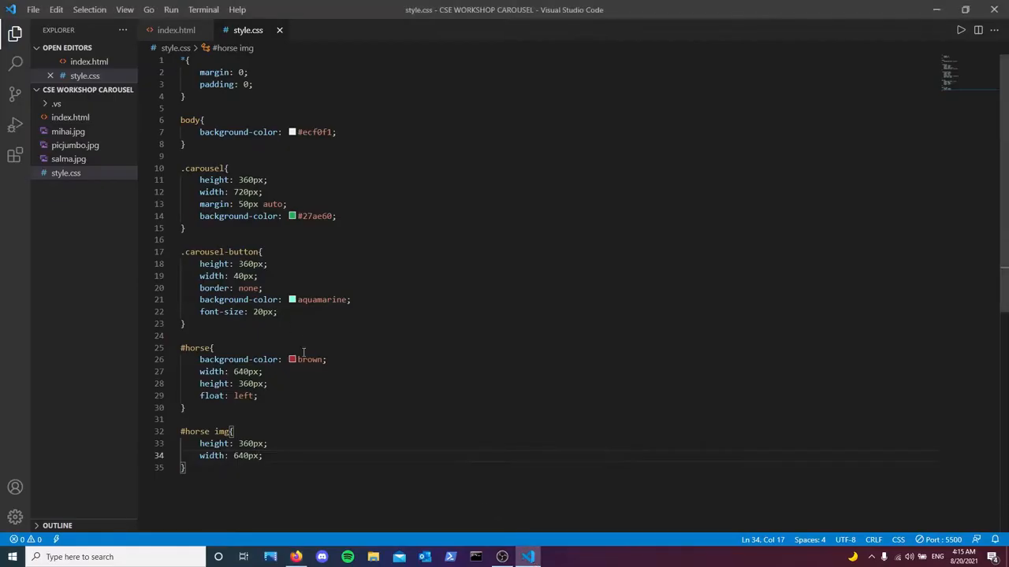
# Step: Remove the background colours and give the buttons background #27ae60 with color #ecf0f1
pyautogui.moveTo(199, 360); pyautogui.dragTo(326, 360)
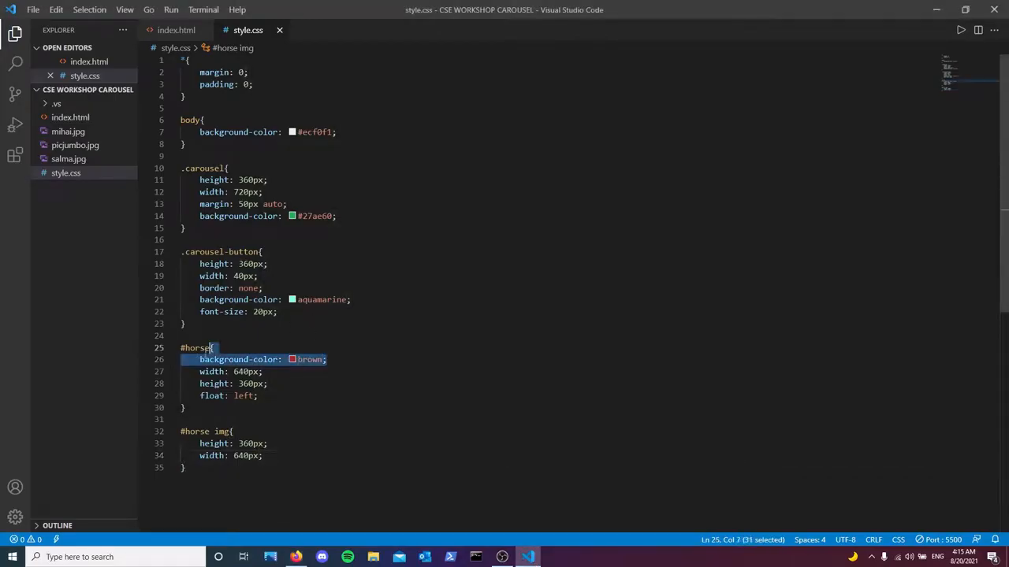
pyautogui.press('Delete')
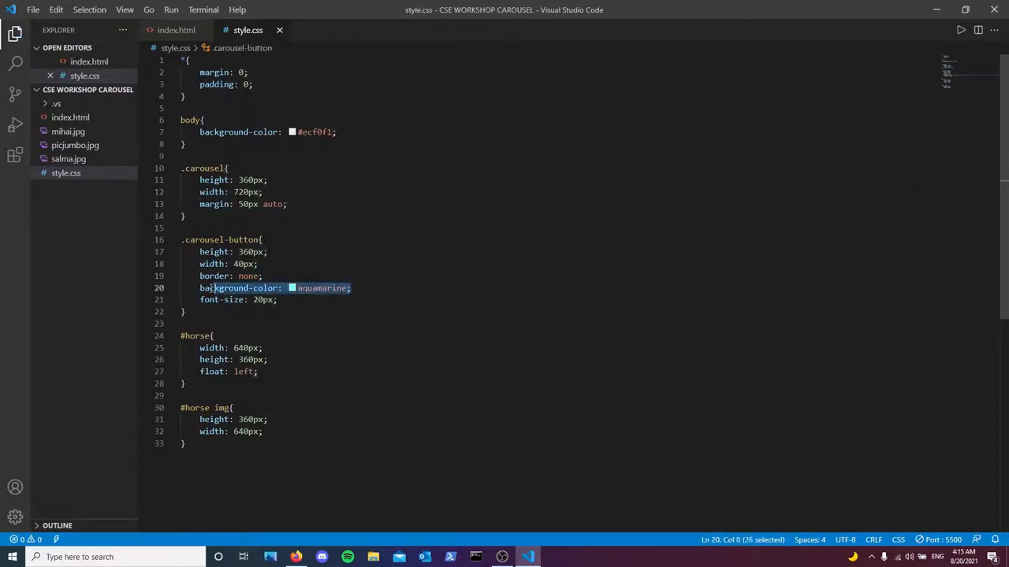
pyautogui.write('#27ae60')
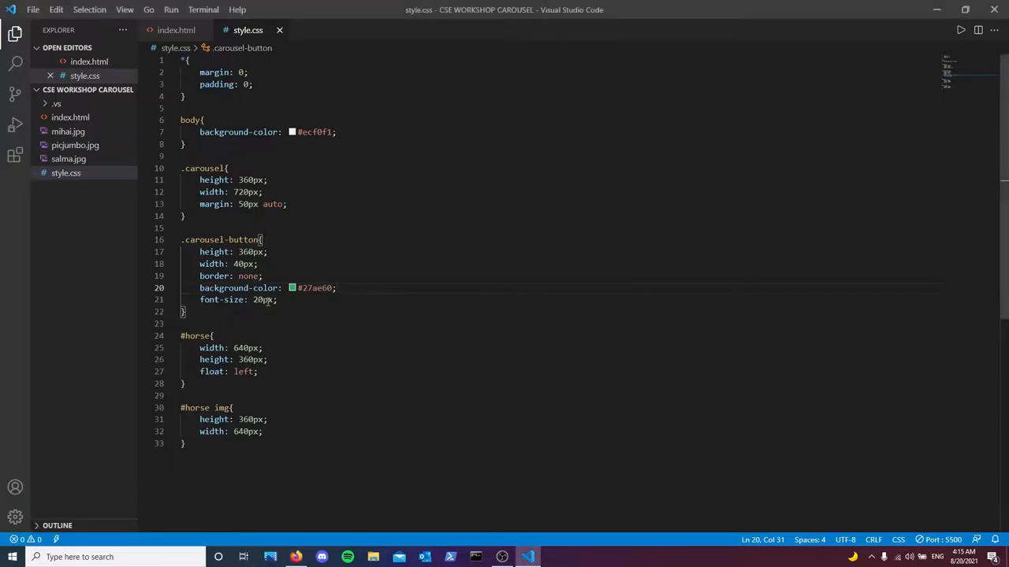
pyautogui.press('Enter')
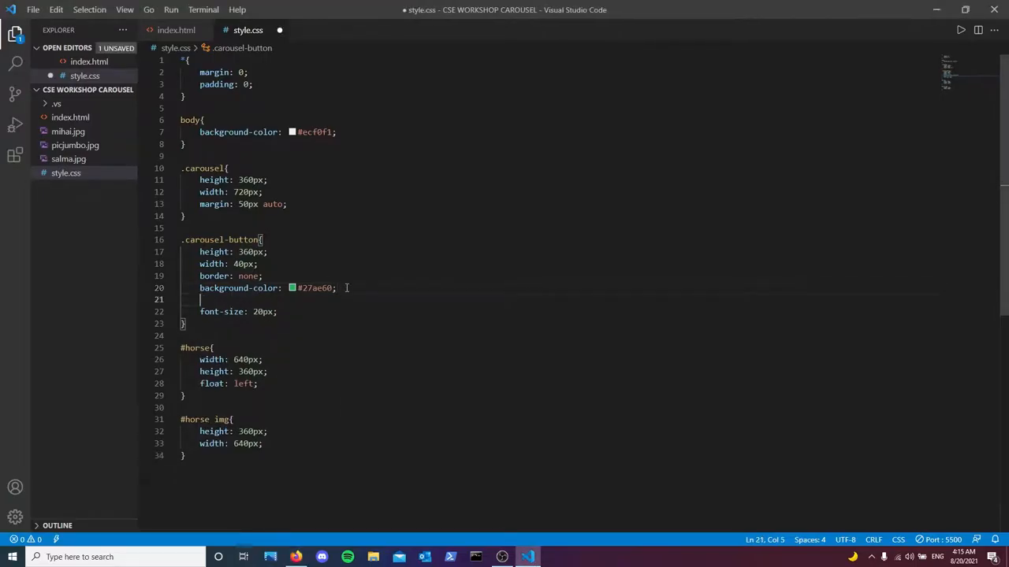
pyautogui.write('color')
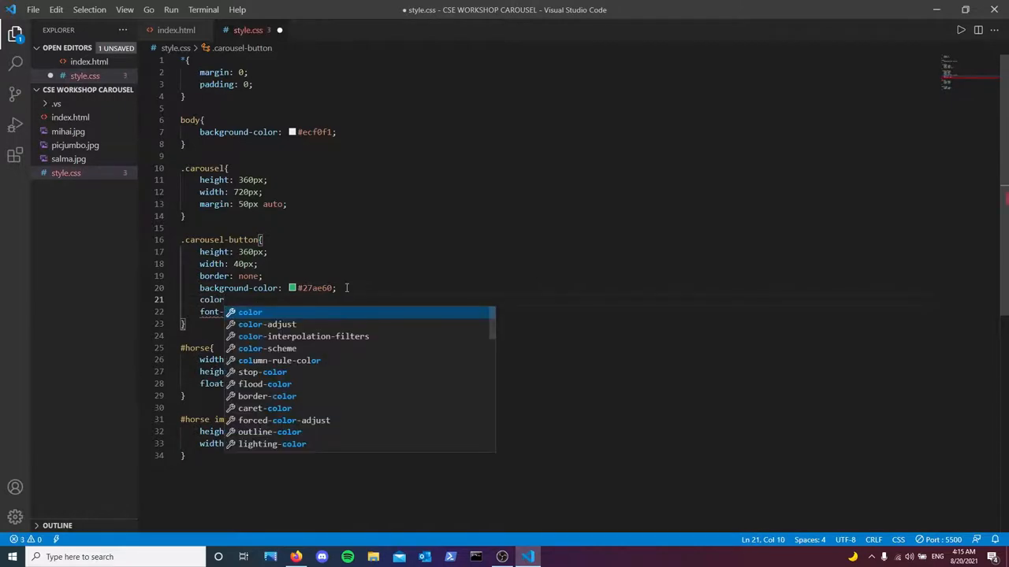
pyautogui.write(': ;')
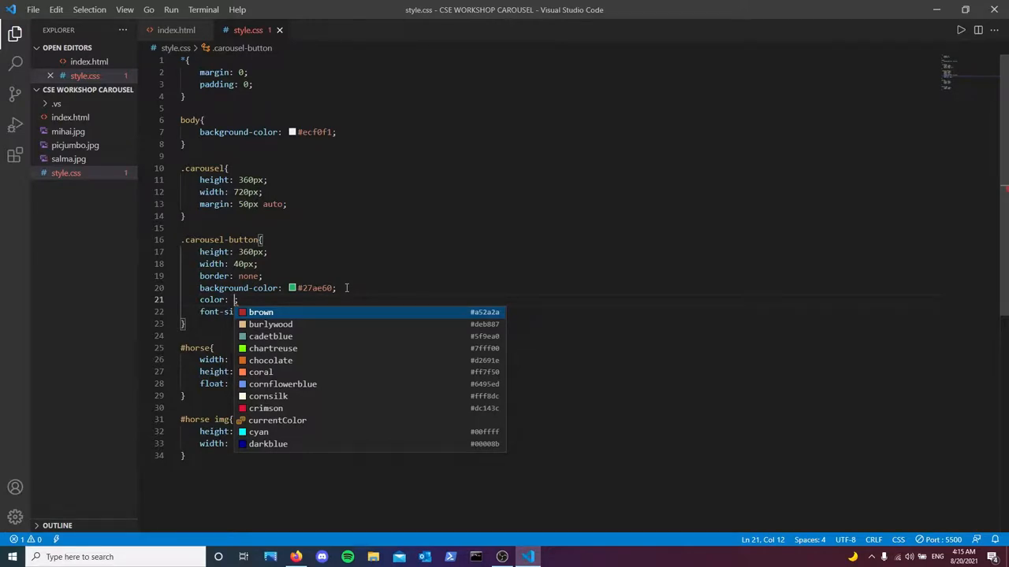
pyautogui.write('#ecf0f1')
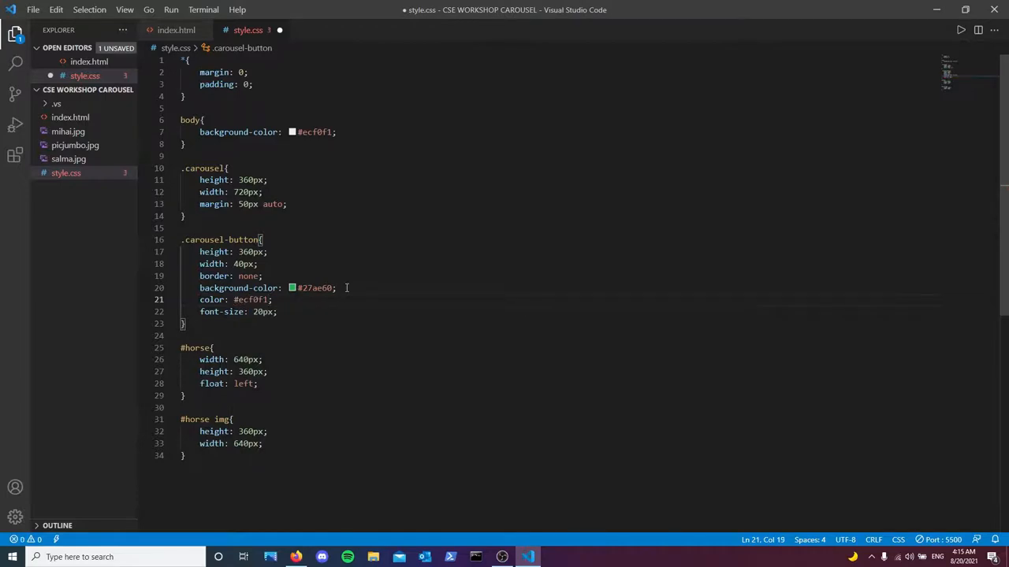
# Step: Preview the green buttons with light arrows in the browser
pyautogui.click(296, 558)
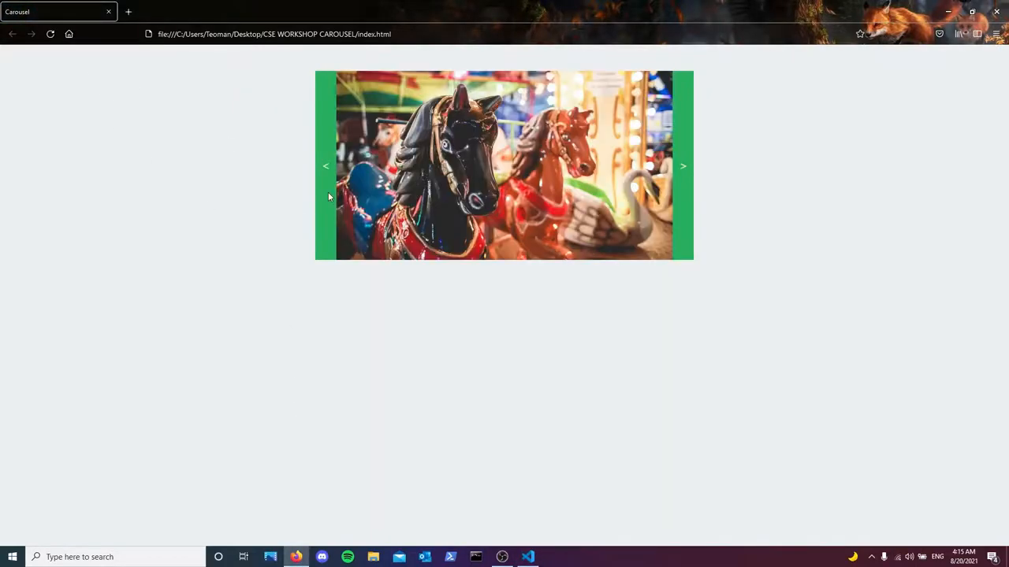
pyautogui.moveTo(526, 558)
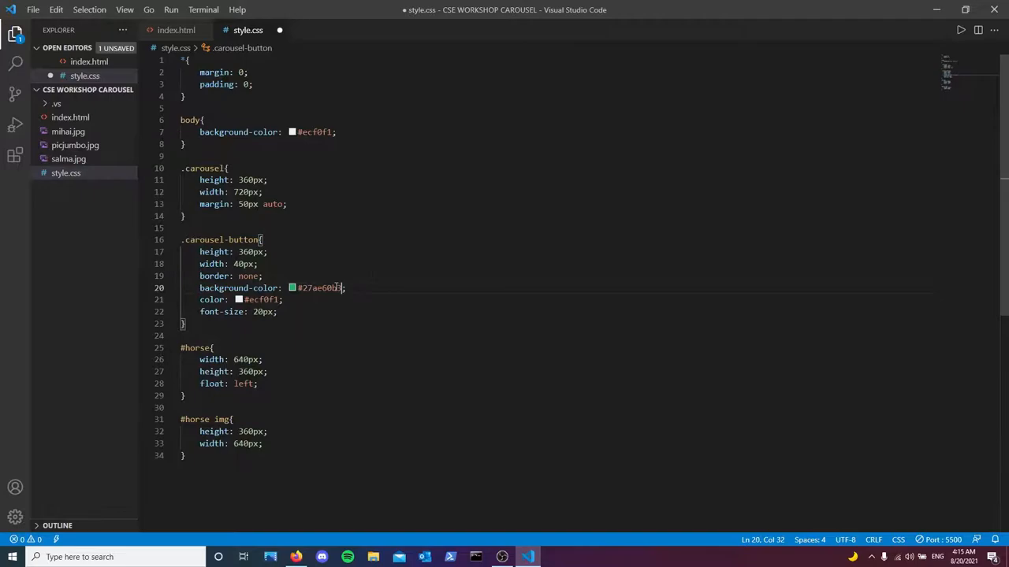
pyautogui.click(296, 558)
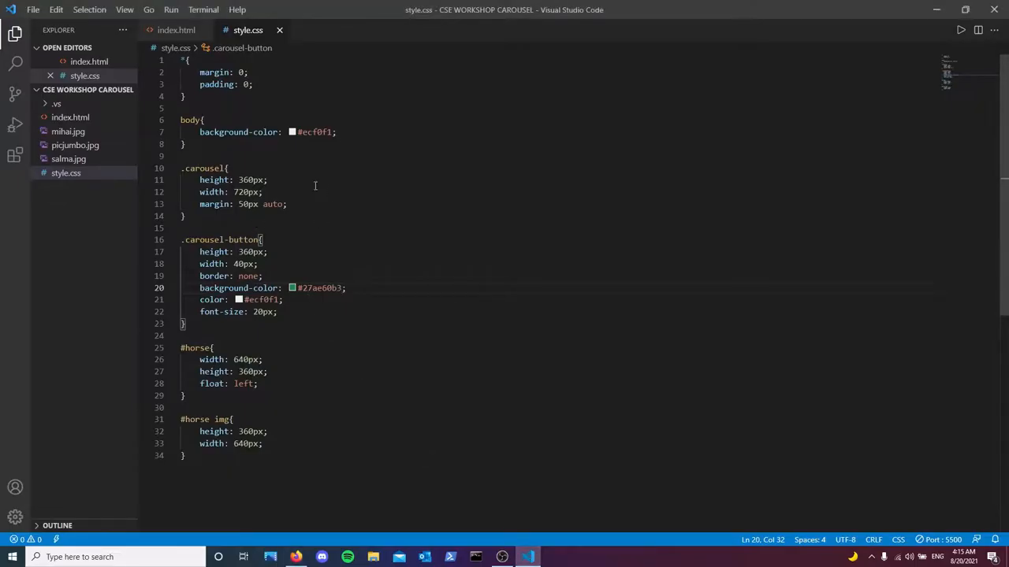
pyautogui.write('bo')
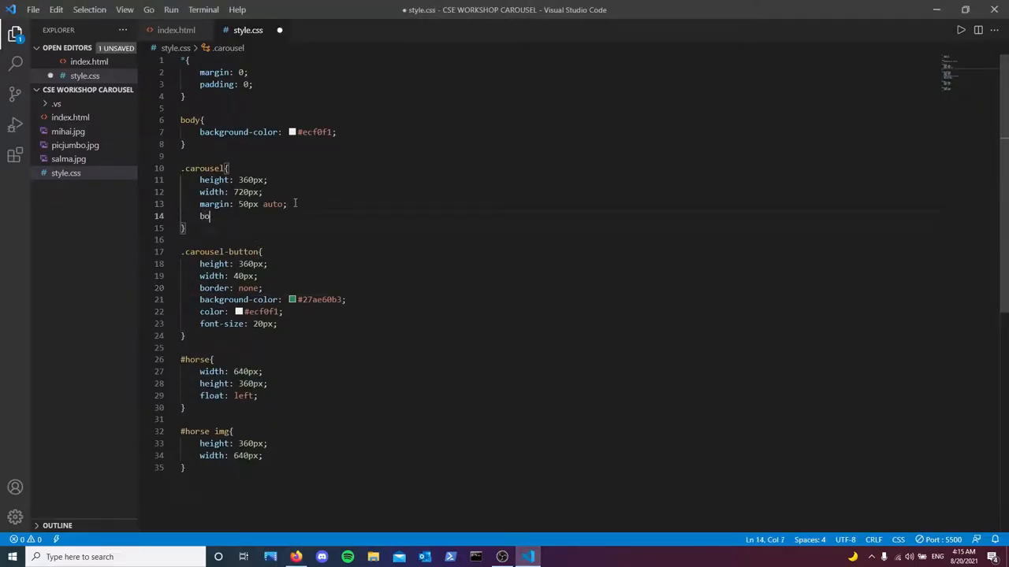
# Step: Add border-radius 20px to .carousel, testing a 5px black border, and preview
pyautogui.write('border-radius: 5px;')
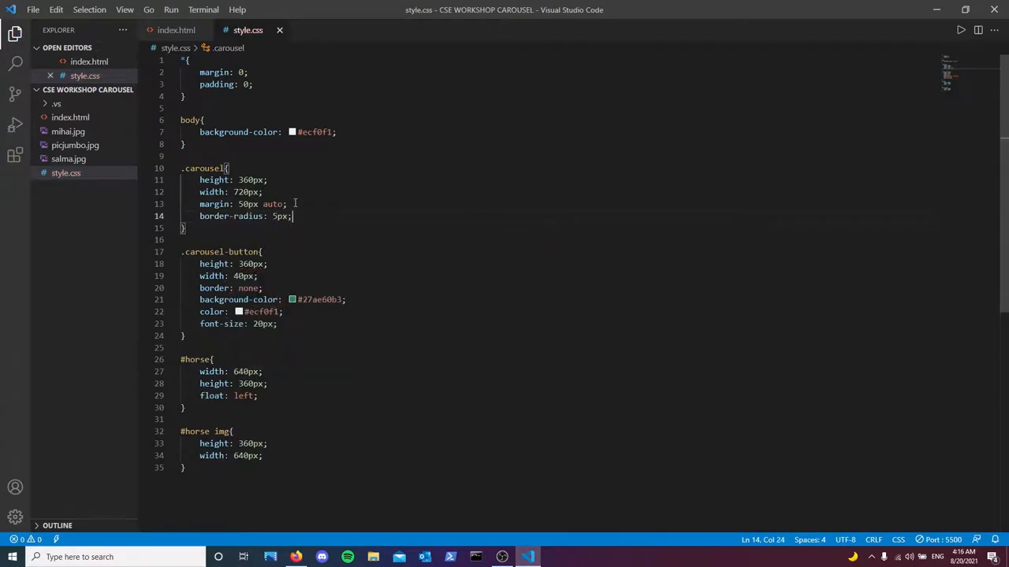
pyautogui.press('Enter')
pyautogui.write('border: ;')
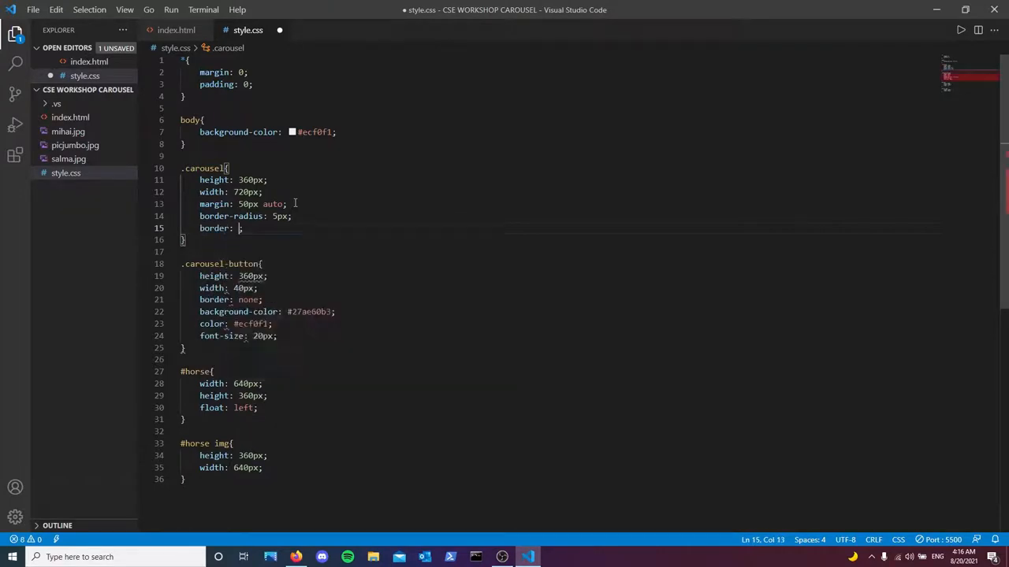
pyautogui.write('5px solid')
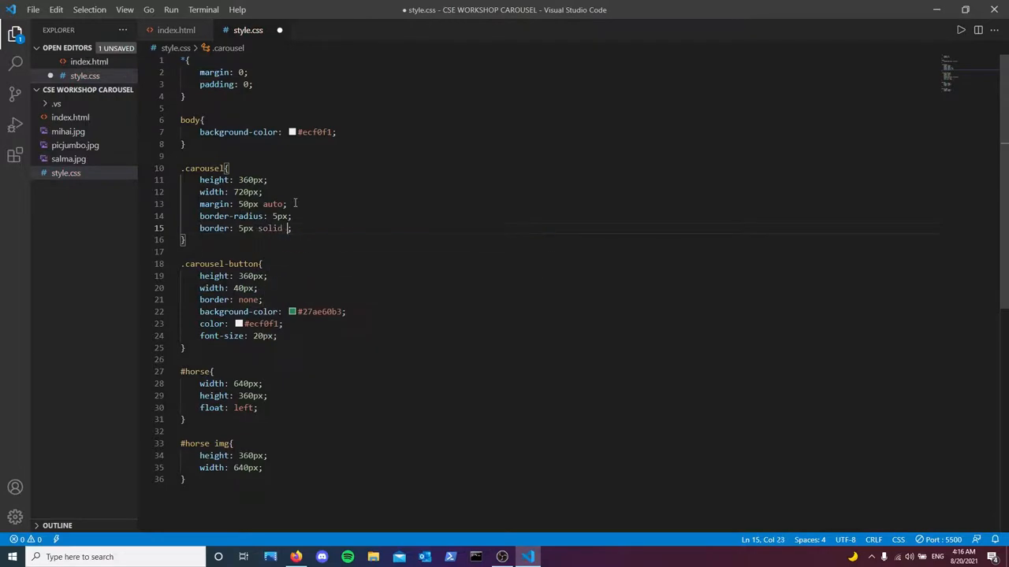
pyautogui.write('black')
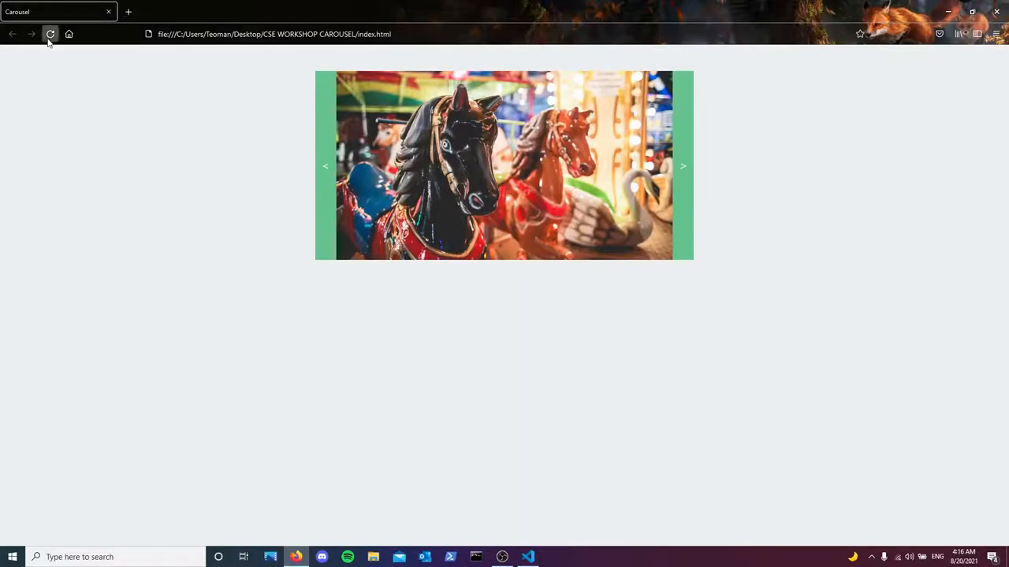
pyautogui.click(527, 558)
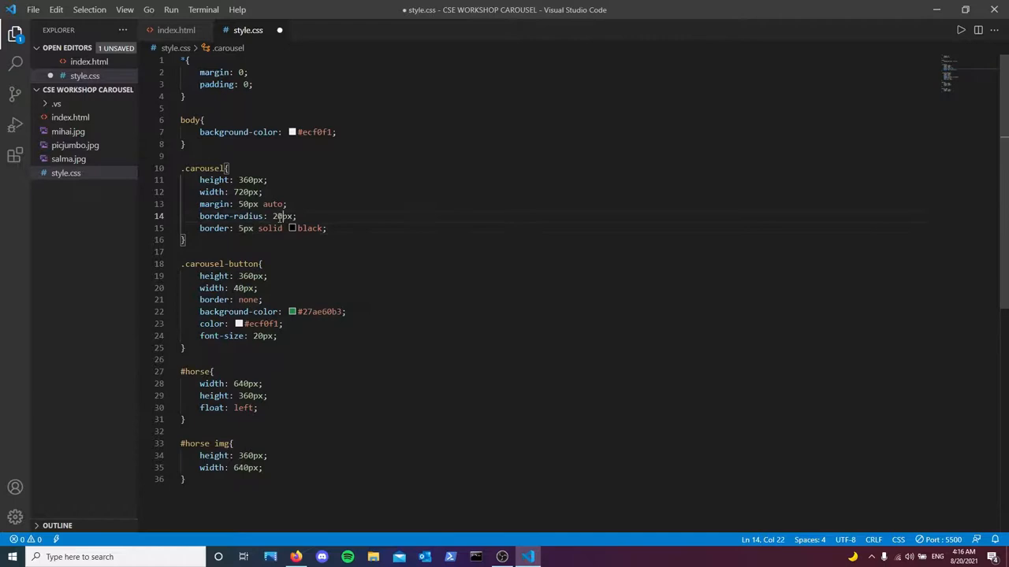
pyautogui.press('ctrl+s')
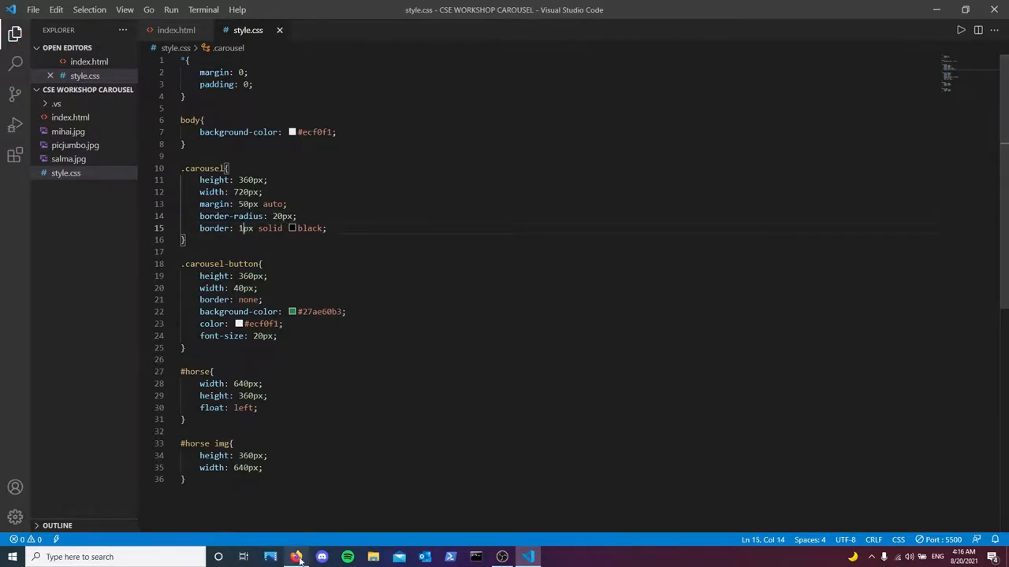
pyautogui.click(296, 558)
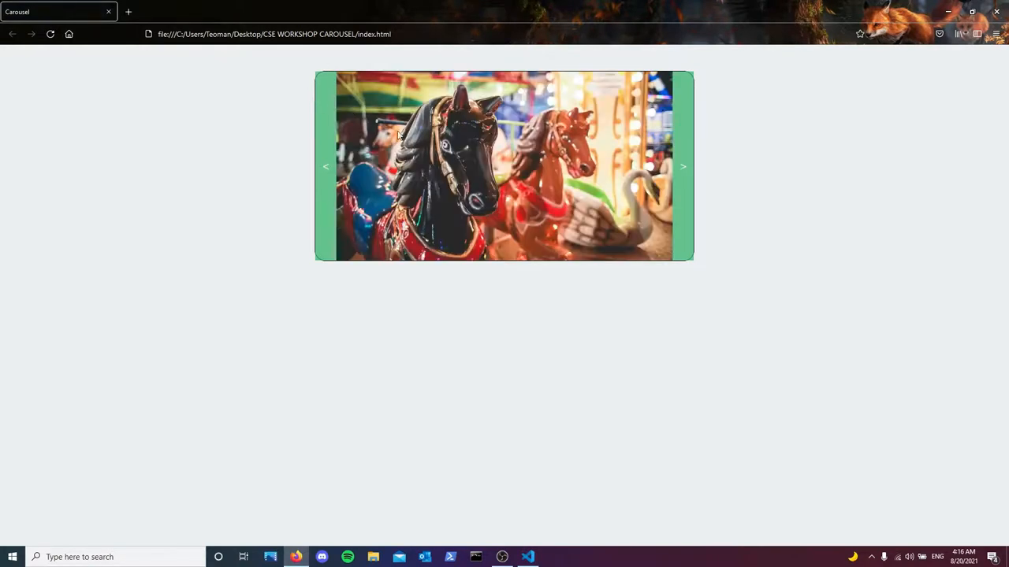
pyautogui.moveTo(692, 93)
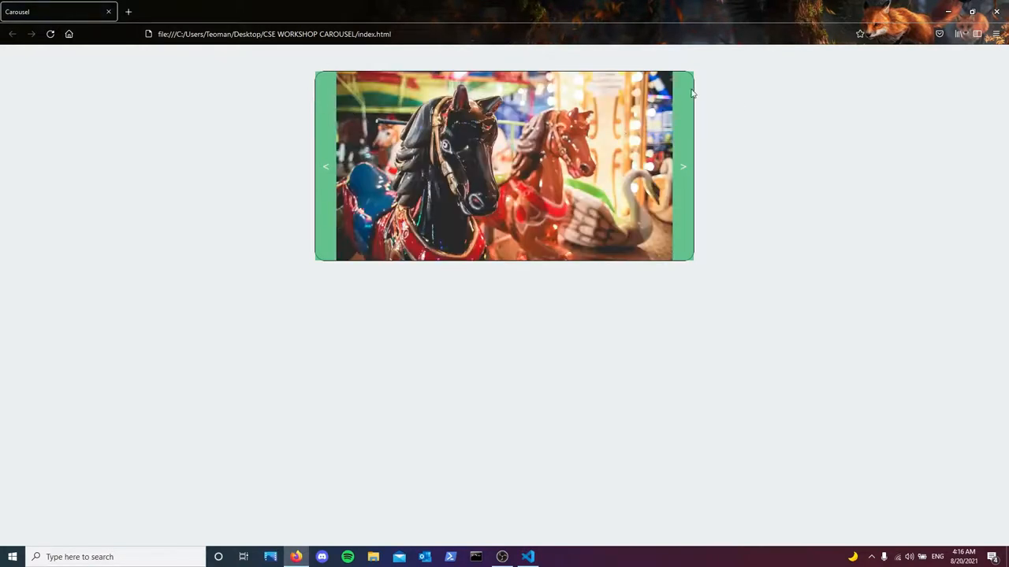
# Step: Add overflow: hidden to .carousel and confirm the rounded corners in the browser
pyautogui.click(526, 558)
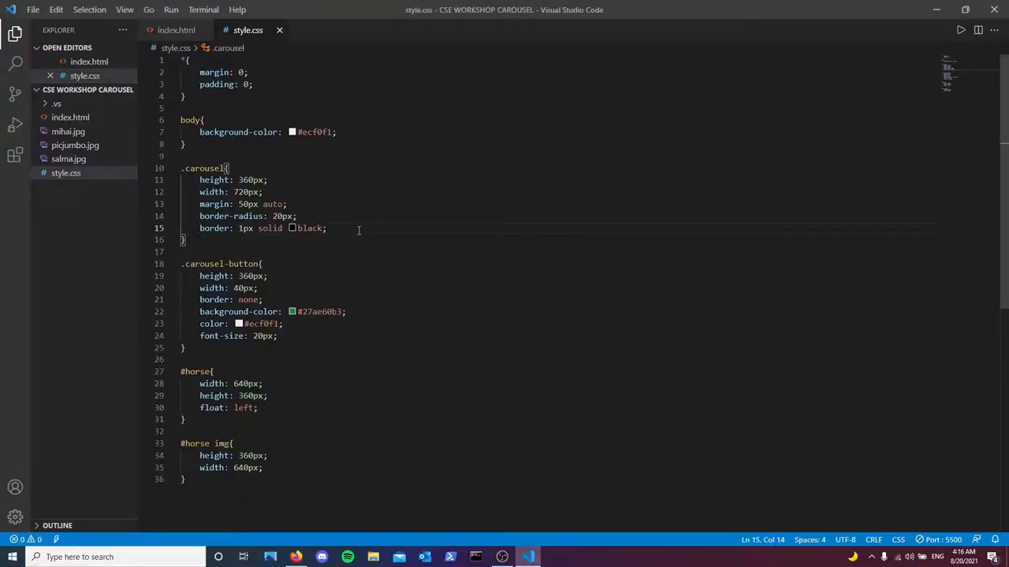
pyautogui.write('ov')
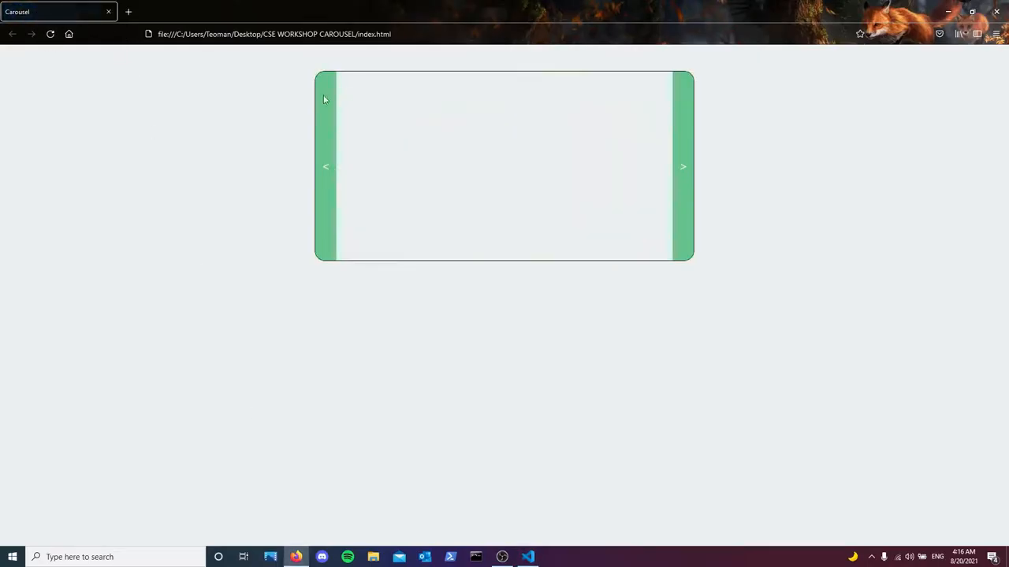
pyautogui.click(526, 558)
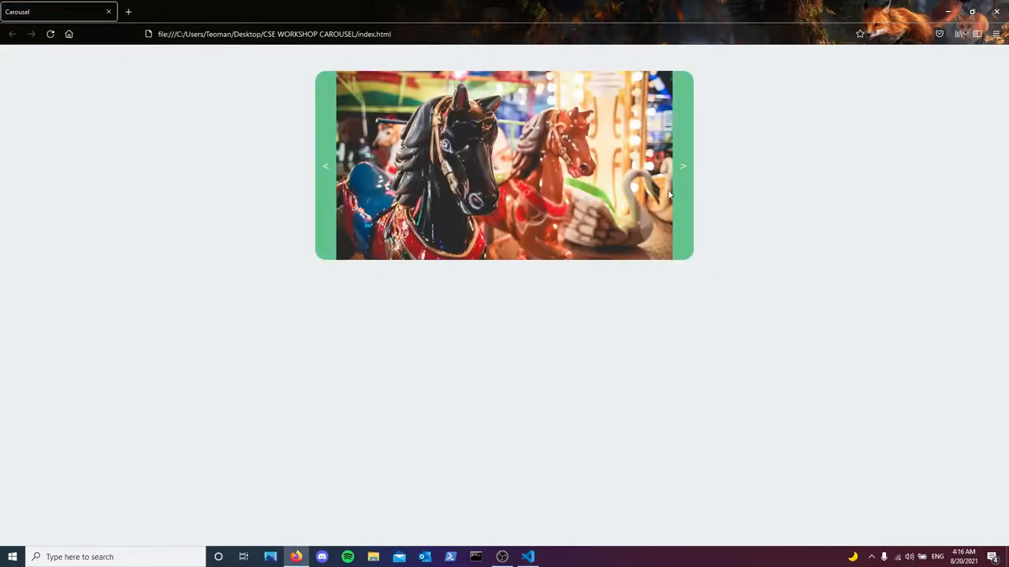
pyautogui.click(527, 558)
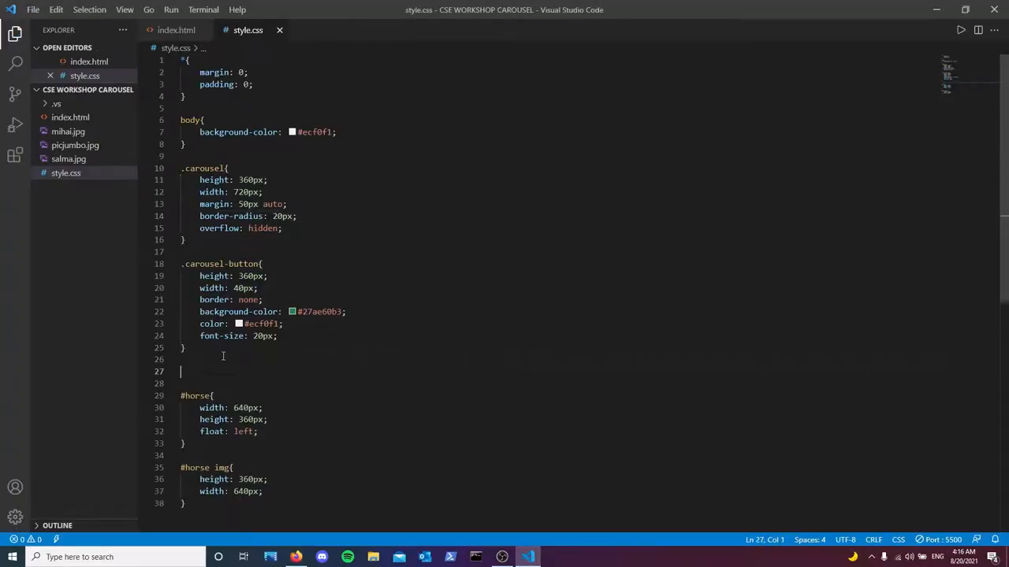
# Step: Add a .carousel-button:hover rule with background-color #27ae60 and return to index.html
pyautogui.write('.carousel-button:')
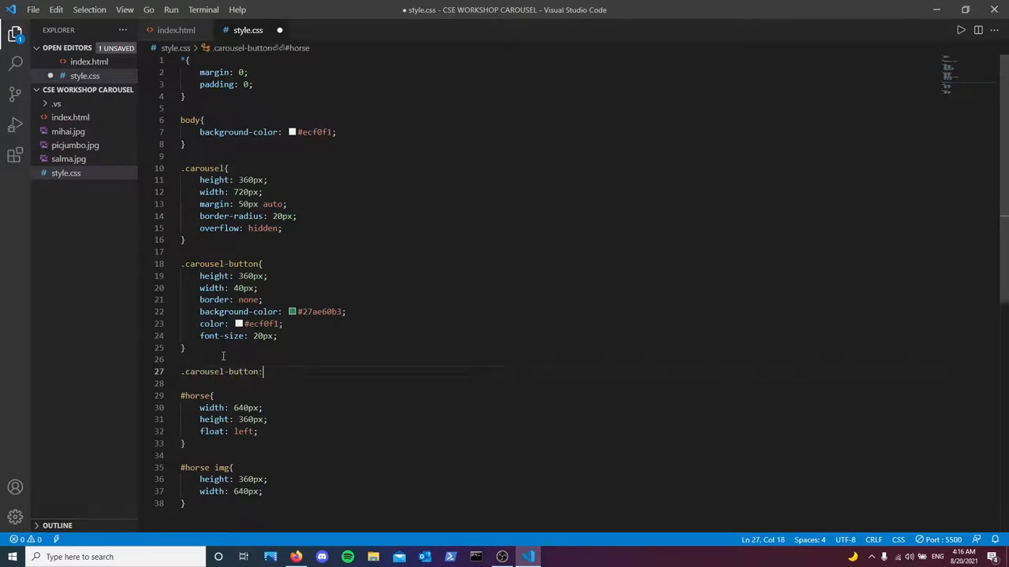
pyautogui.write('hover{')
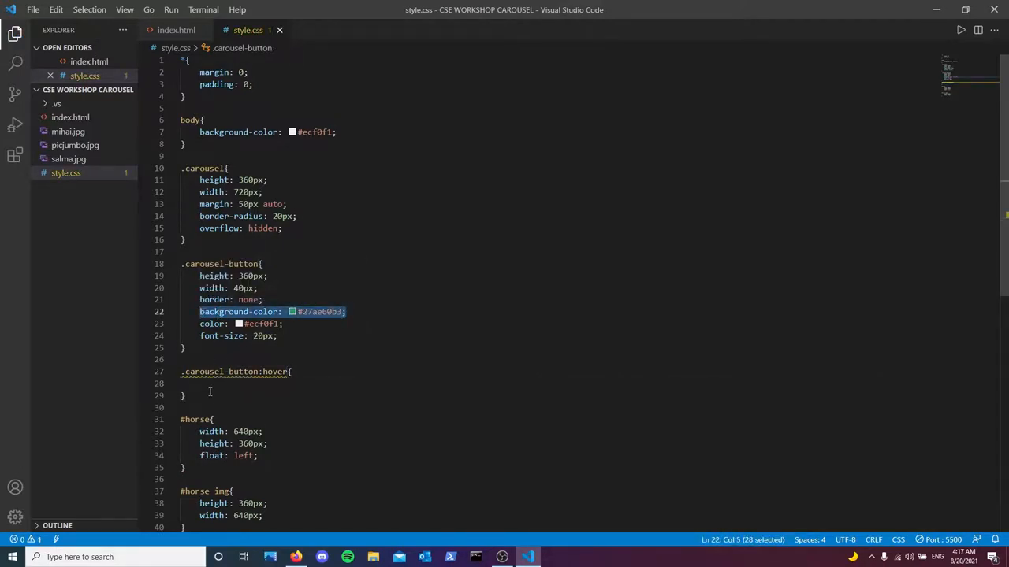
pyautogui.write('background-color: #27ae60b3;')
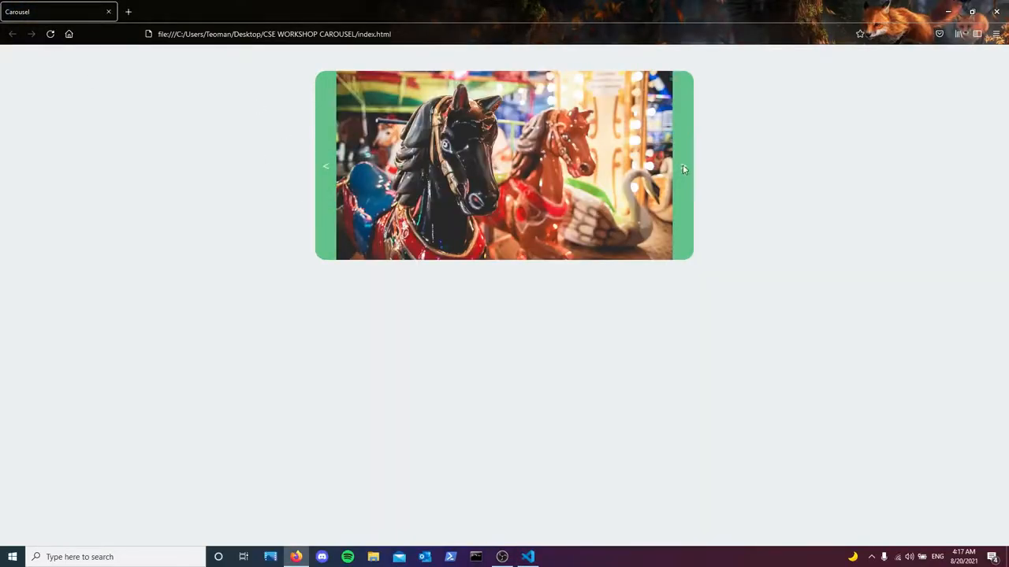
pyautogui.click(526, 558)
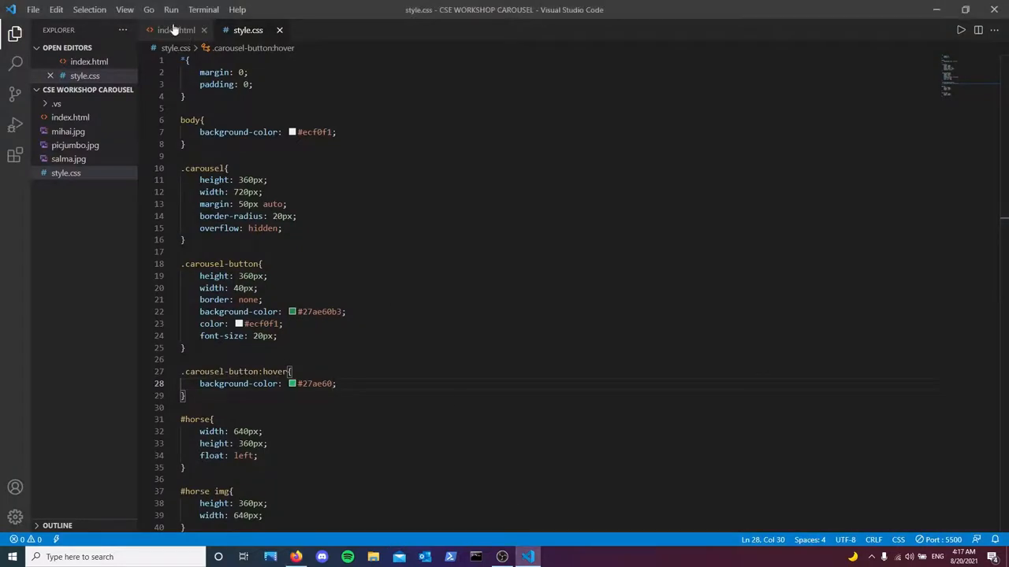
pyautogui.click(177, 29)
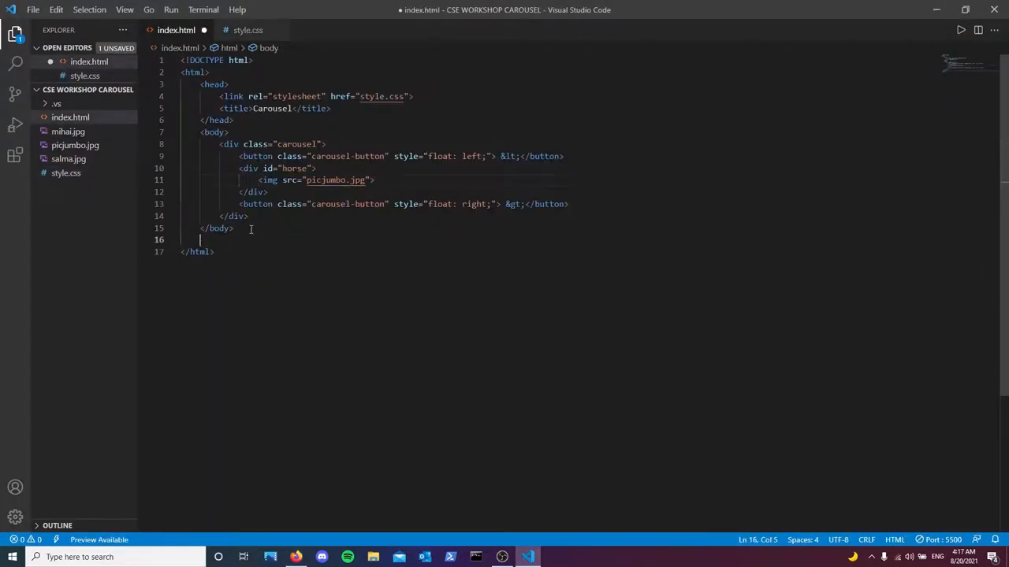
# Step: Add a text/javascript script declaring const horses = [] and delete the img from #horse
pyautogui.write('script t></script>')
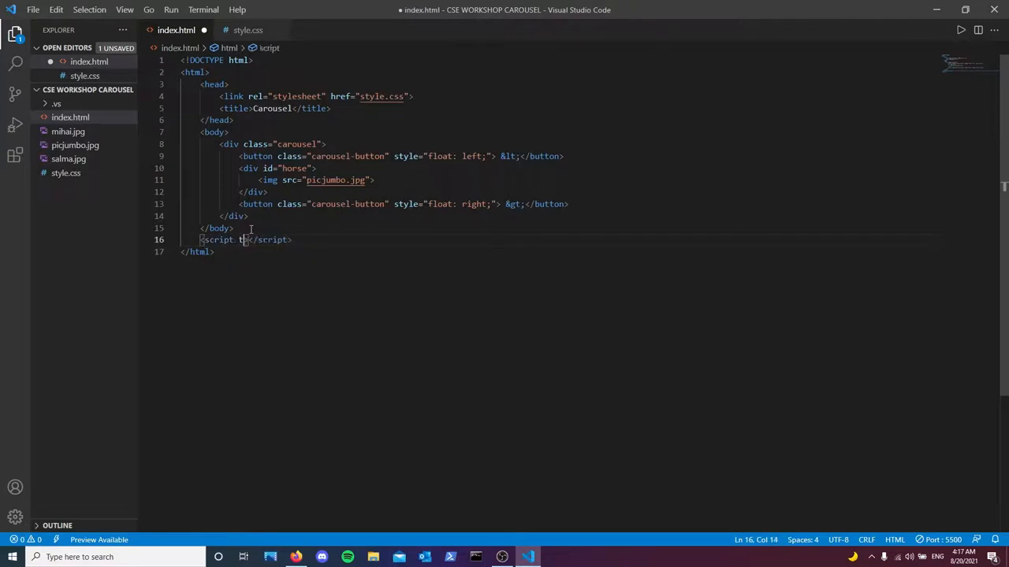
pyautogui.write('type="text"')
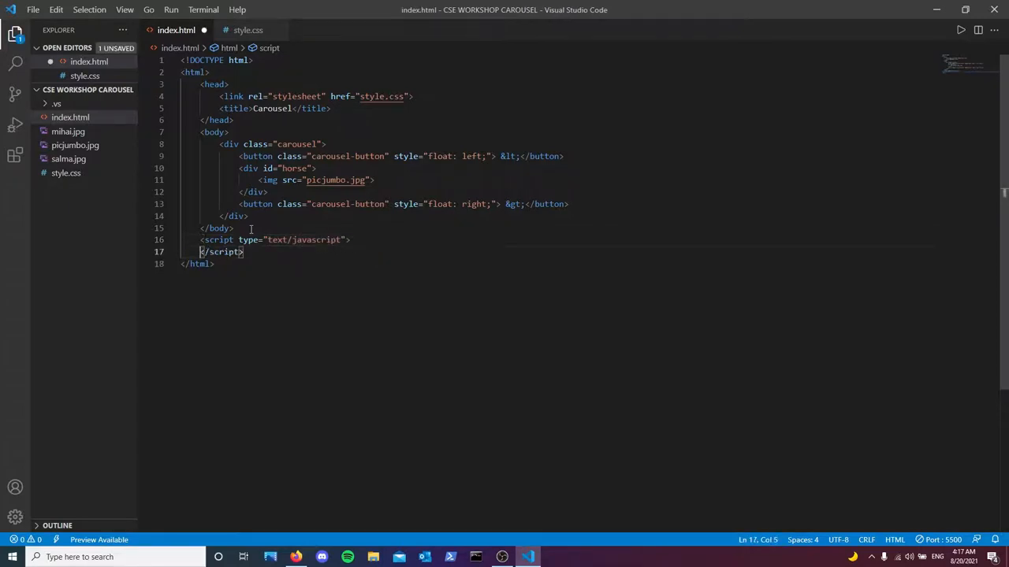
pyautogui.press('Enter')
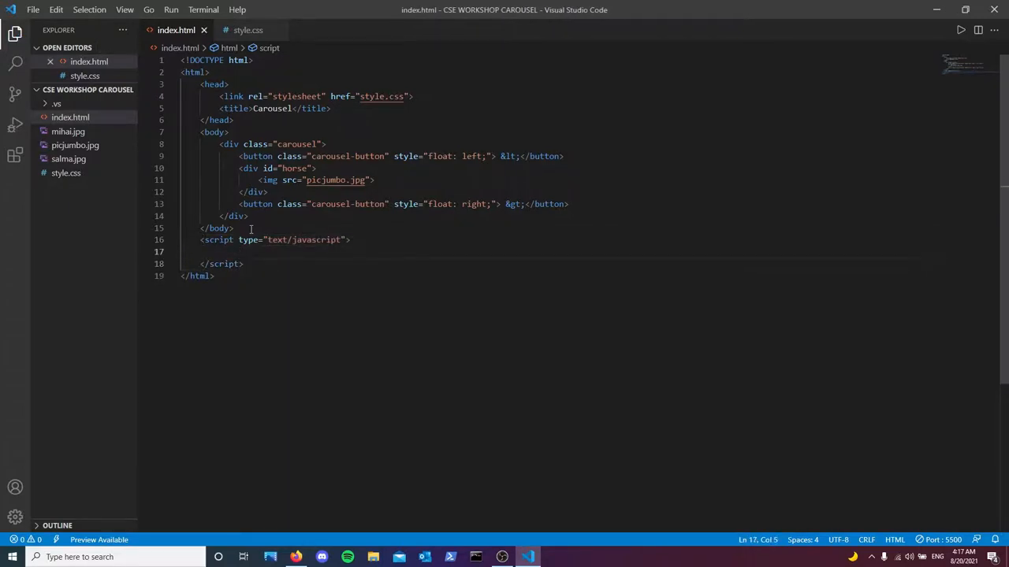
pyautogui.write('const')
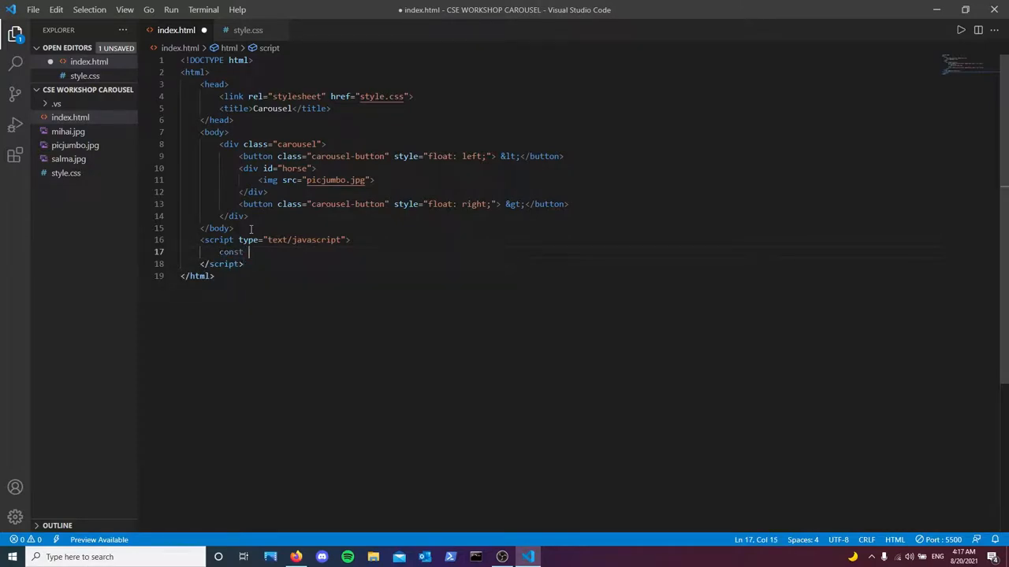
pyautogui.write('horses')
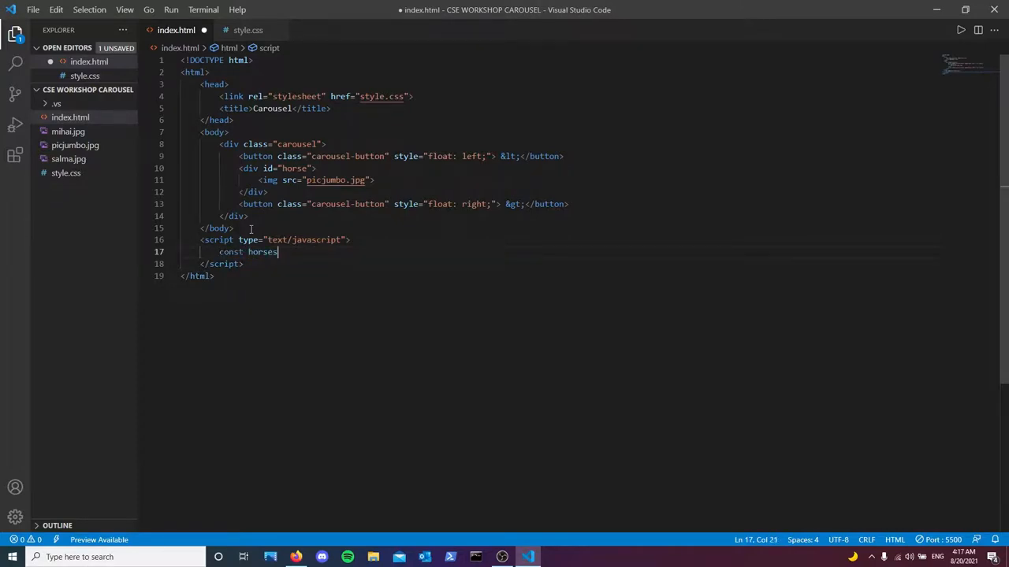
pyautogui.write('=')
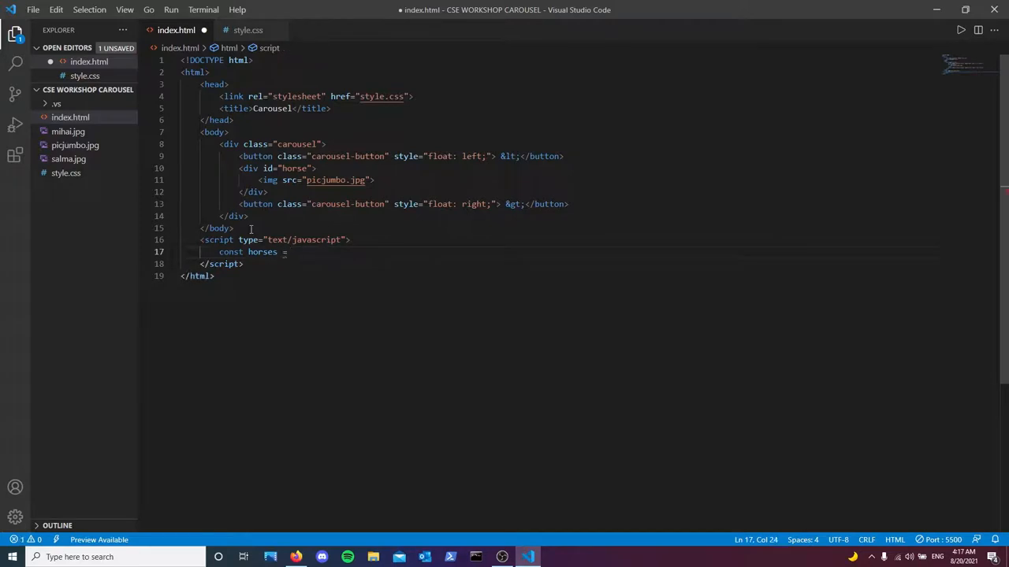
pyautogui.write('[]')
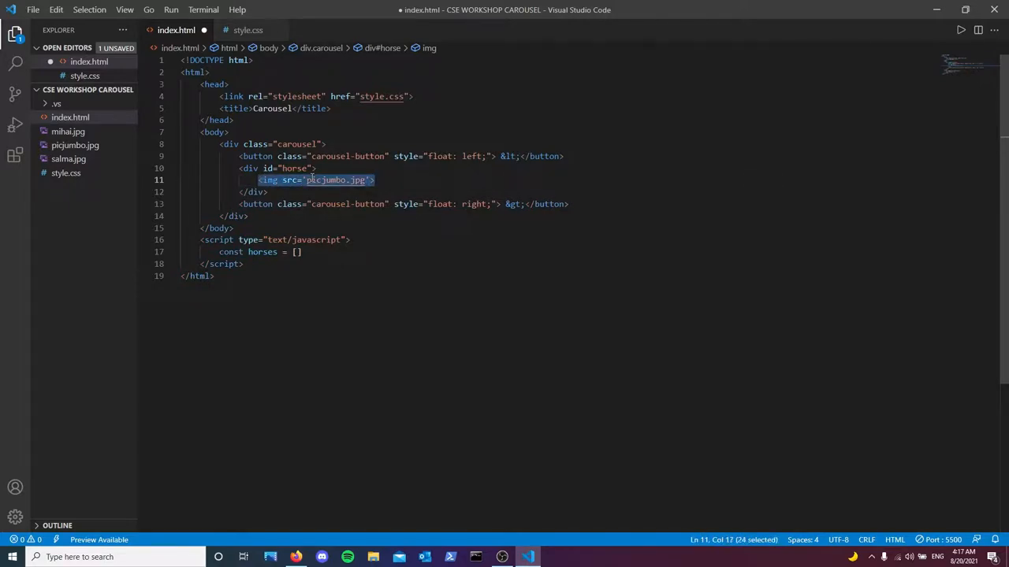
pyautogui.press('Delete')
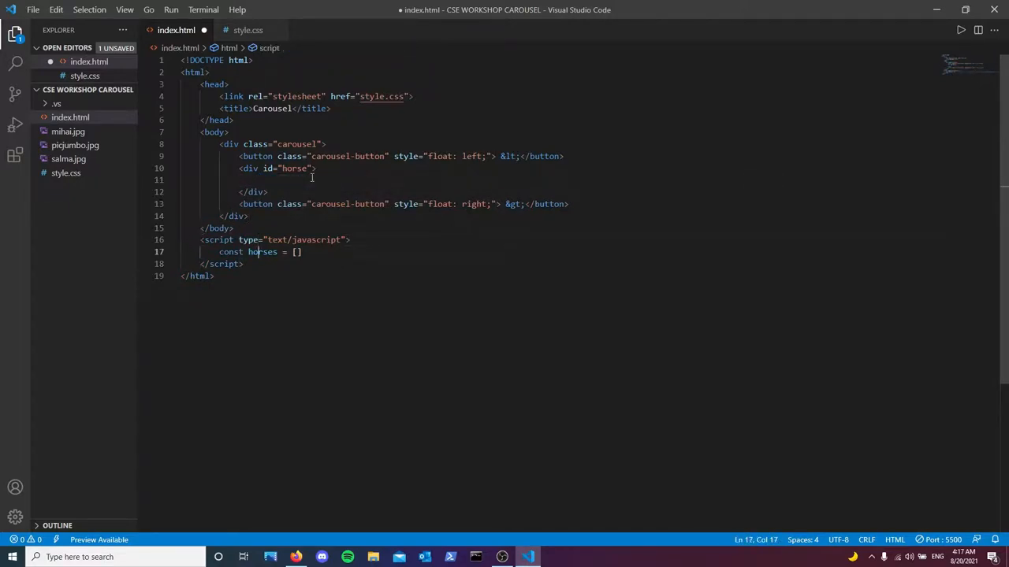
# Step: Fill the horses array with img tag strings for picjumbo.jpg, mihai.jpg and salma.jpg
pyautogui.click(296, 252)
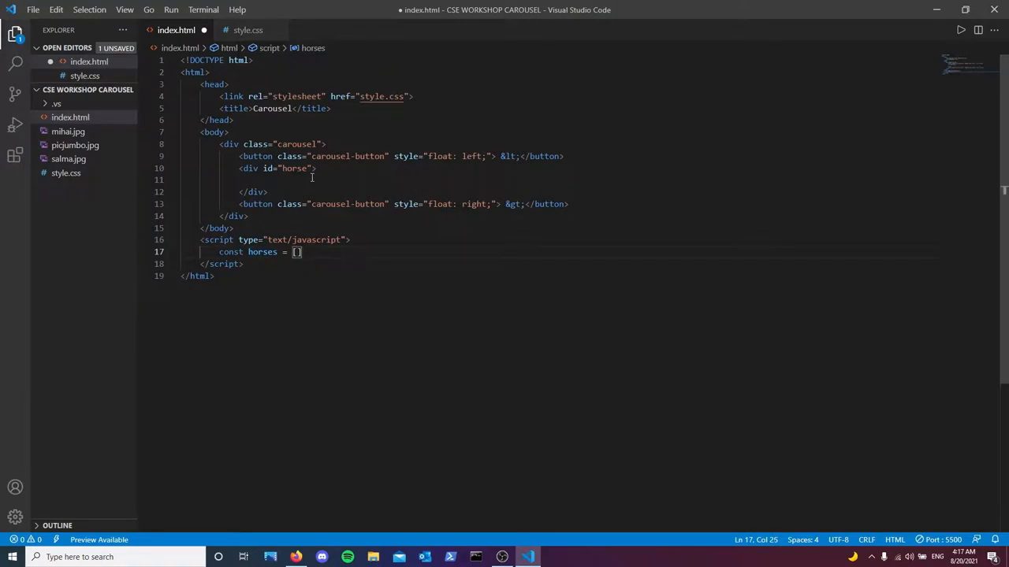
pyautogui.write('"<img src=\'picjumbo.jpg\'>",<img src=\'picjumbo.jpg\'>"')
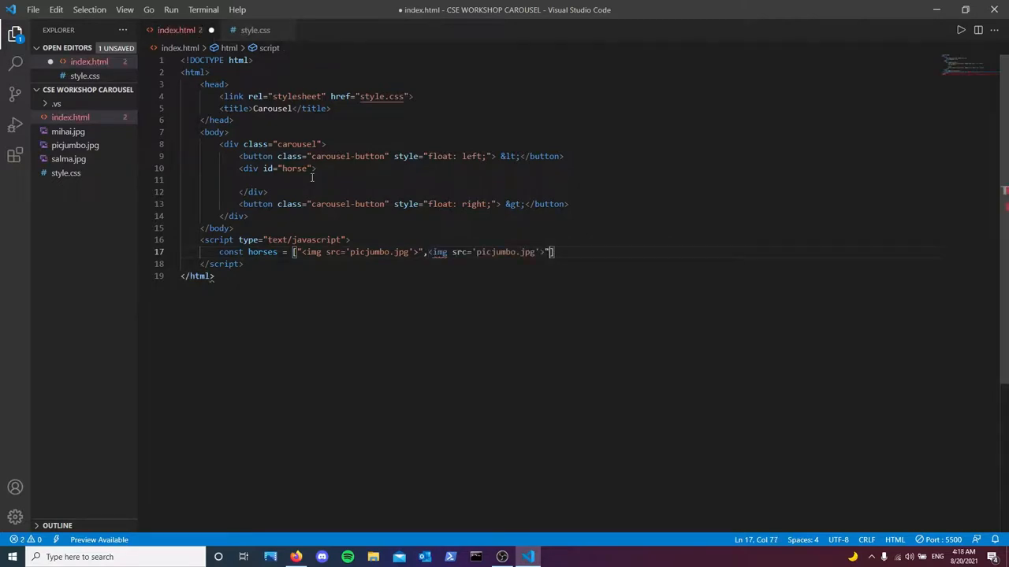
pyautogui.moveTo(554, 252); pyautogui.dragTo(427, 252)
pyautogui.write('"')
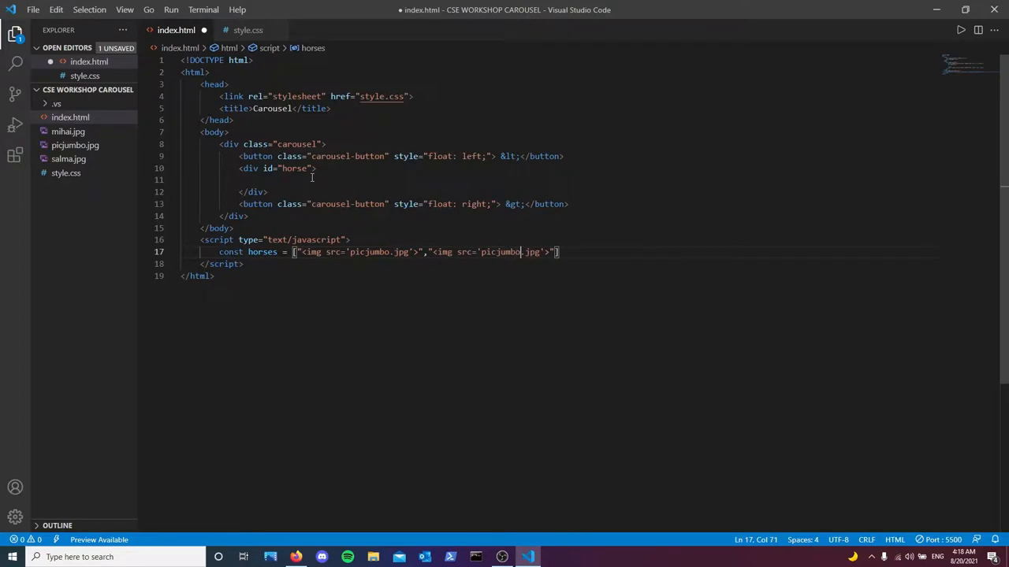
pyautogui.press('BackSpace')
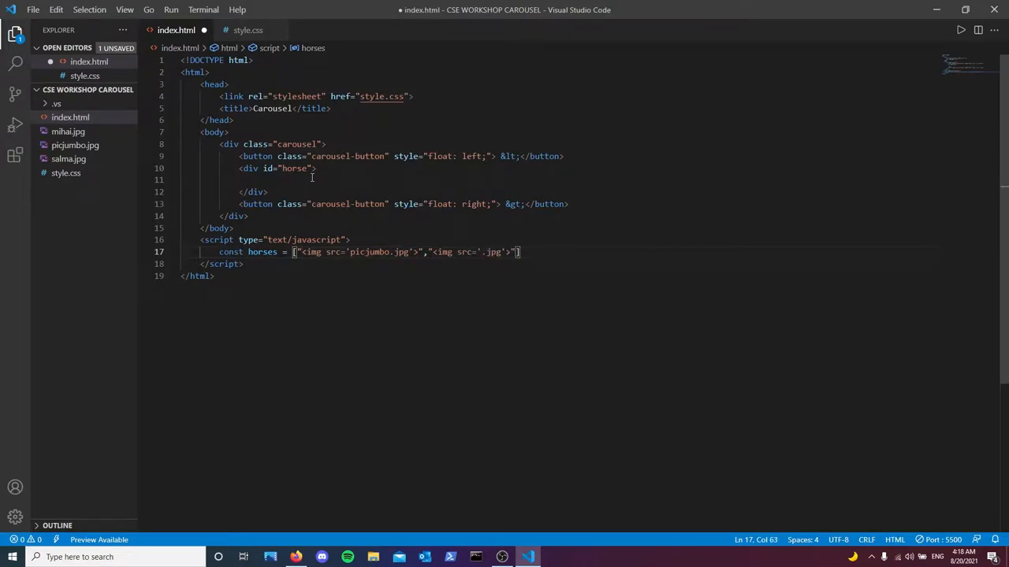
pyautogui.write('mihai')
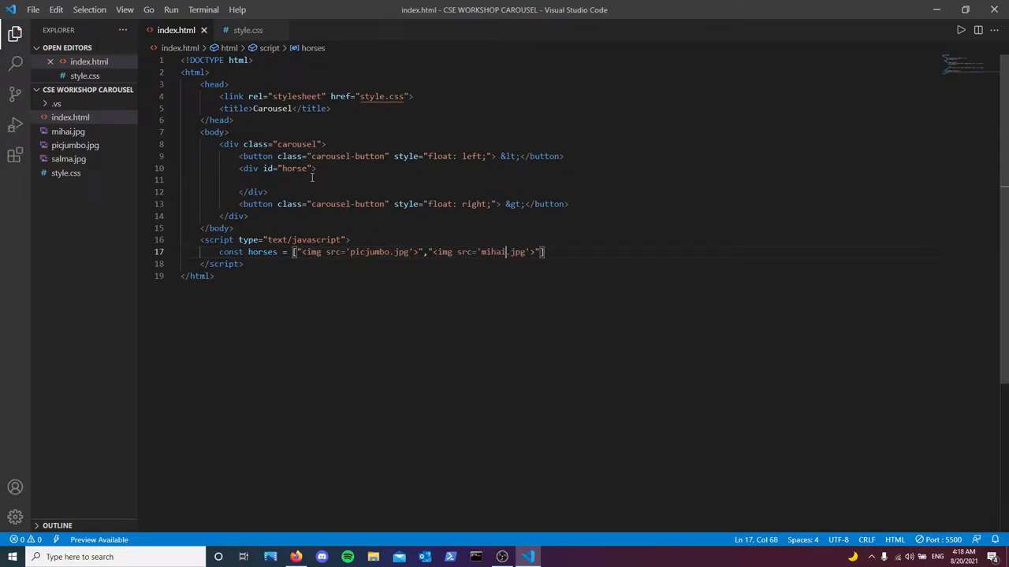
pyautogui.moveTo(401, 212)
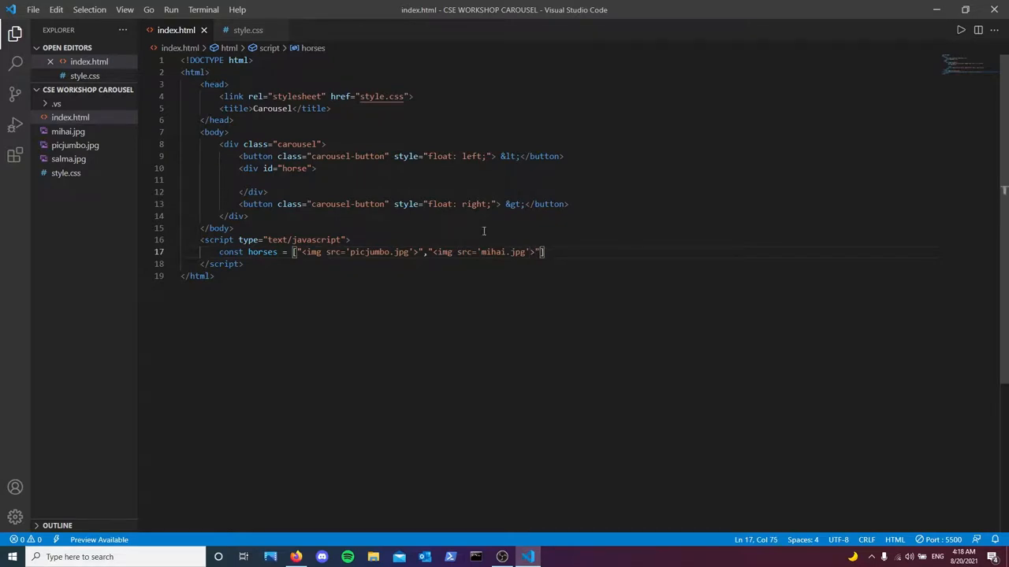
pyautogui.write(',"<img src=\'salma.jpg\'>')
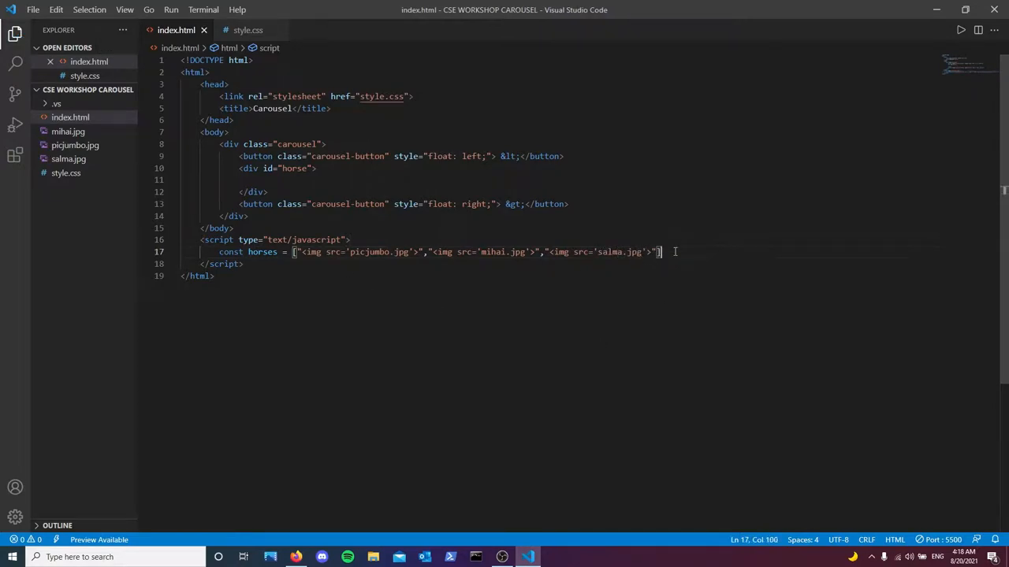
# Step: Declare var i = 0 and begin the initial() function in the script
pyautogui.write('var')
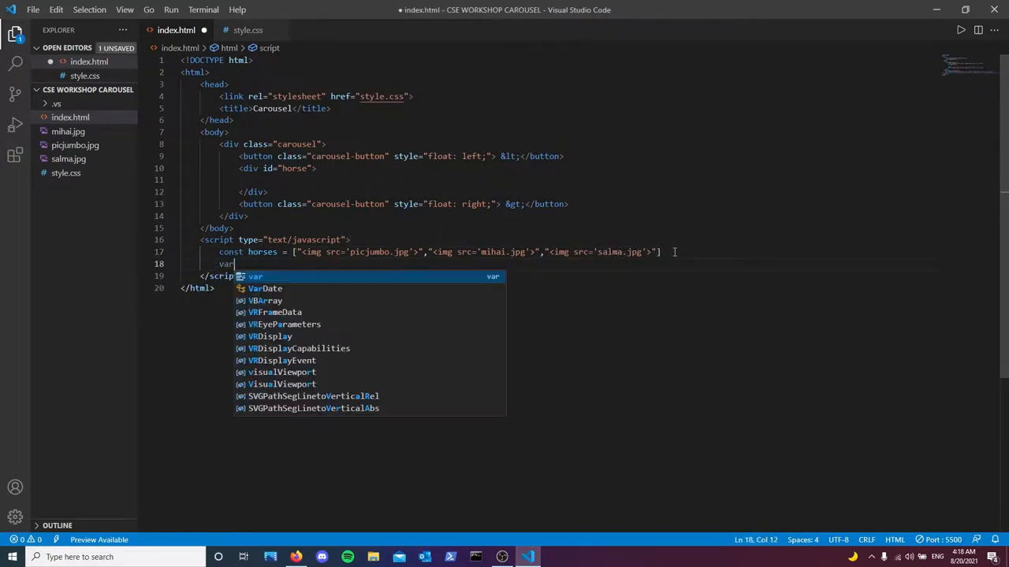
pyautogui.write('i =0;')
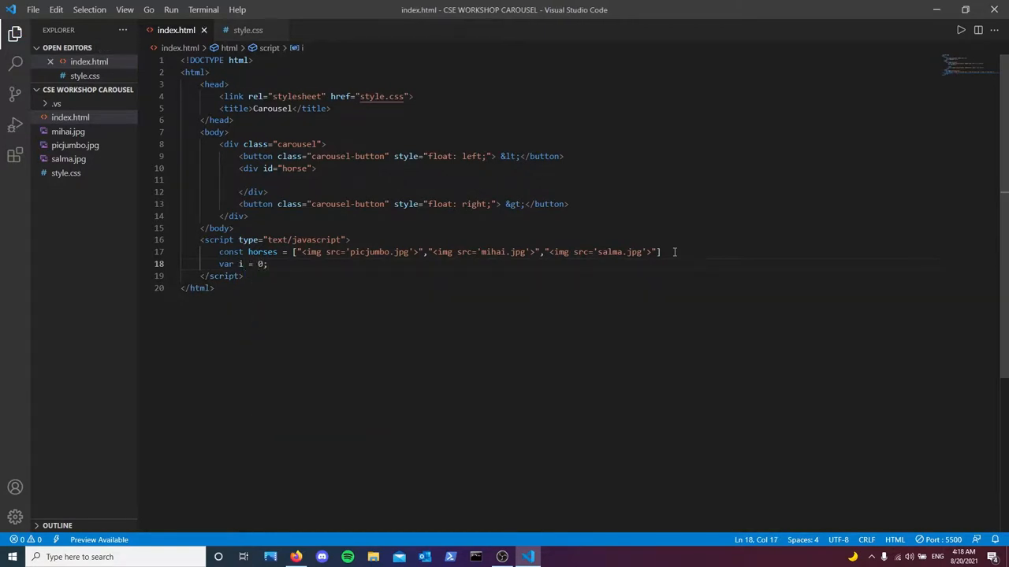
pyautogui.press('Enter')
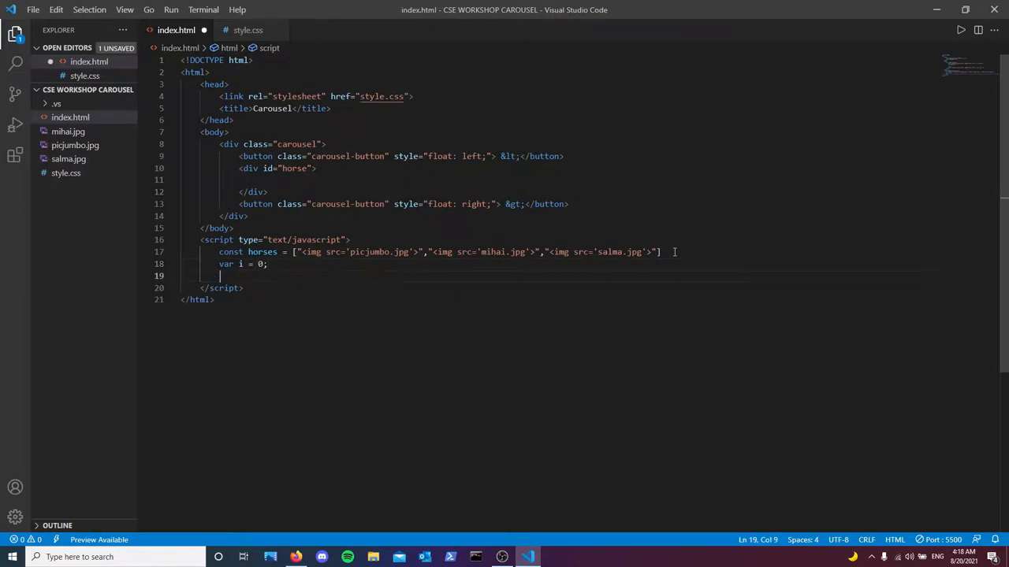
pyautogui.write('in')
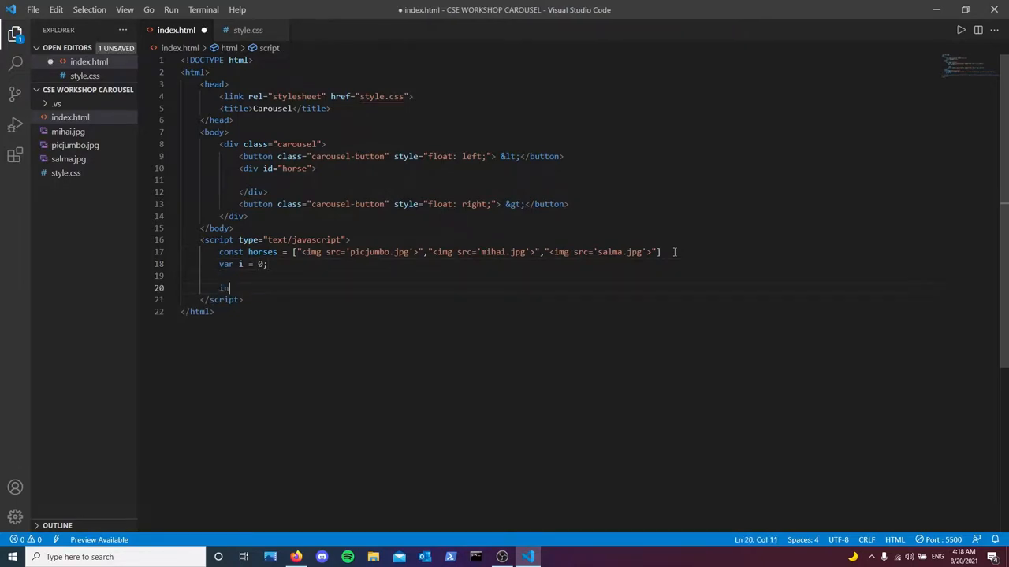
pyautogui.press('Backspace')
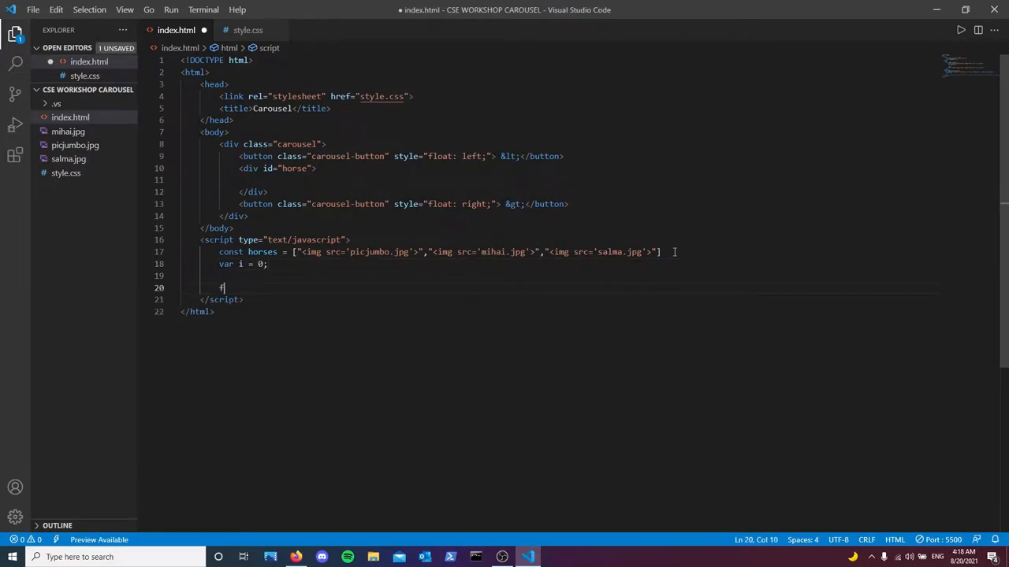
pyautogui.write('unction ini')
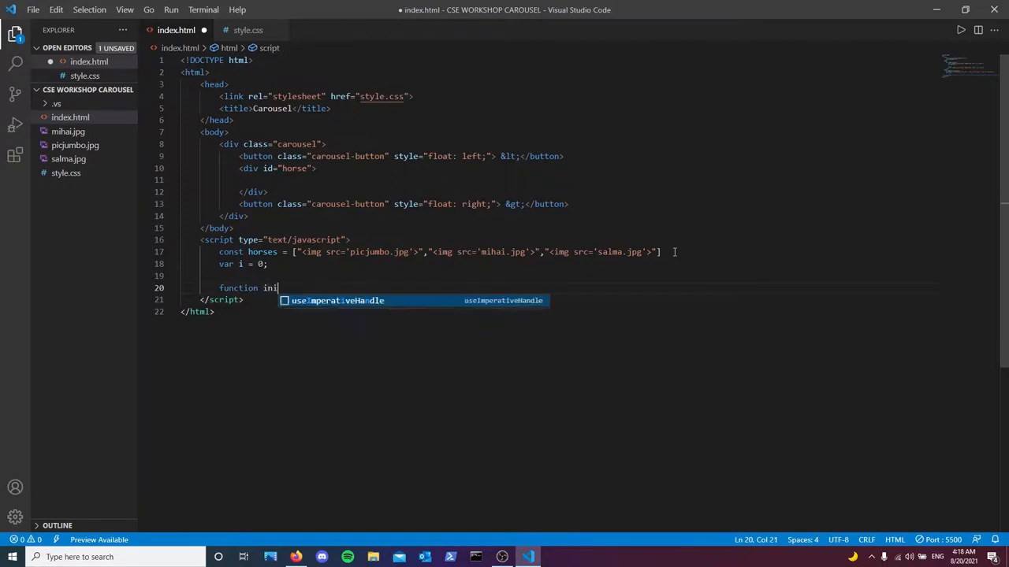
pyautogui.write('tial()')
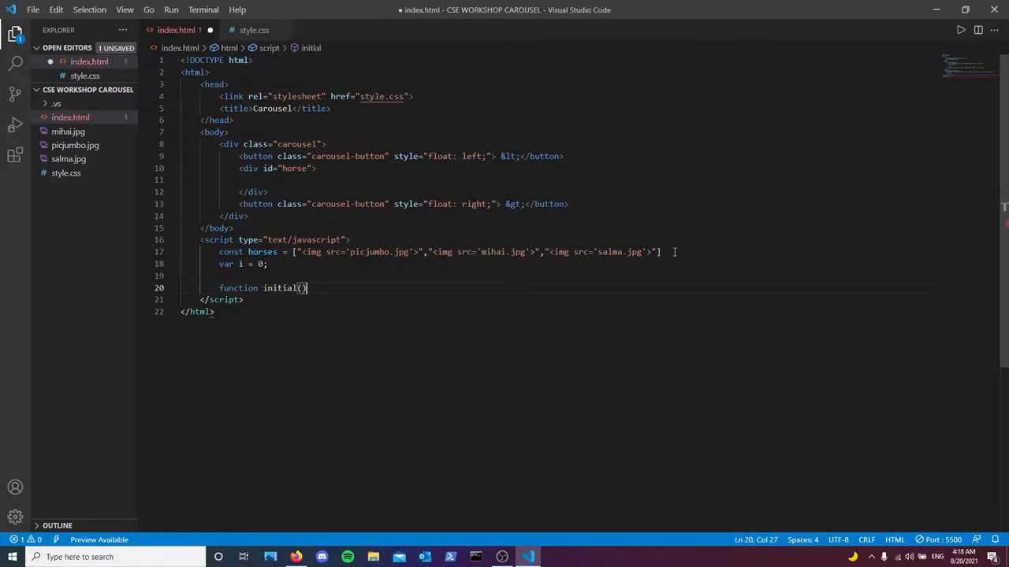
pyautogui.write('{')
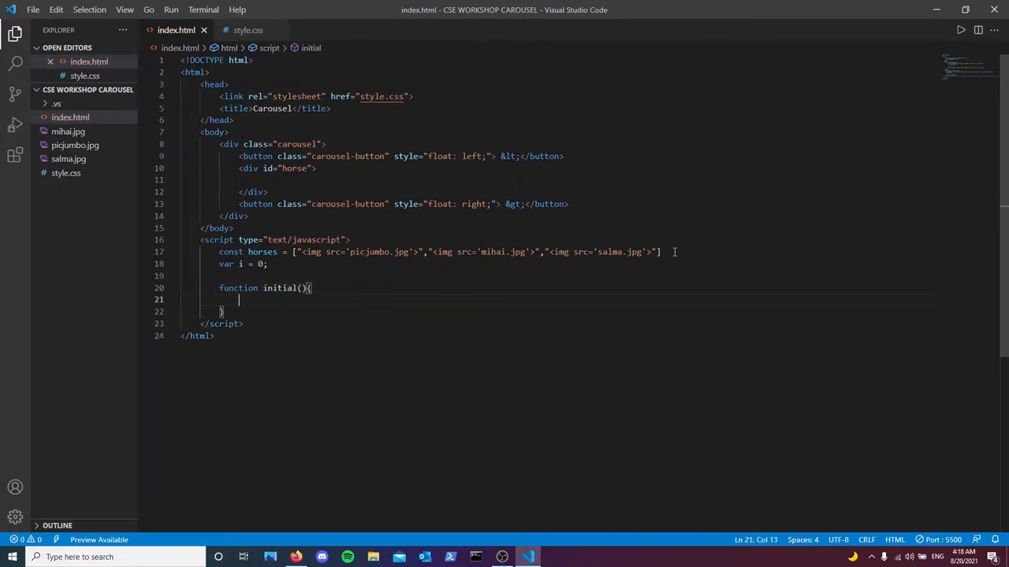
# Step: Have initial() set the horse div's innerHTML to horses[i] and call it from body onload
pyautogui.write('doce')
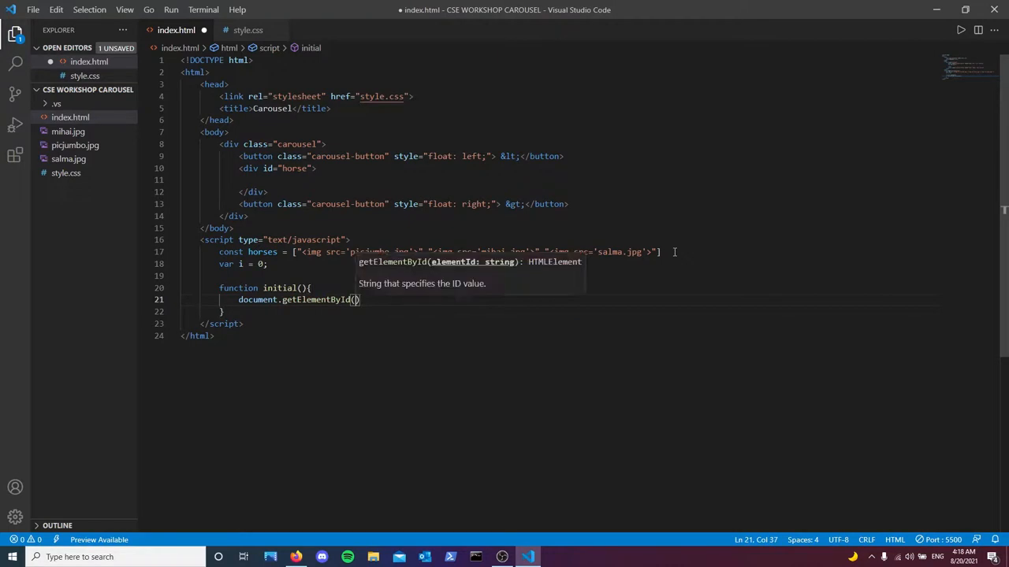
pyautogui.write('"hor')
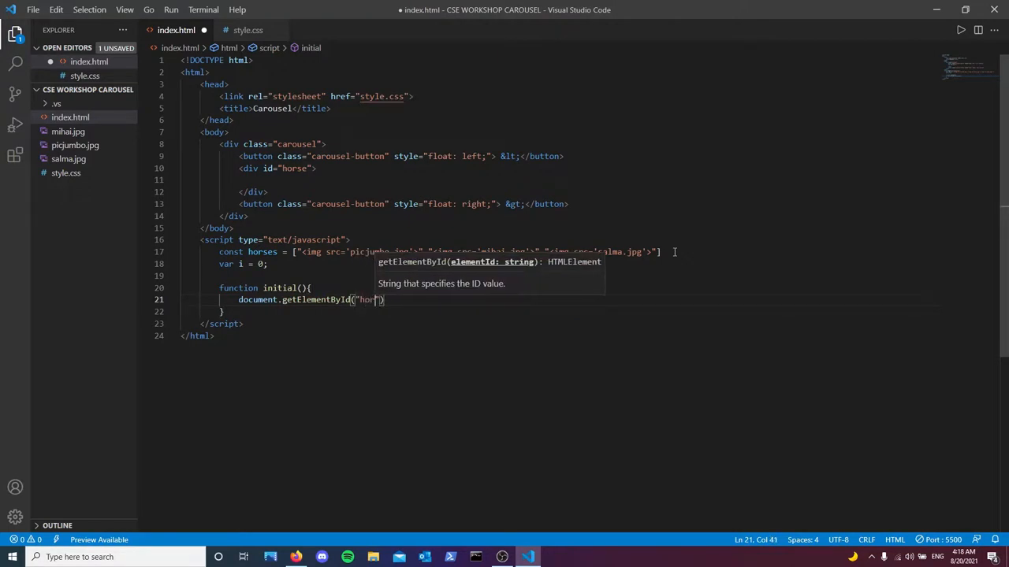
pyautogui.write('").')
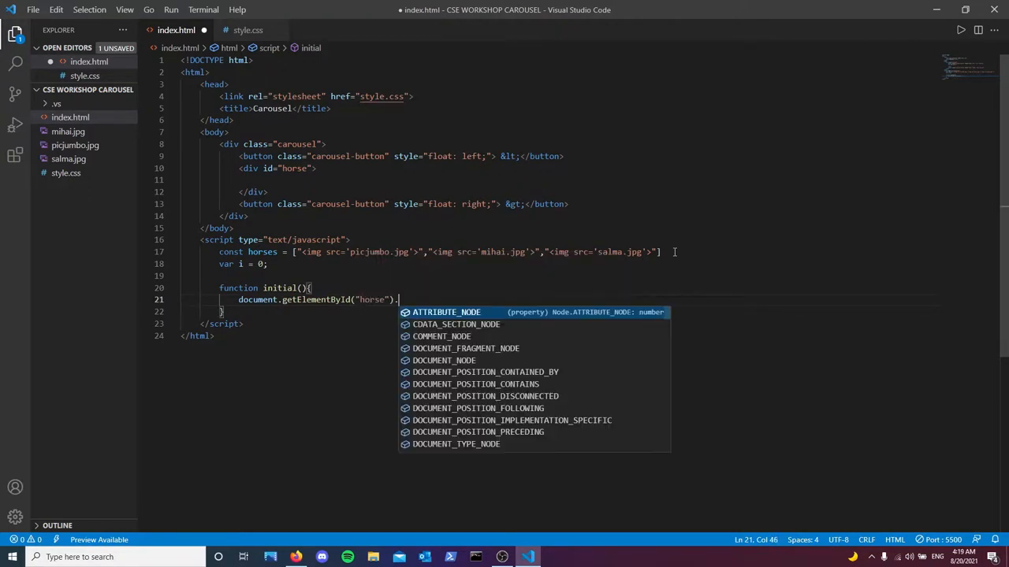
pyautogui.write('innerHTML')
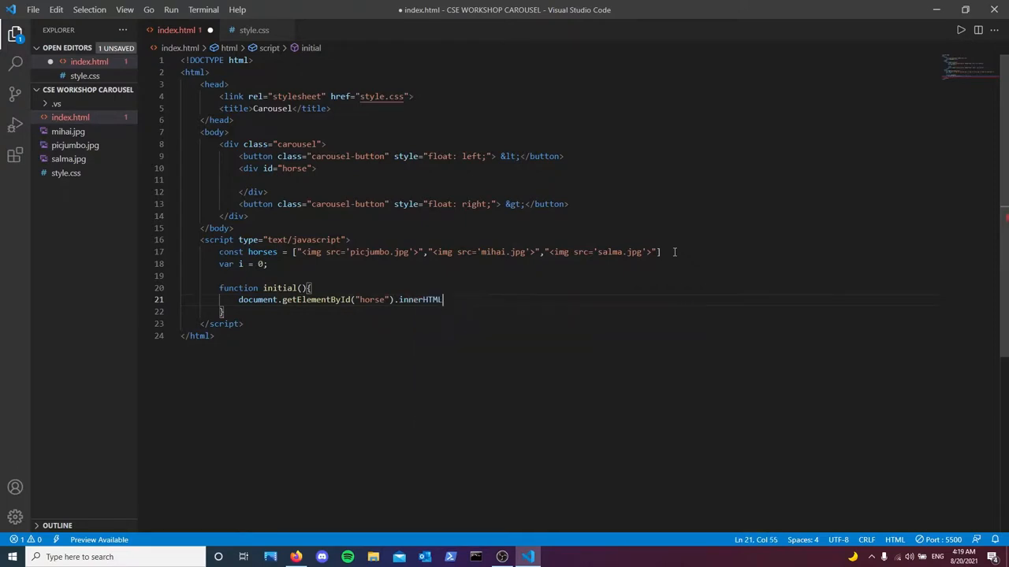
pyautogui.write('= horses[0];')
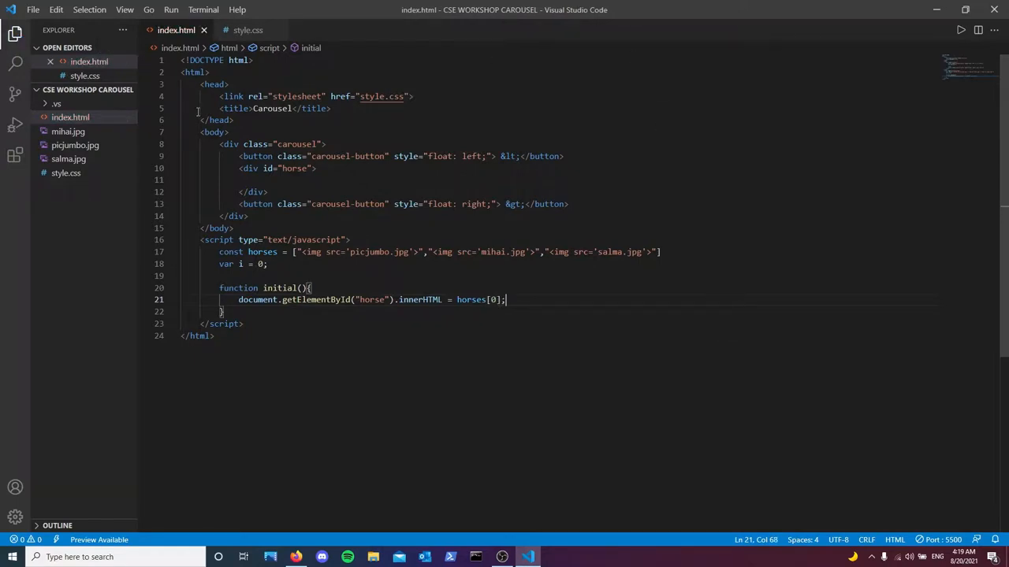
pyautogui.write('onload')
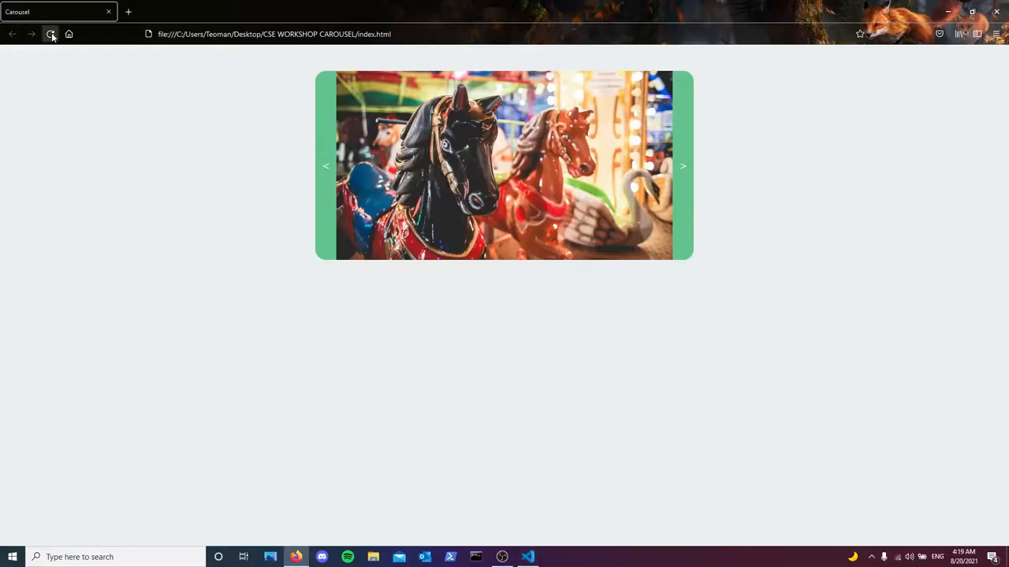
# Step: Reload the page in Firefox to test, then use horses[i] instead of the fixed index 0
pyautogui.click(51, 35)
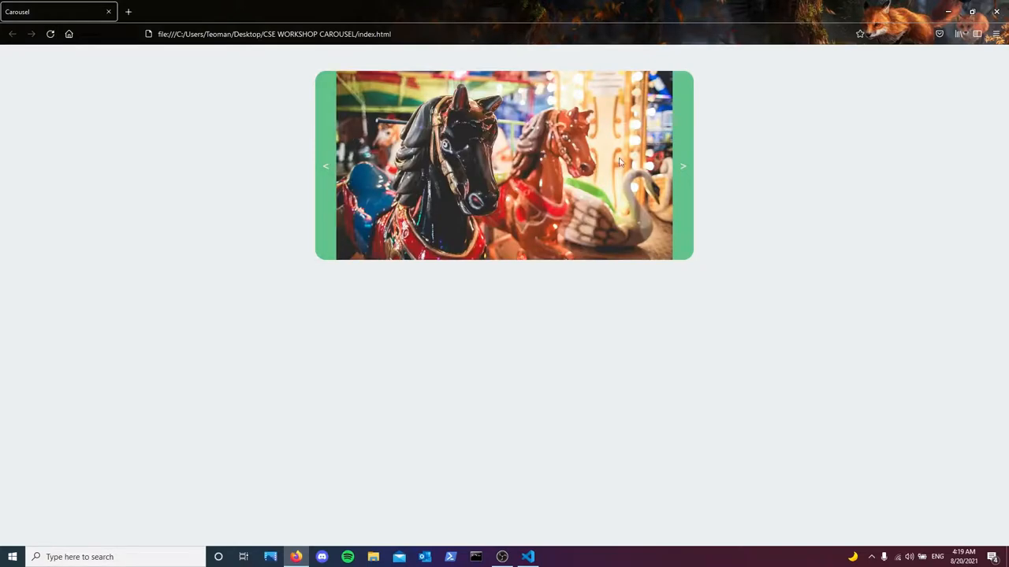
pyautogui.click(526, 558)
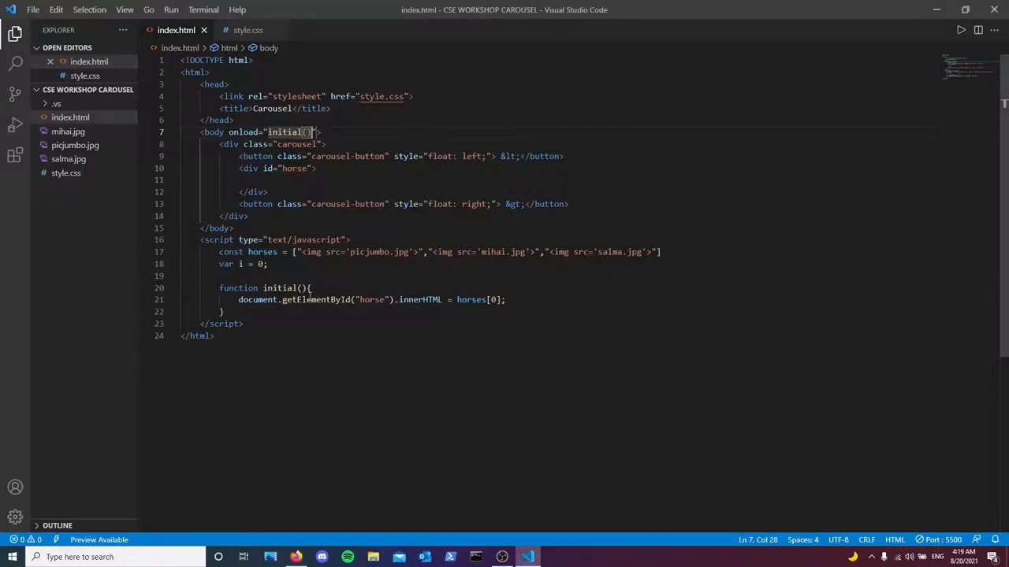
pyautogui.click(268, 265)
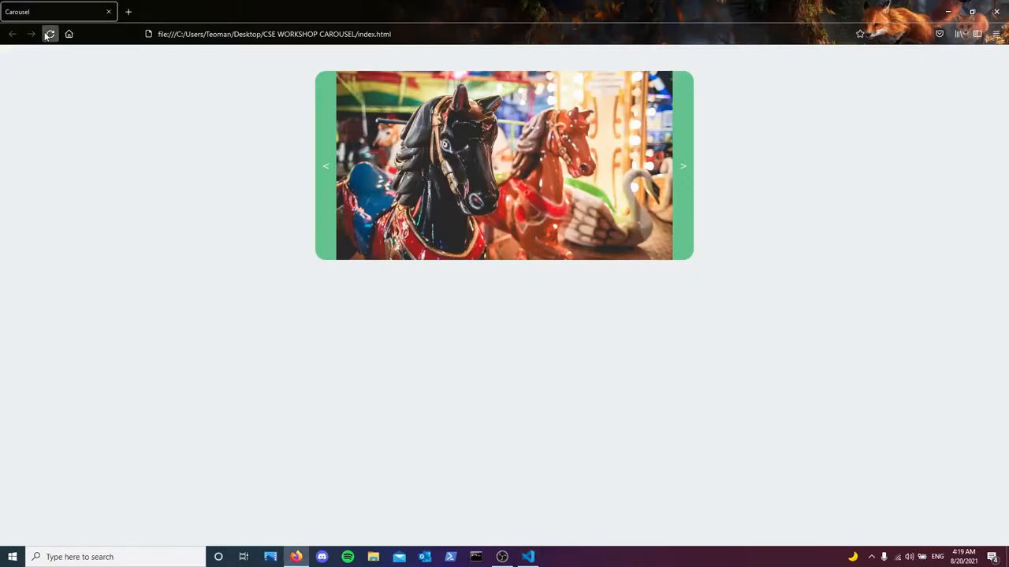
pyautogui.click(50, 33)
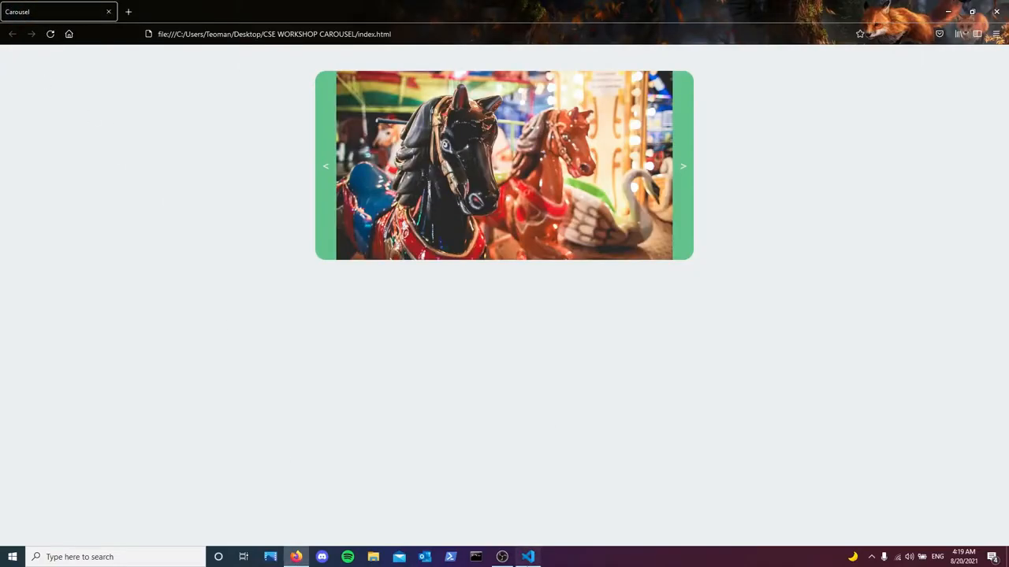
pyautogui.click(527, 558)
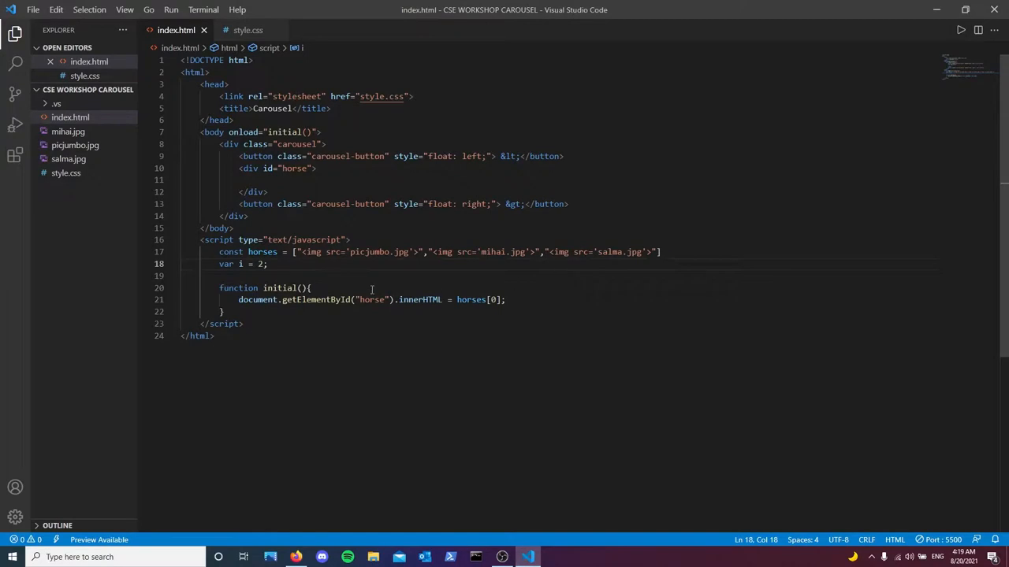
pyautogui.click(495, 300)
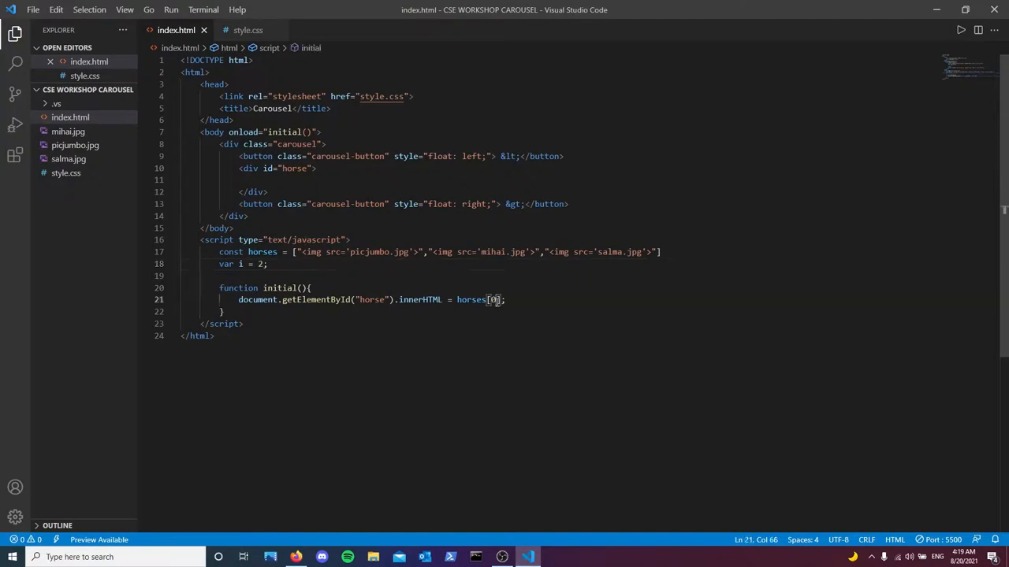
pyautogui.write('i')
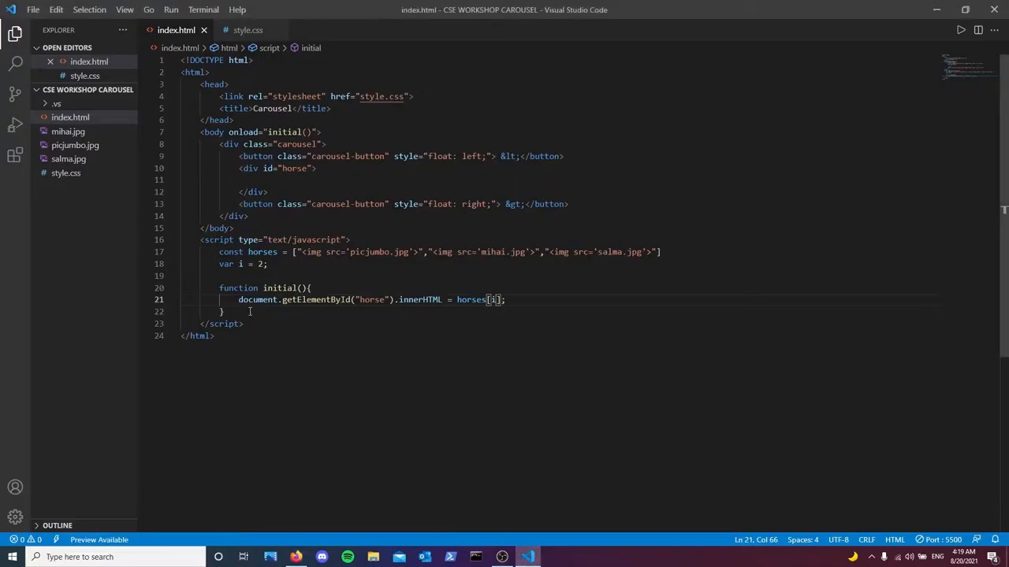
pyautogui.press('Enter')
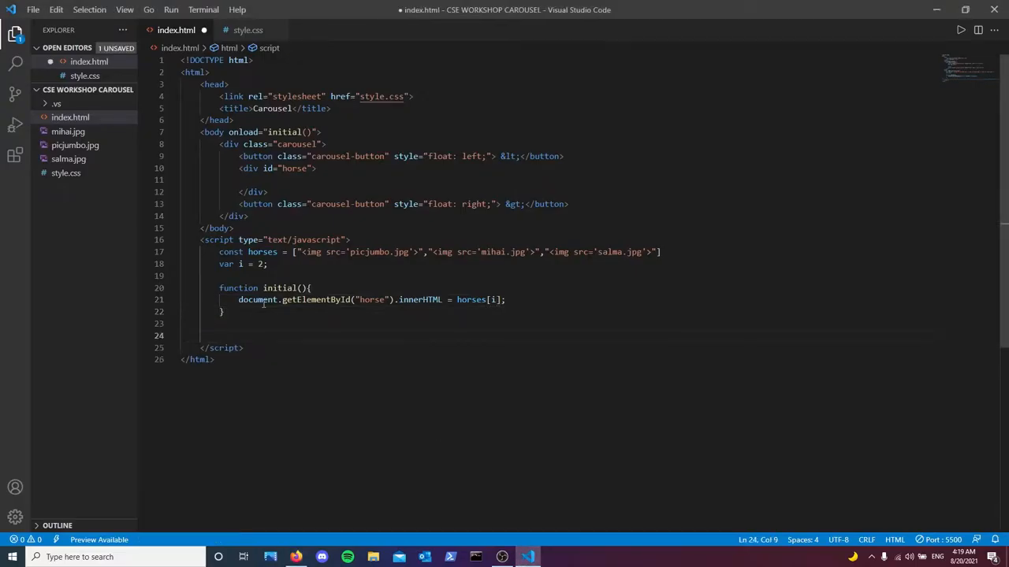
# Step: Stub empty next() and previous() functions after initial() and reset var i to 0
pyautogui.write('func')
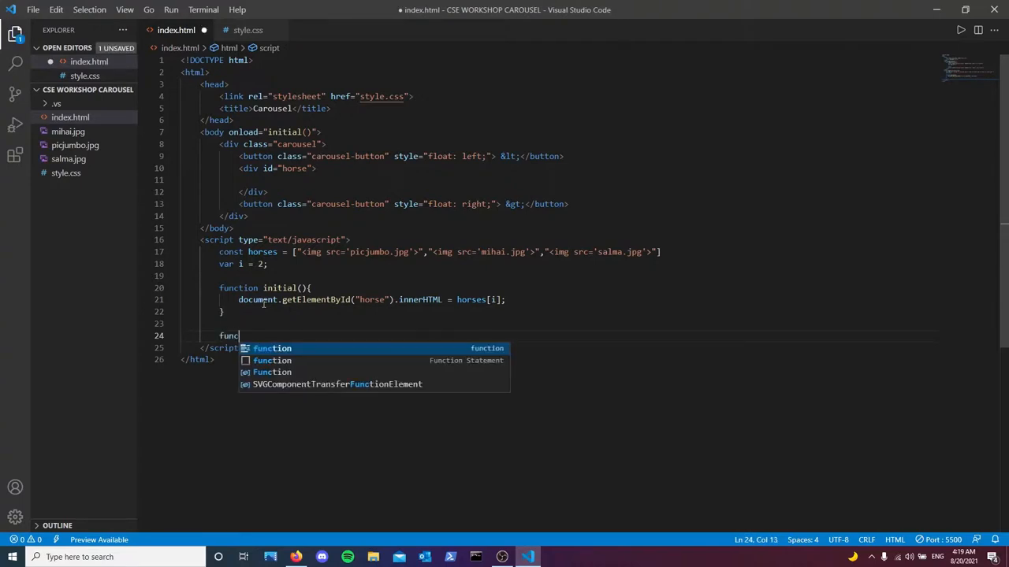
pyautogui.write('tion')
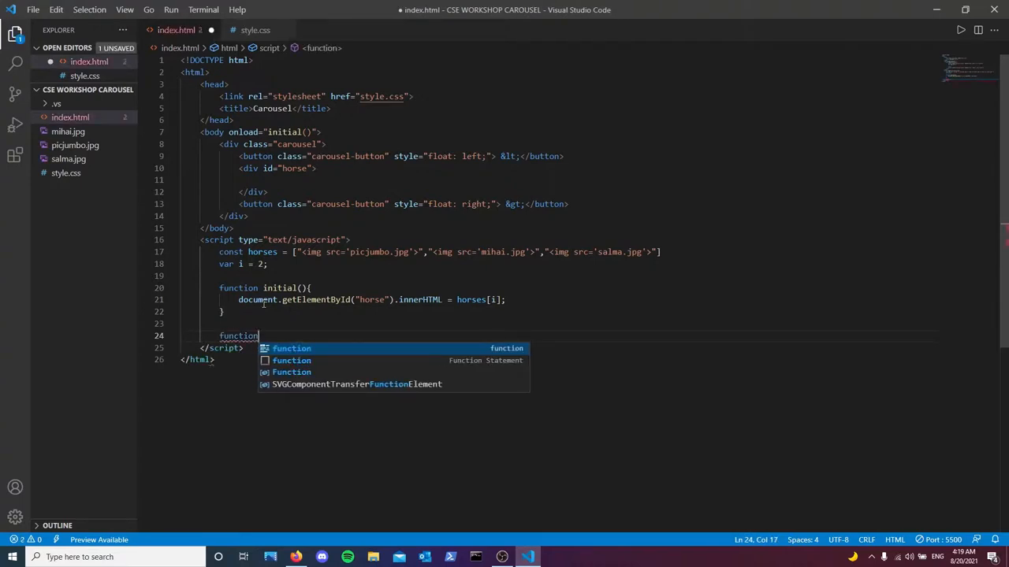
pyautogui.write('next')
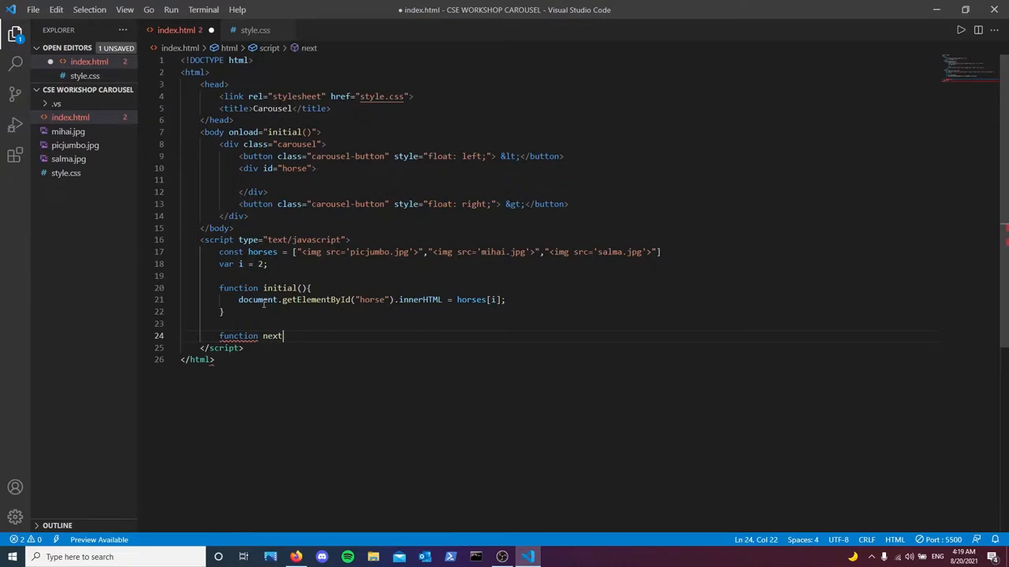
pyautogui.write('(){')
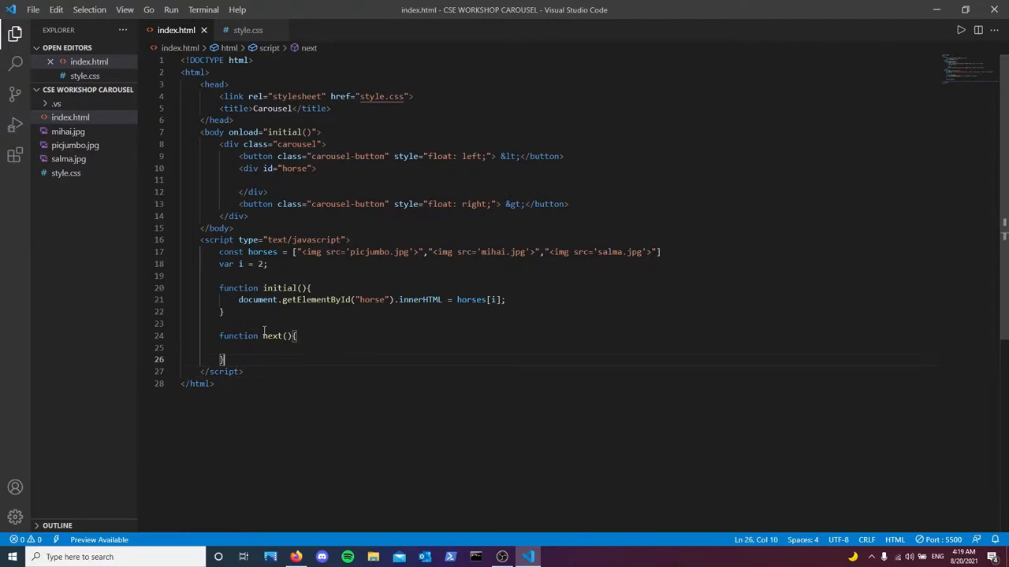
pyautogui.write('function')
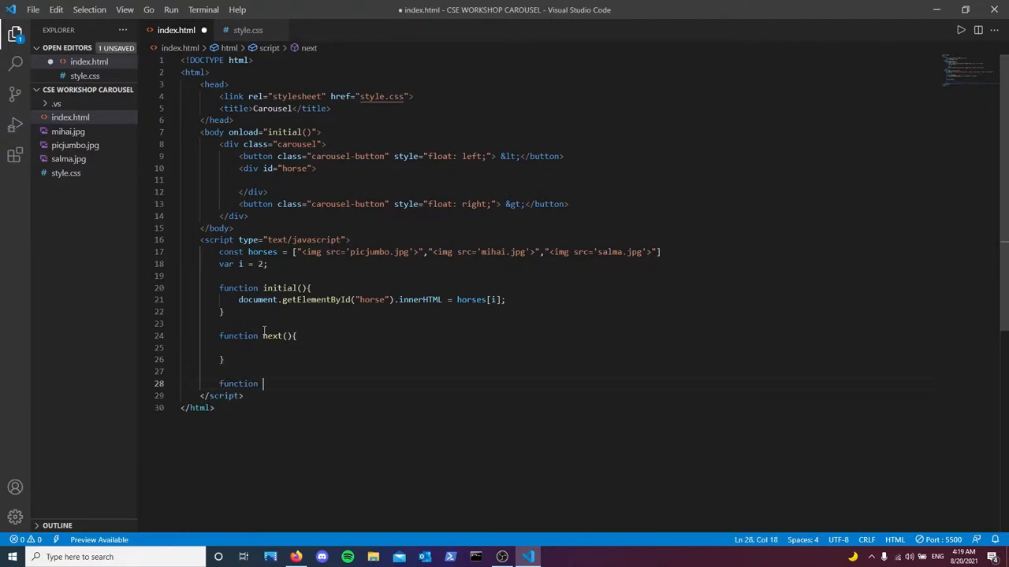
pyautogui.write('previ')
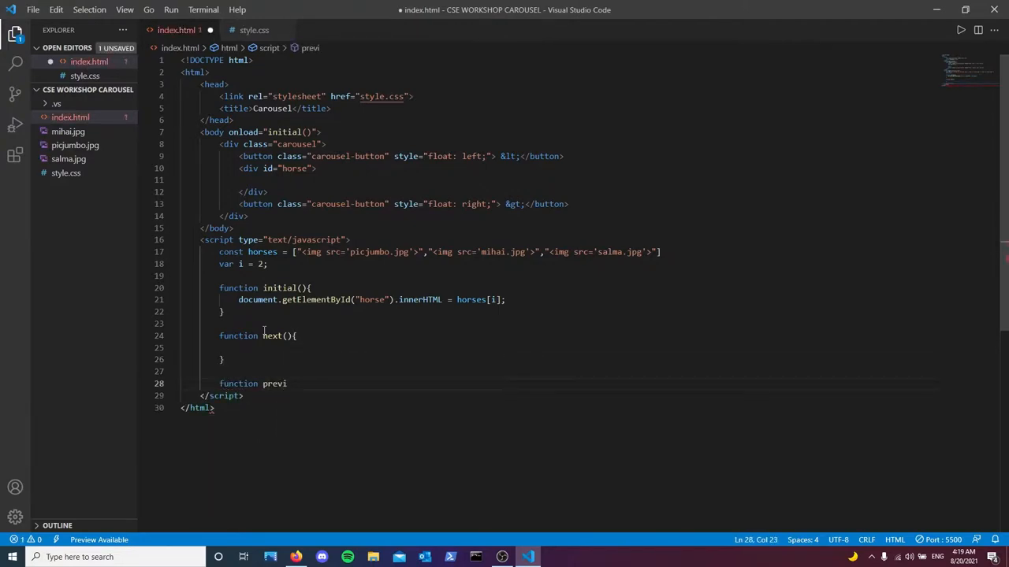
pyautogui.write('ous(){')
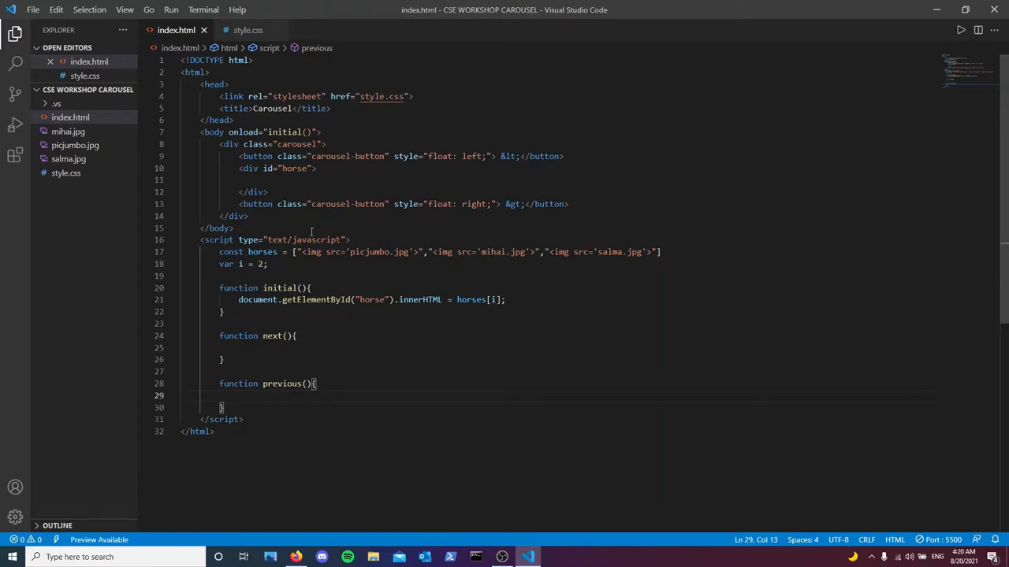
pyautogui.click(265, 265)
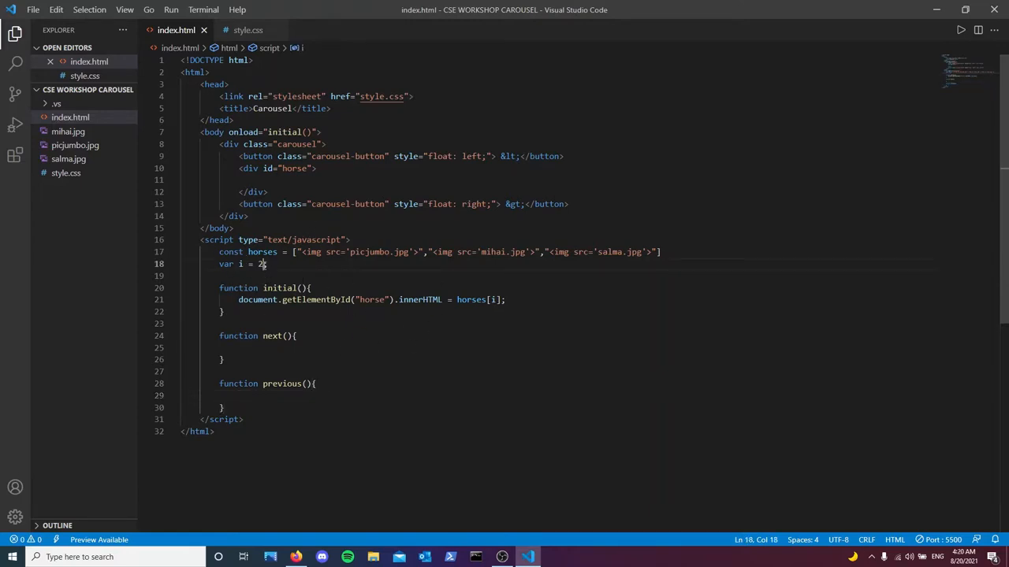
pyautogui.write('0')
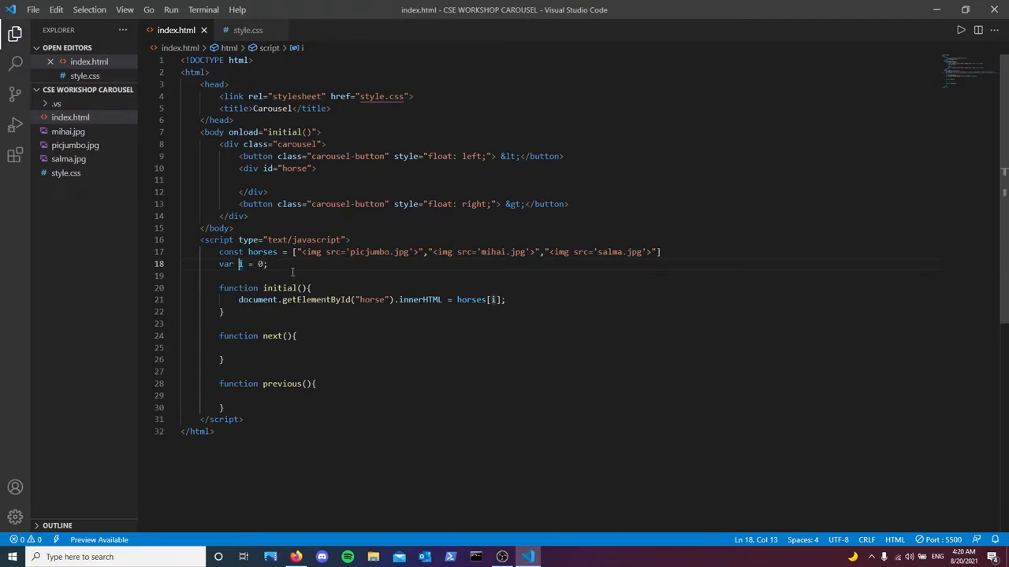
pyautogui.moveTo(375, 262)
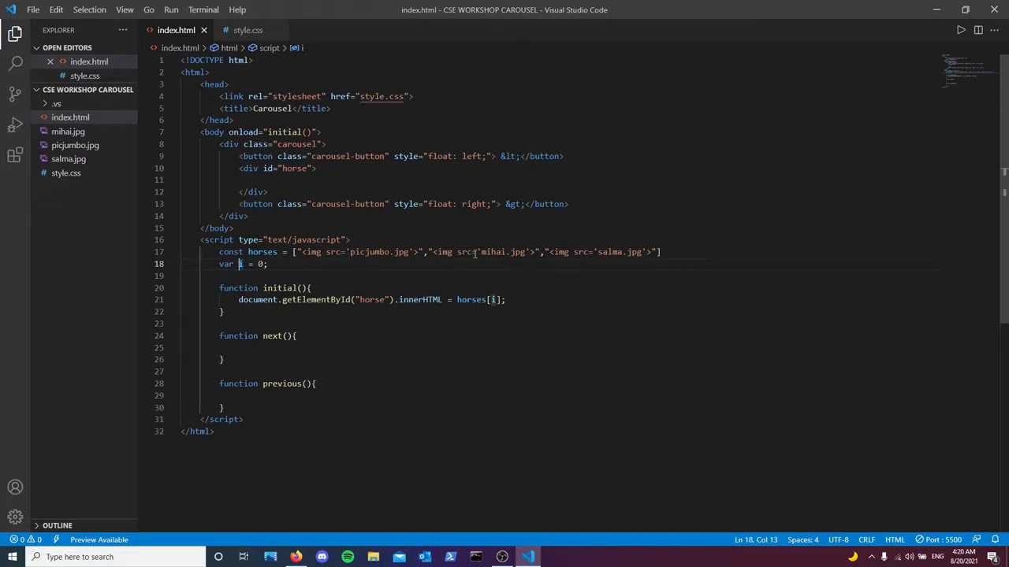
pyautogui.click(264, 348)
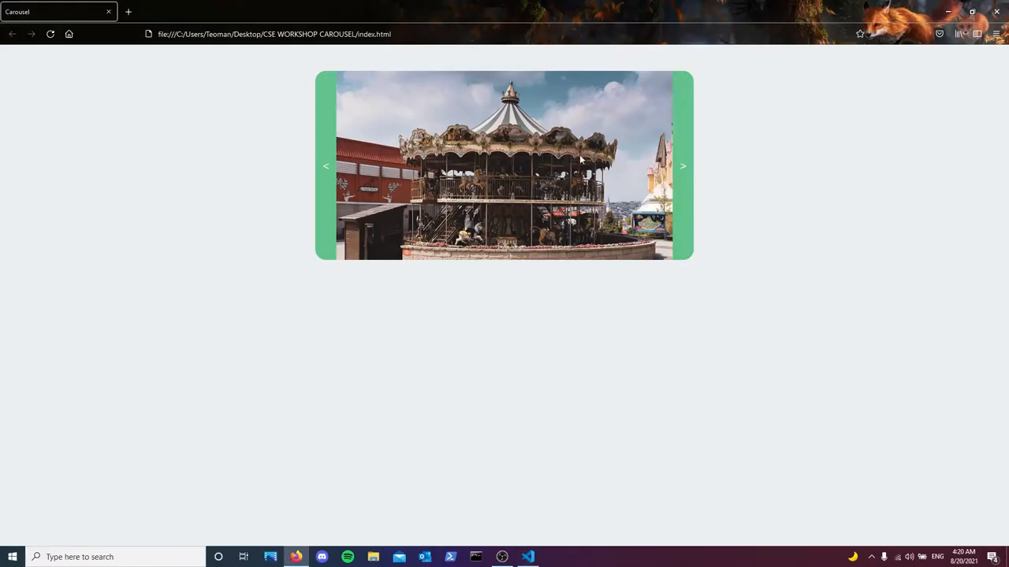
pyautogui.click(683, 167)
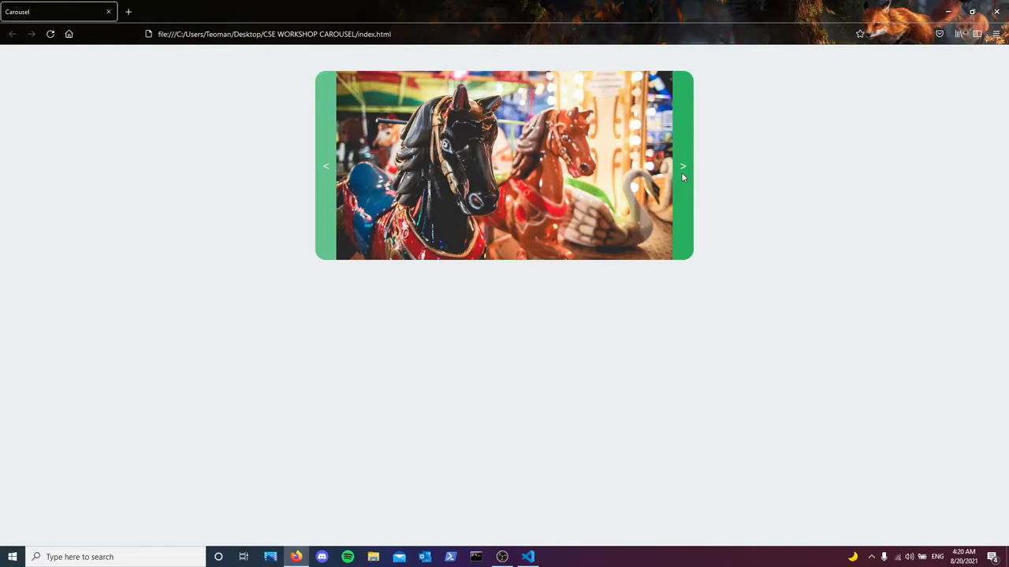
pyautogui.click(526, 558)
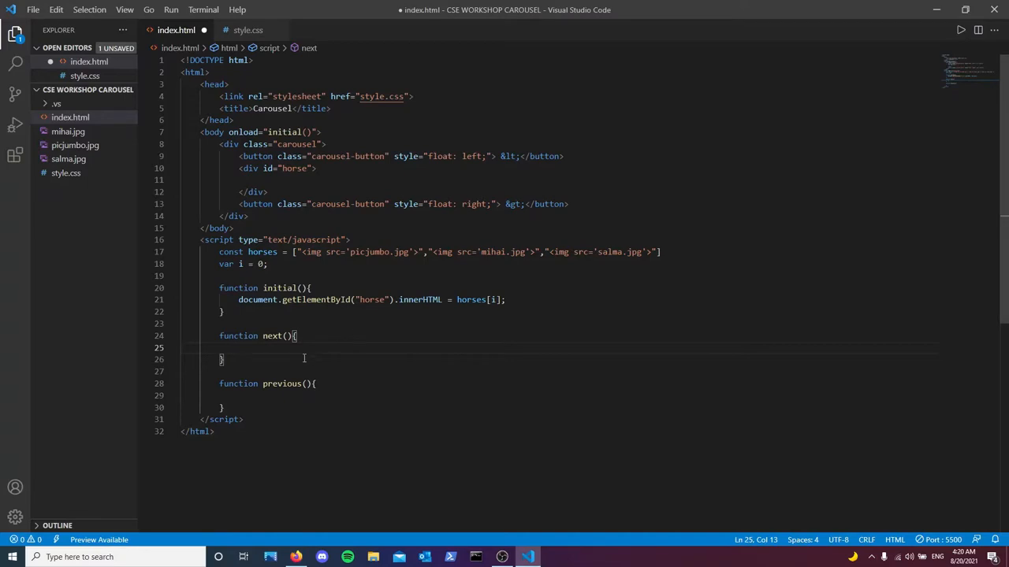
pyautogui.moveTo(319, 348)
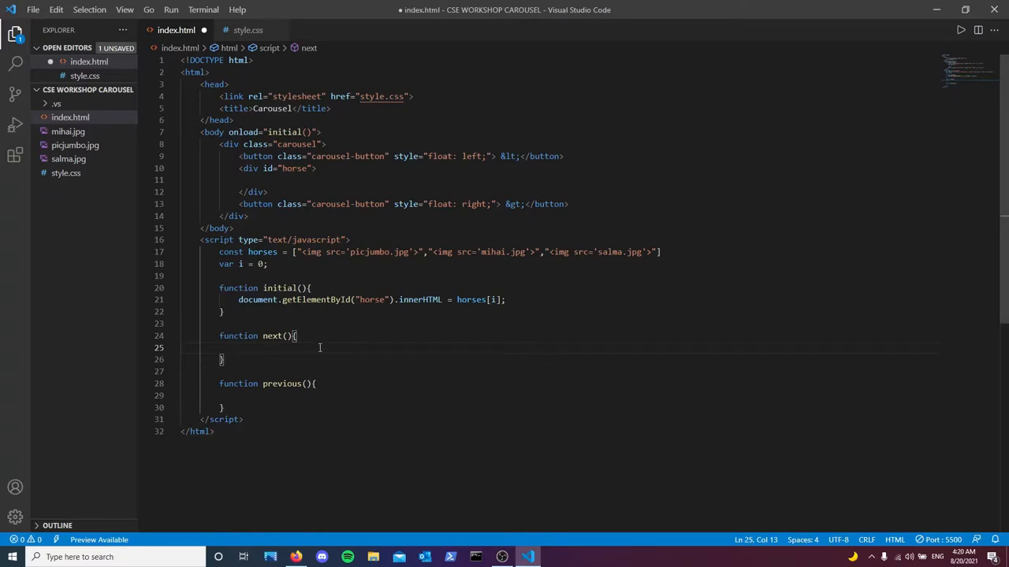
# Step: In next(), reset i to 0 when i==2 and show horses[i] in the horse div
pyautogui.write('if(')
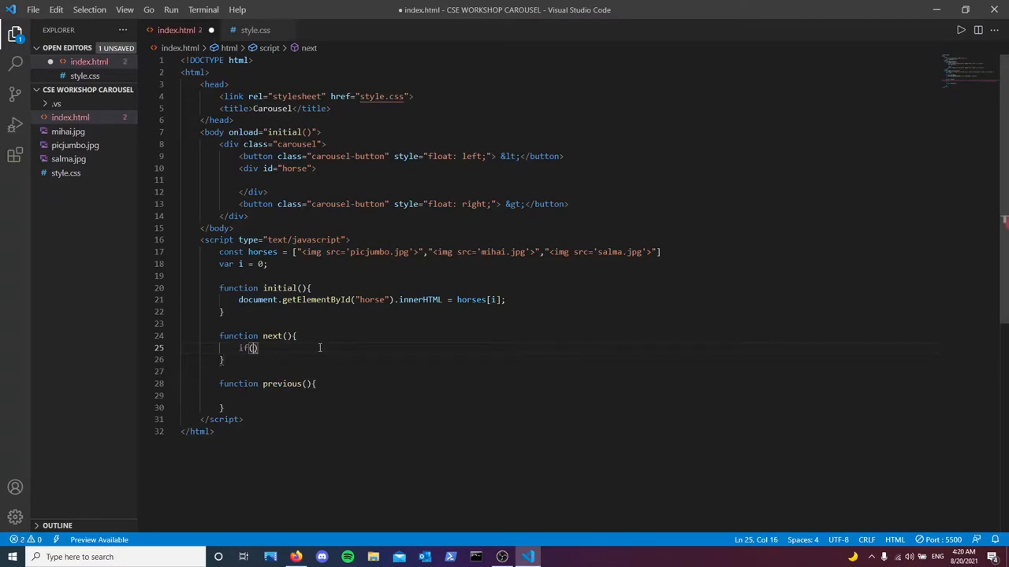
pyautogui.write('i==')
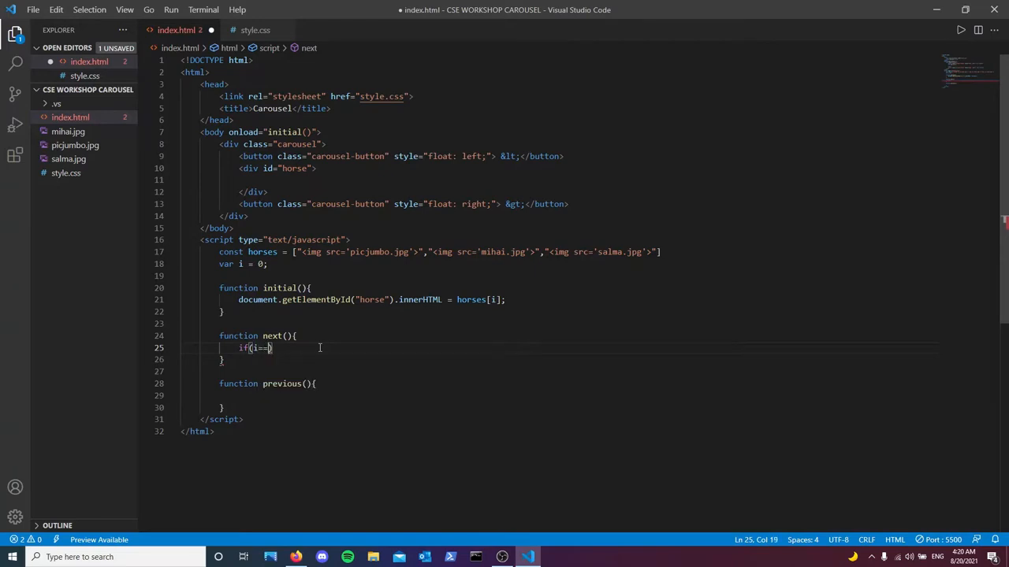
pyautogui.write('2')
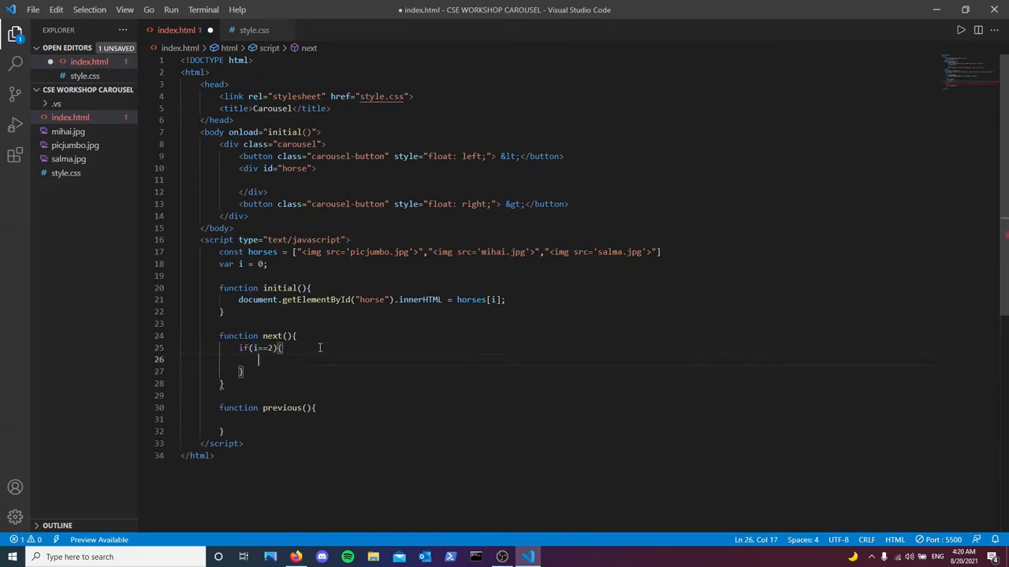
pyautogui.press('ctrl+s')
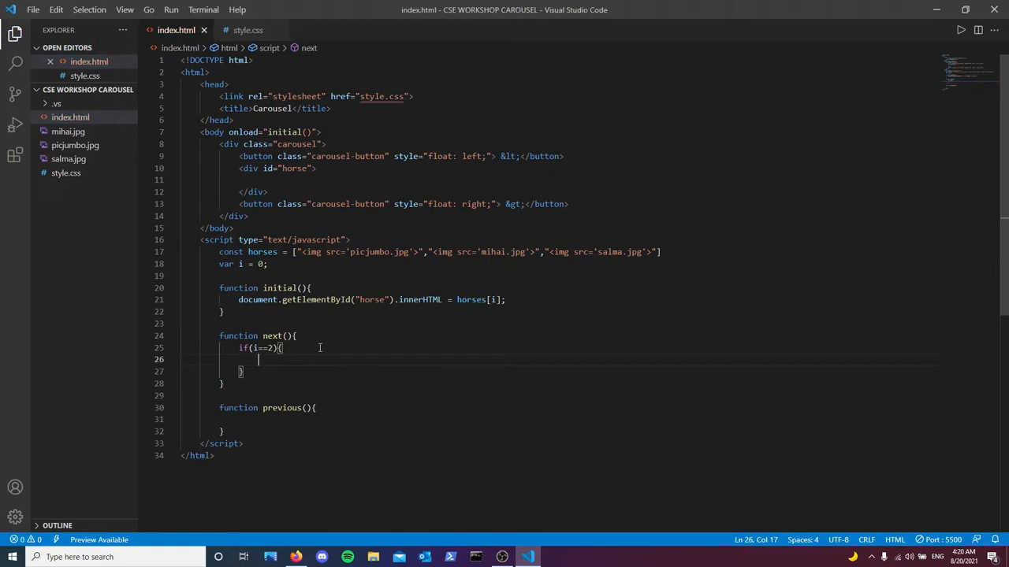
pyautogui.write('i =')
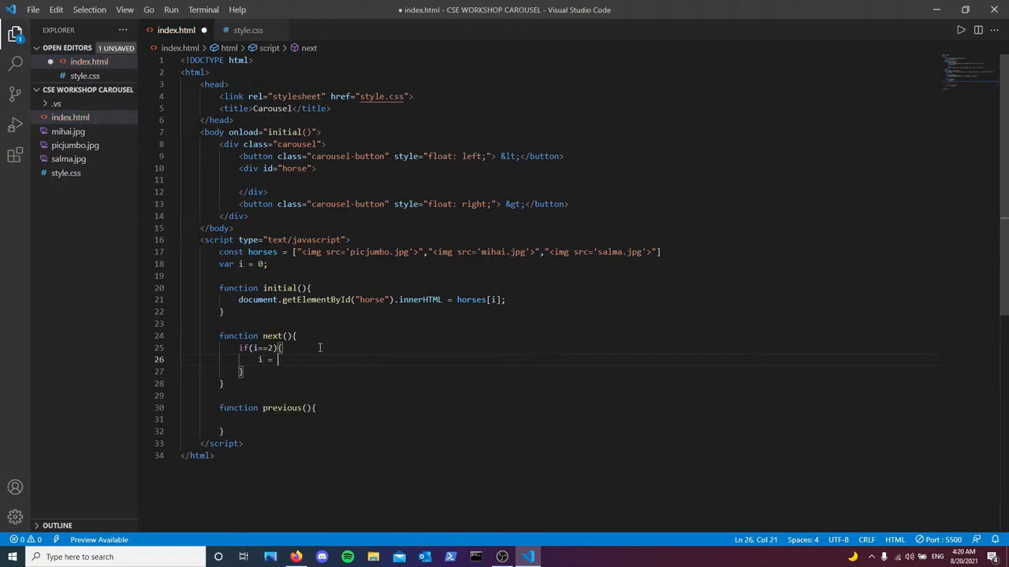
pyautogui.write('0;')
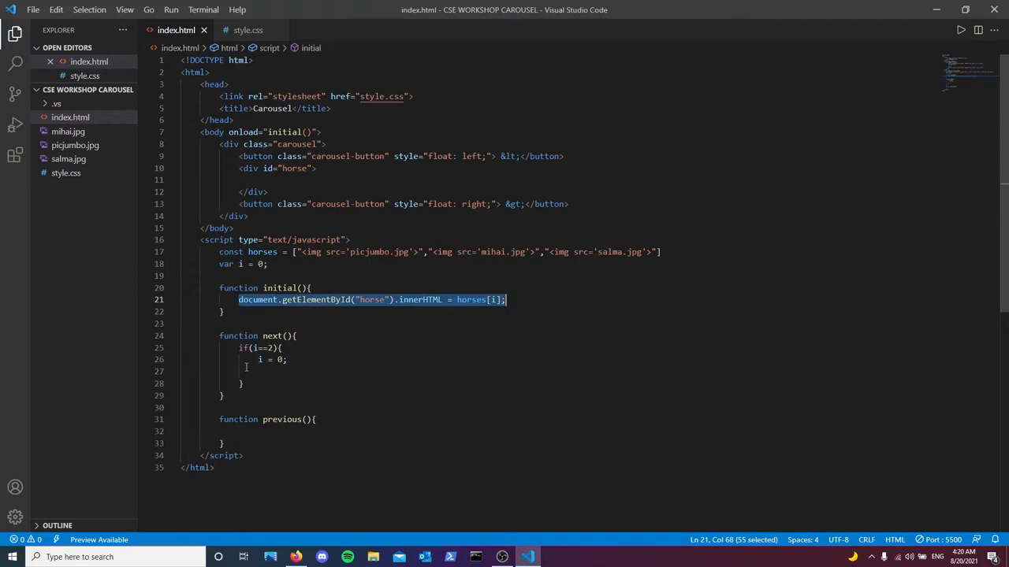
pyautogui.write('document.getElementById("horse").innerHTML = horses[i];')
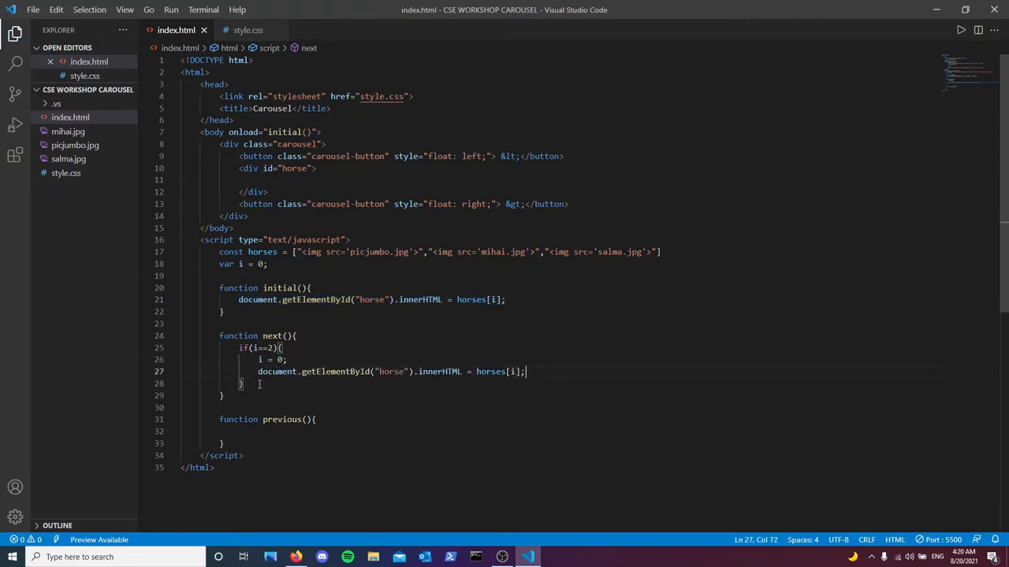
# Step: Add the else branch that increments i and shows horses[i]
pyautogui.write('else{')
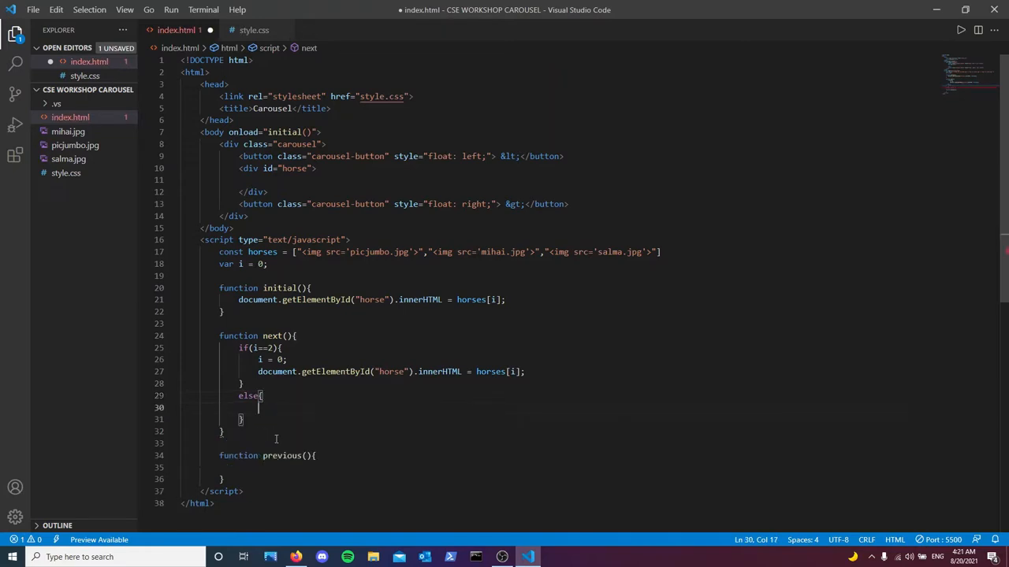
pyautogui.write('i++;')
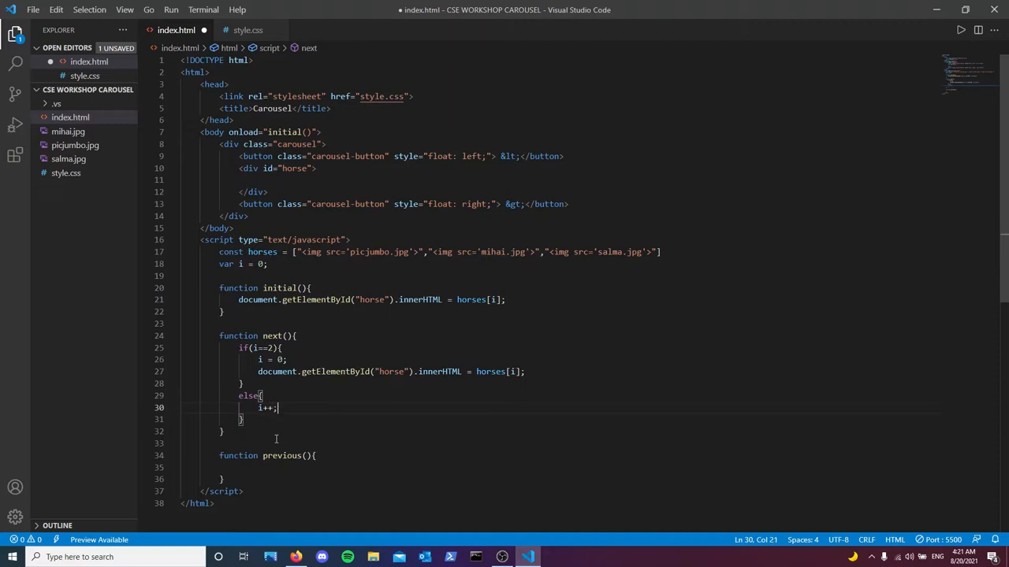
pyautogui.write('document.getElementById("horse").innerHTML = horses[i];')
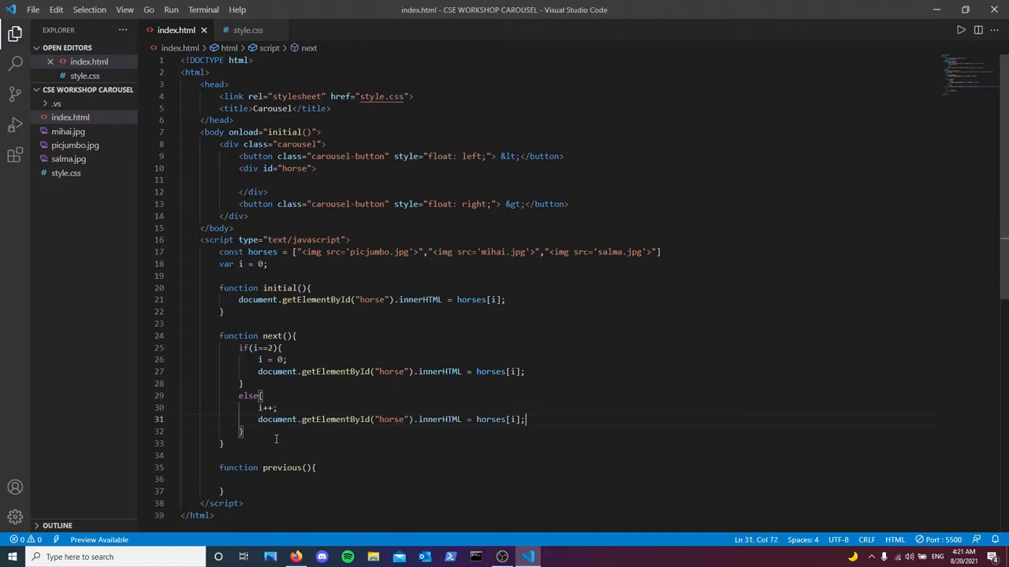
pyautogui.moveTo(379, 469)
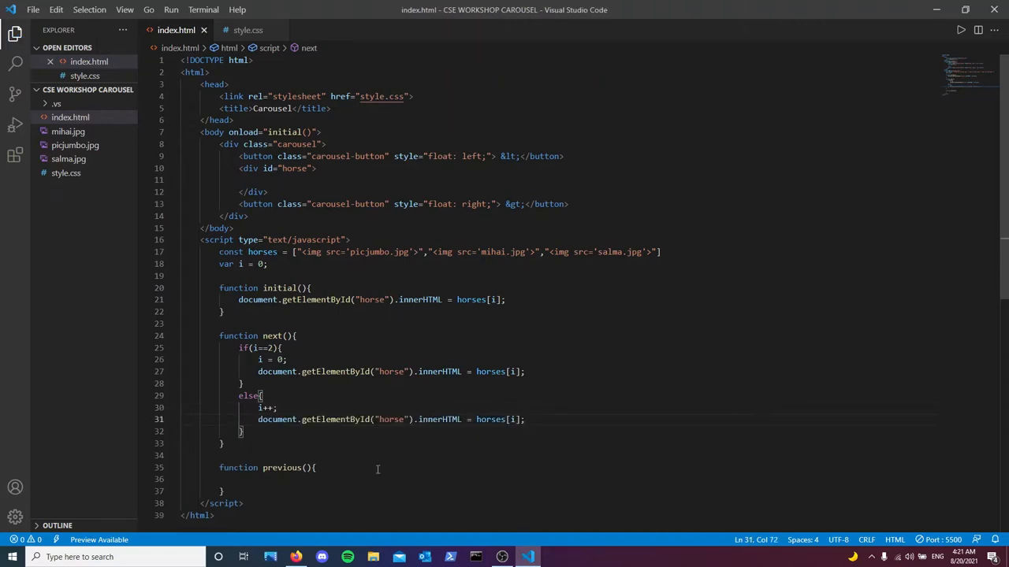
pyautogui.moveTo(364, 407)
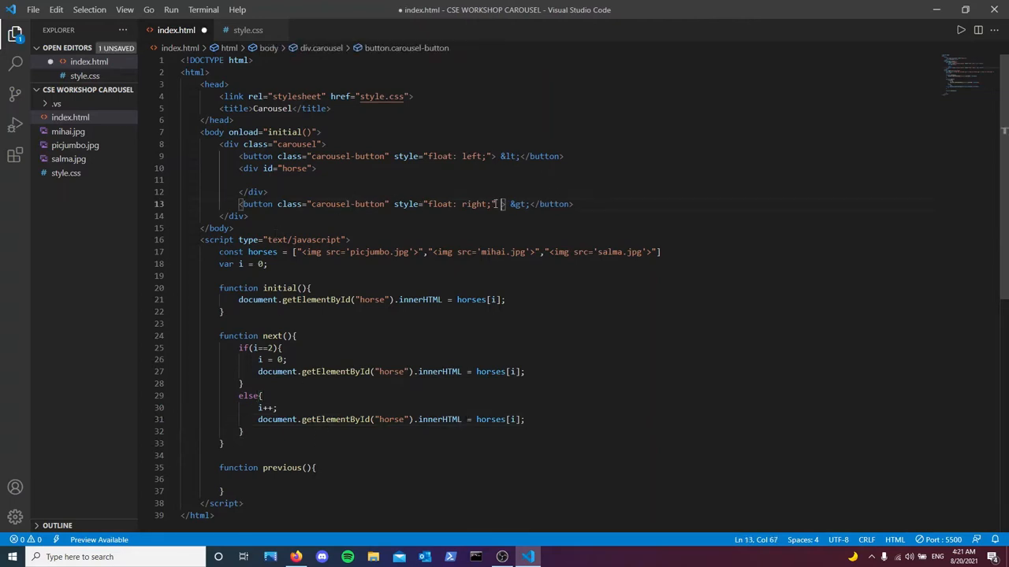
# Step: Add onclick="next()" to the right carousel button and preview the page in the browser
pyautogui.write('onclick=""')
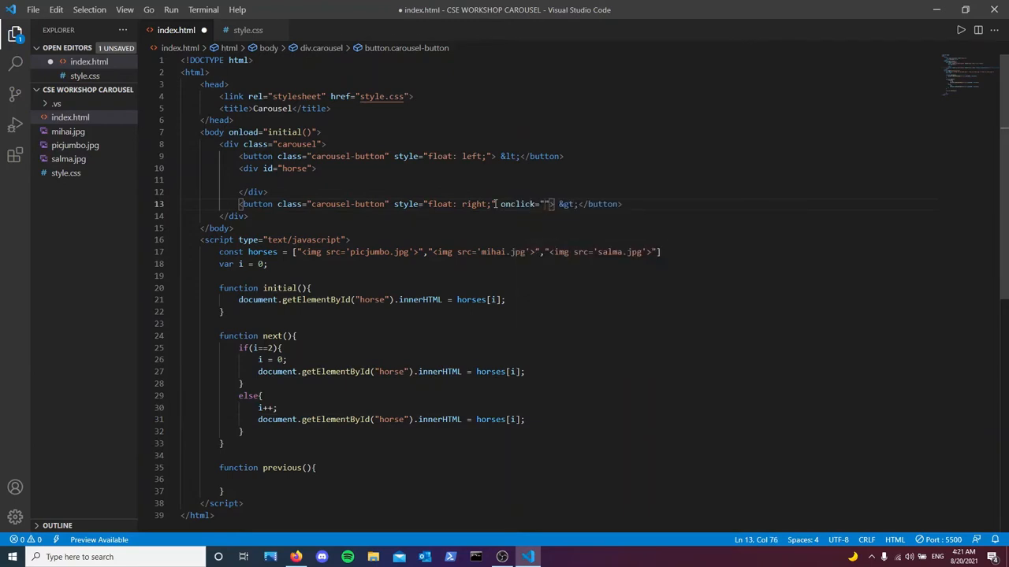
pyautogui.write('next()')
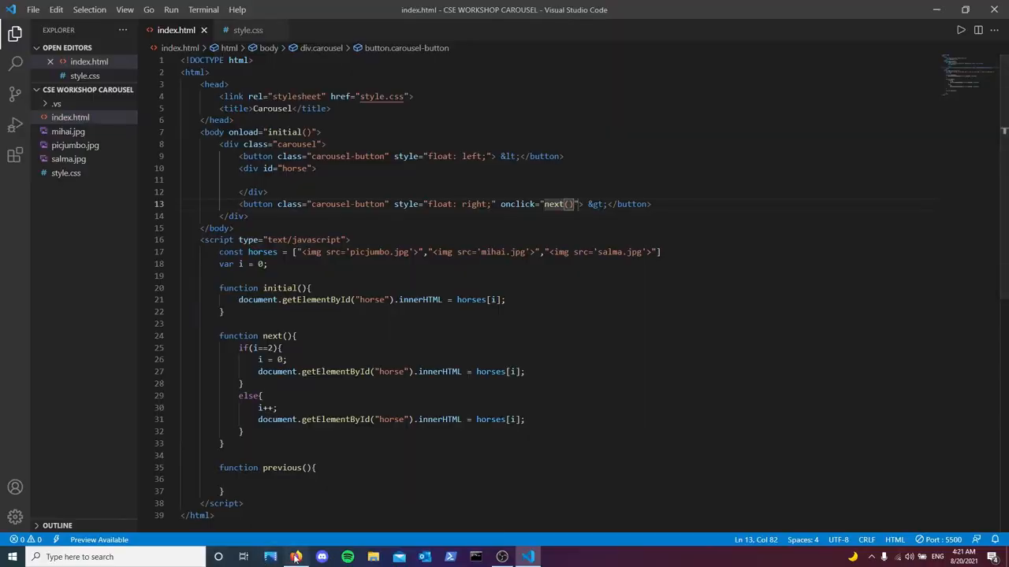
pyautogui.click(296, 558)
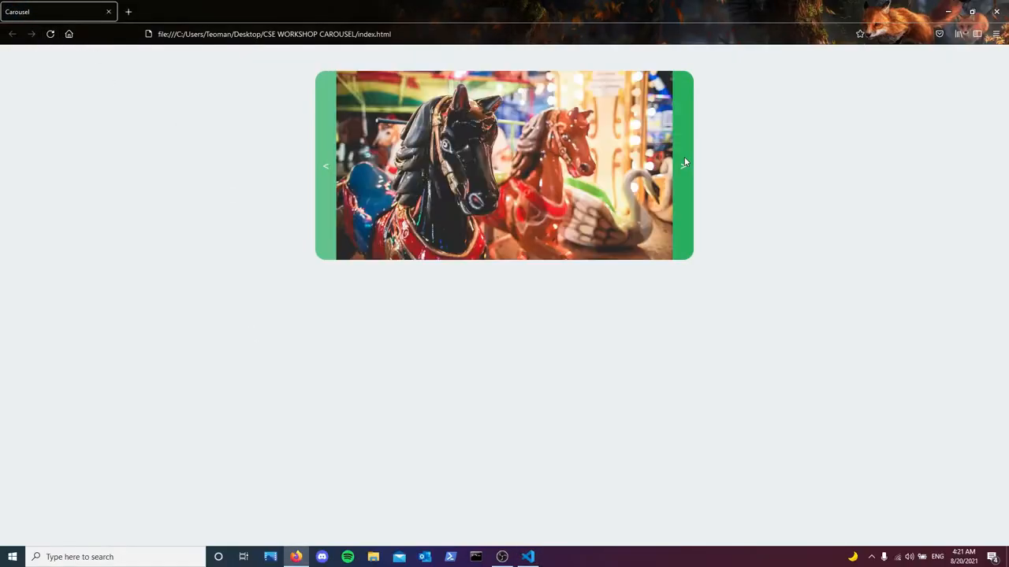
pyautogui.click(528, 558)
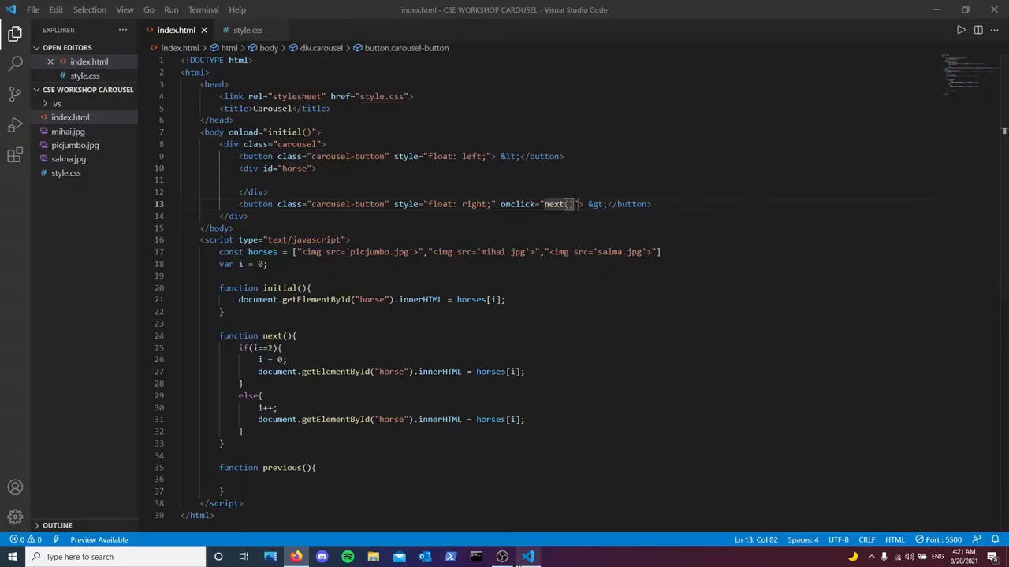
# Step: Copy next()'s if/else into previous(), using i==0, i = 2 and i-- instead
pyautogui.scroll(-3)
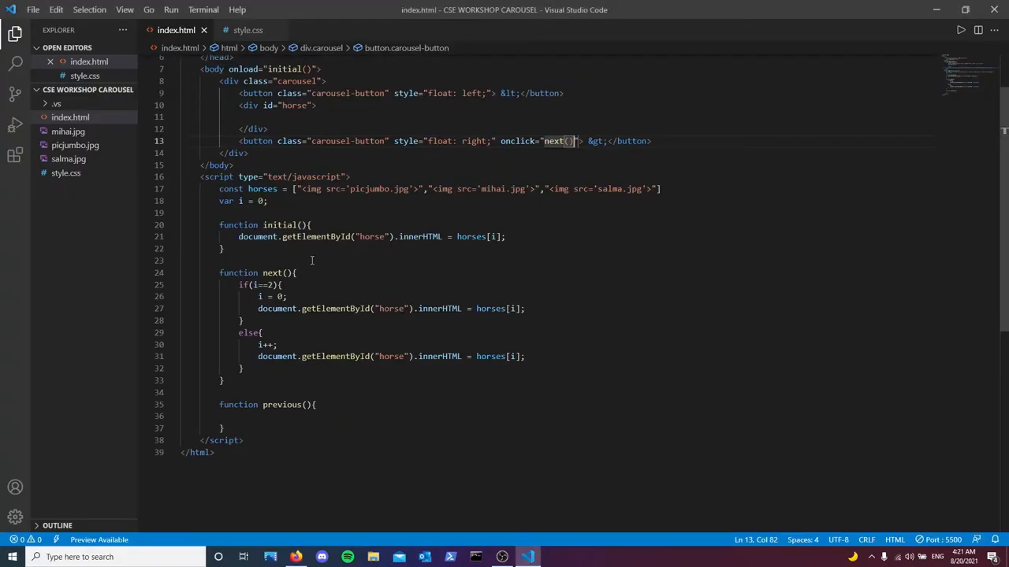
pyautogui.moveTo(240, 284); pyautogui.dragTo(245, 321)
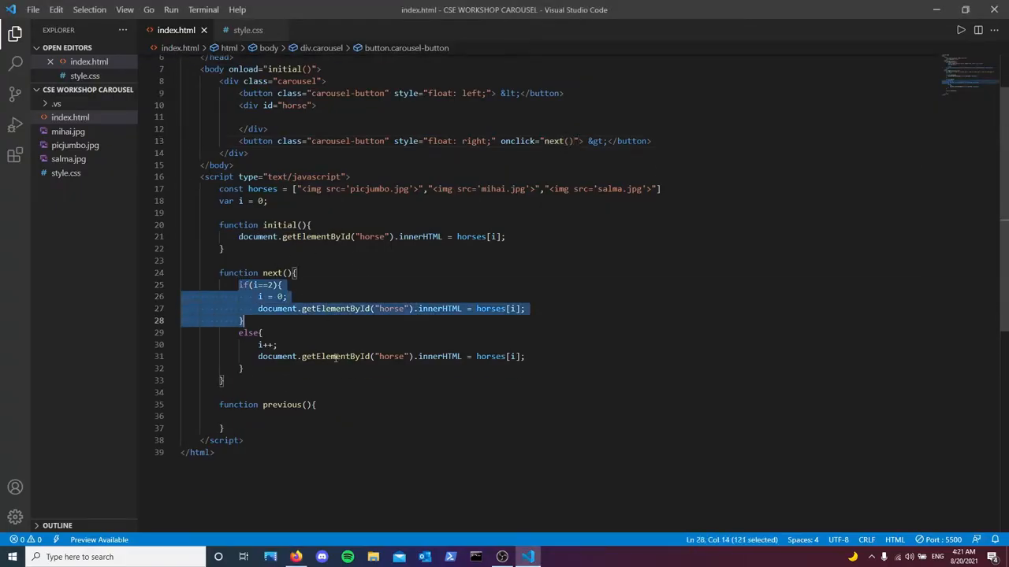
pyautogui.click(281, 404)
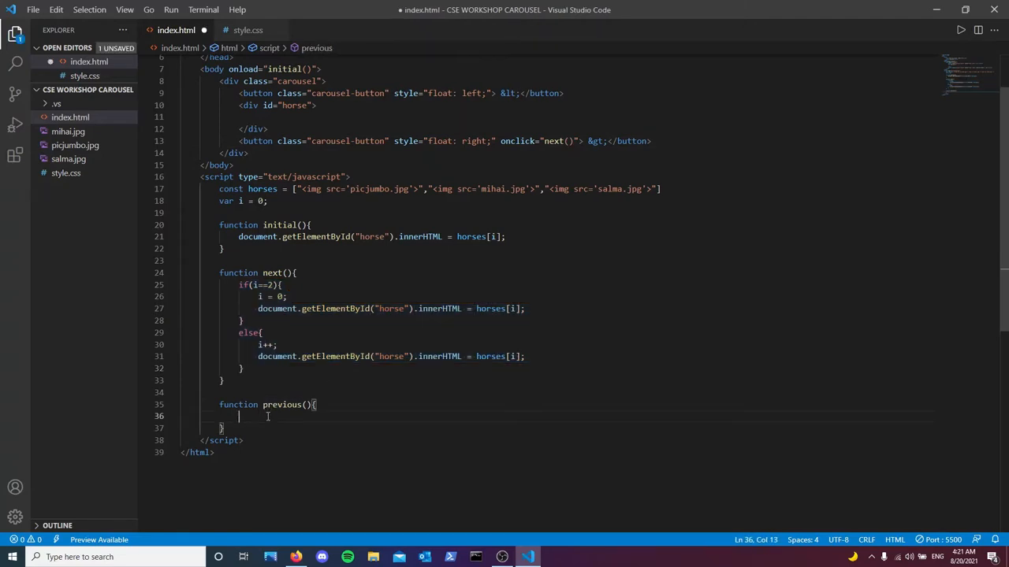
pyautogui.write('if(i==0){')
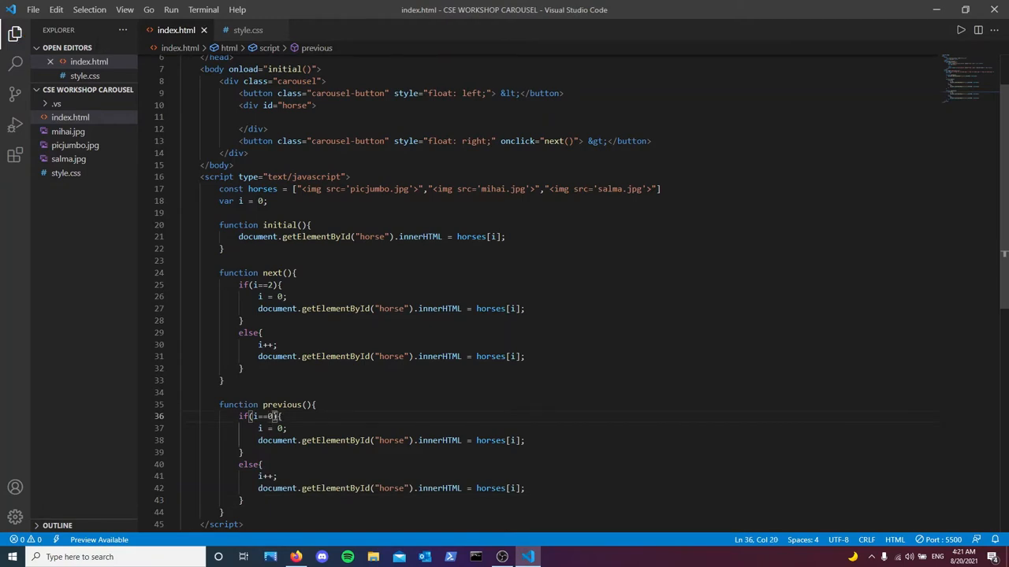
pyautogui.write('2')
pyautogui.click(558, 476)
pyautogui.write('--')
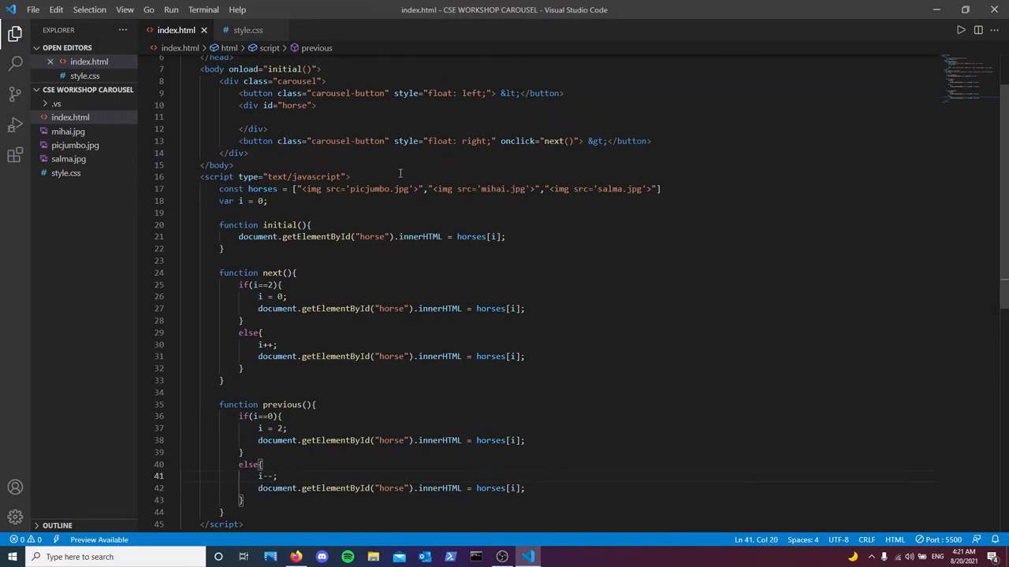
pyautogui.scroll(3)
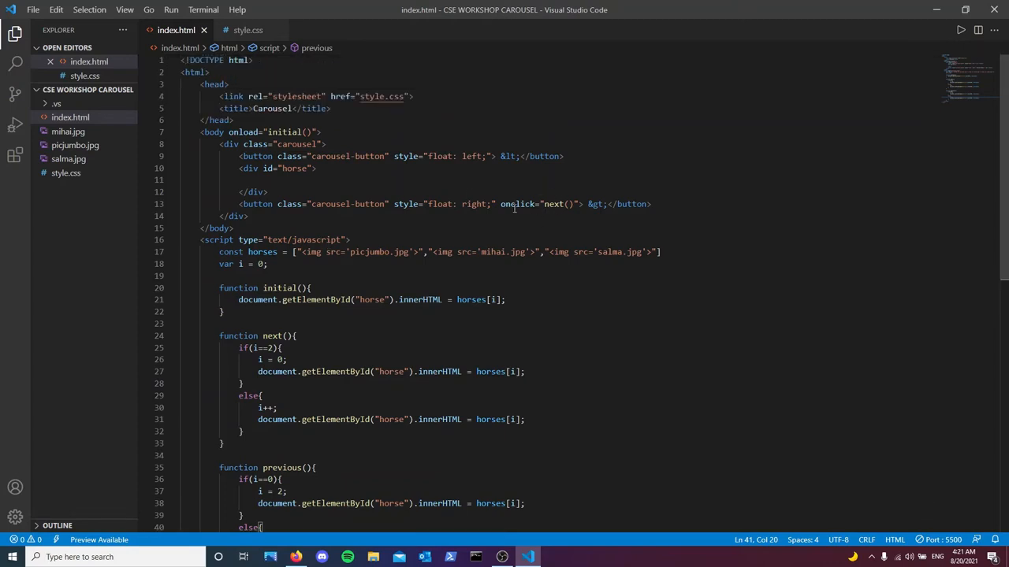
# Step: Add onclick="previous()" to the left carousel button and reload the page in Firefox
pyautogui.write('on')
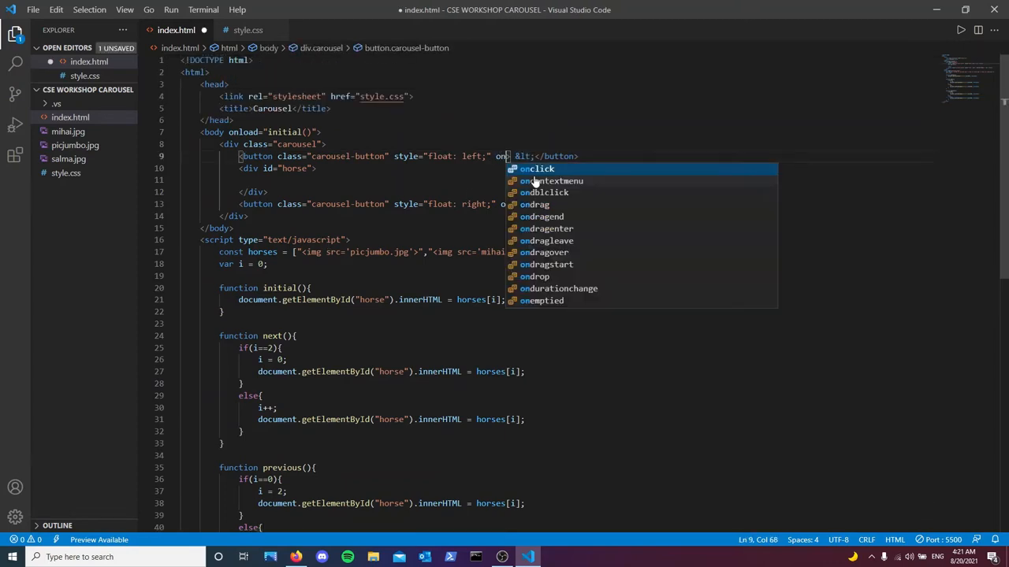
pyautogui.click(536, 169)
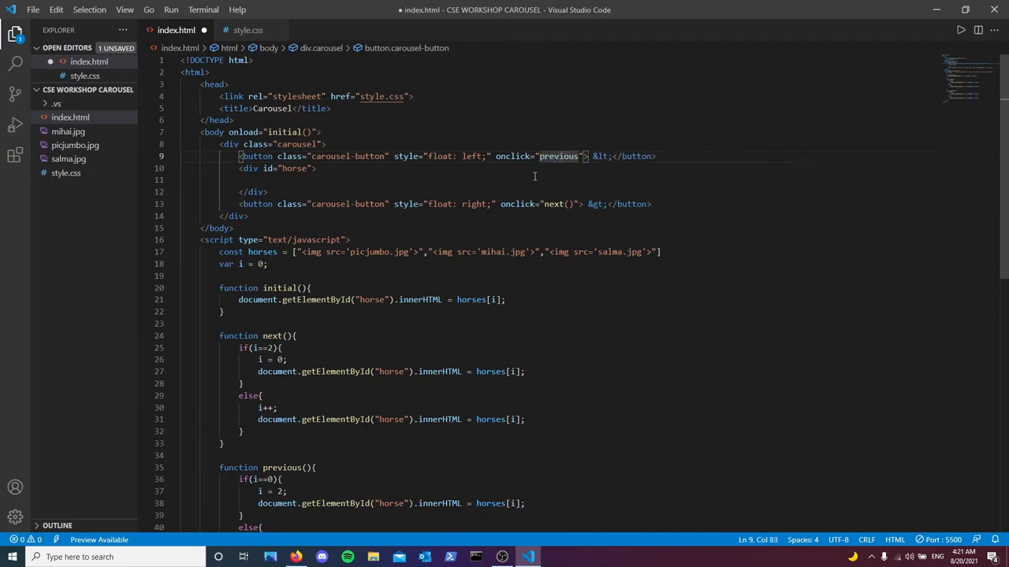
pyautogui.write('()')
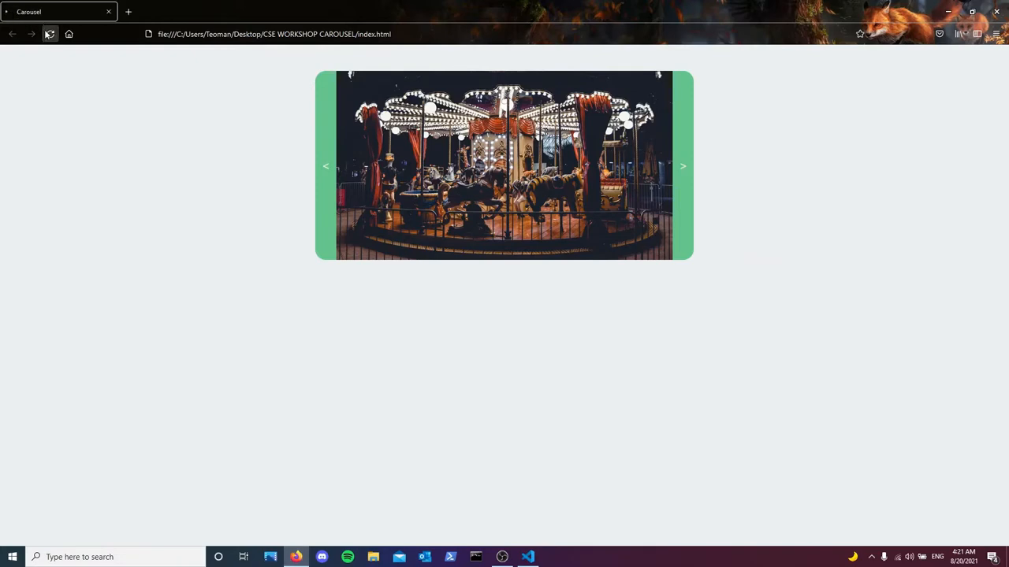
pyautogui.click(49, 35)
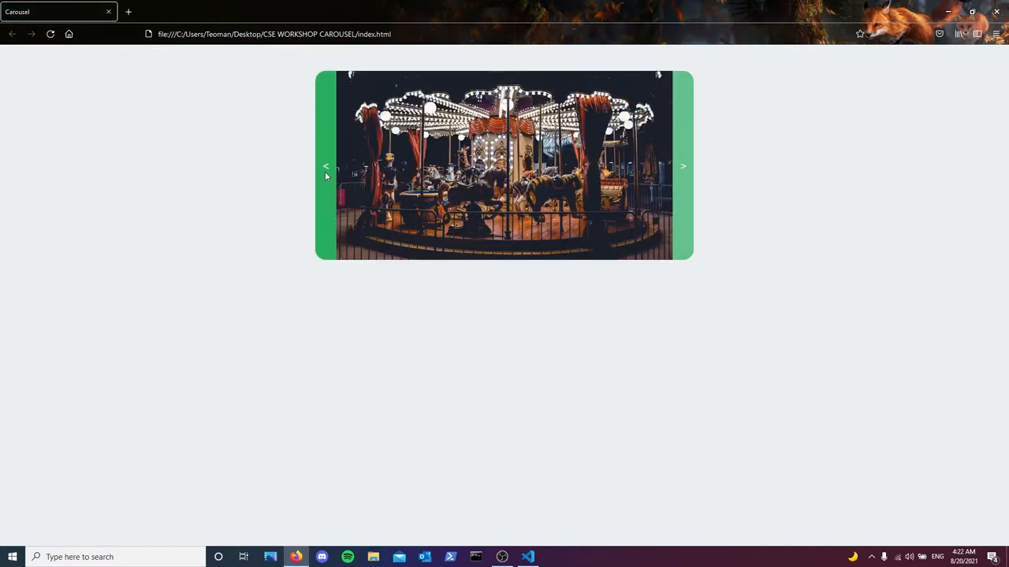